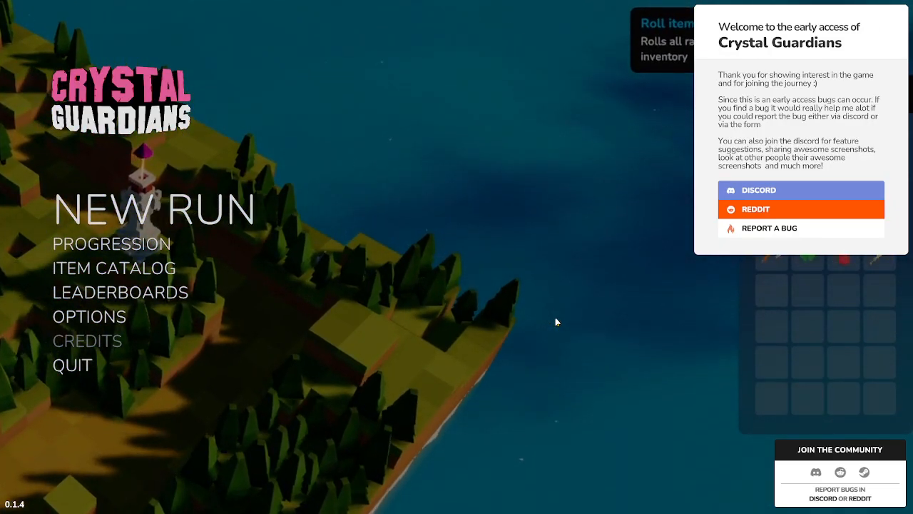
# - Begin a New Run and pick the Normal Mode level card
pyautogui.click(154, 208)
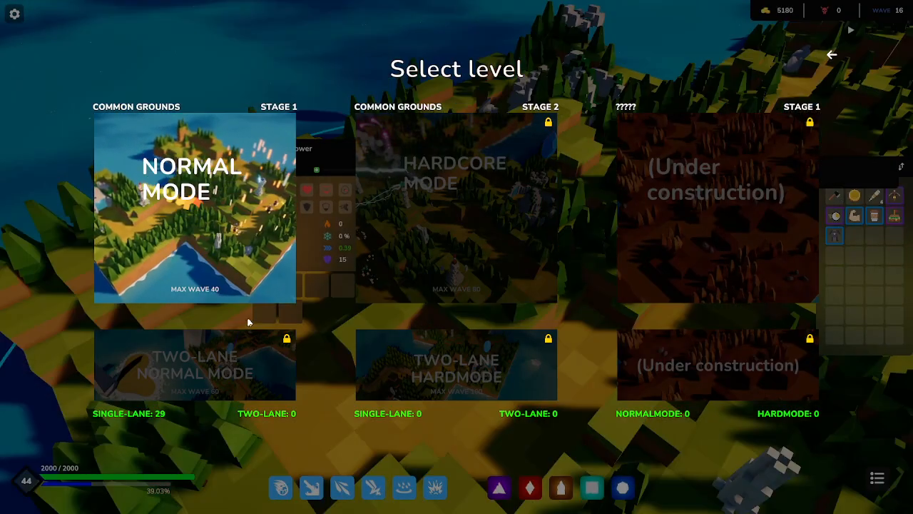
pyautogui.moveTo(271, 288)
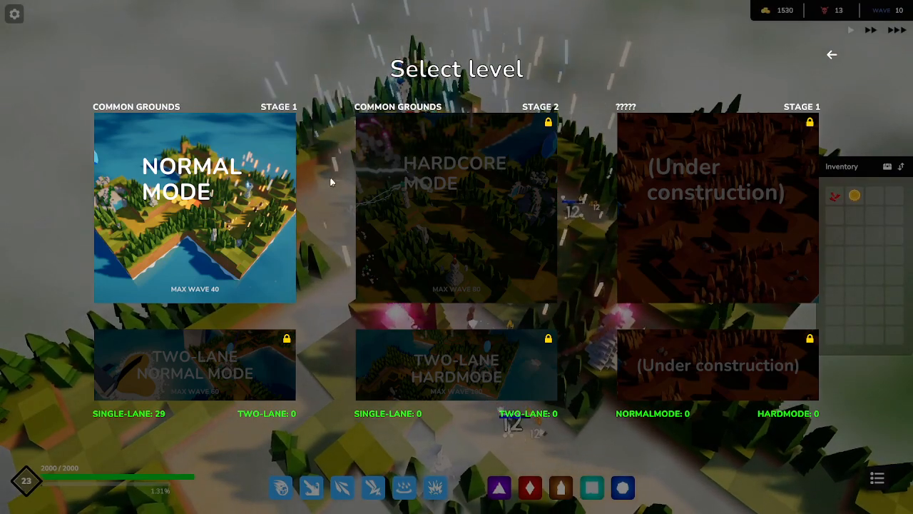
pyautogui.click(194, 208)
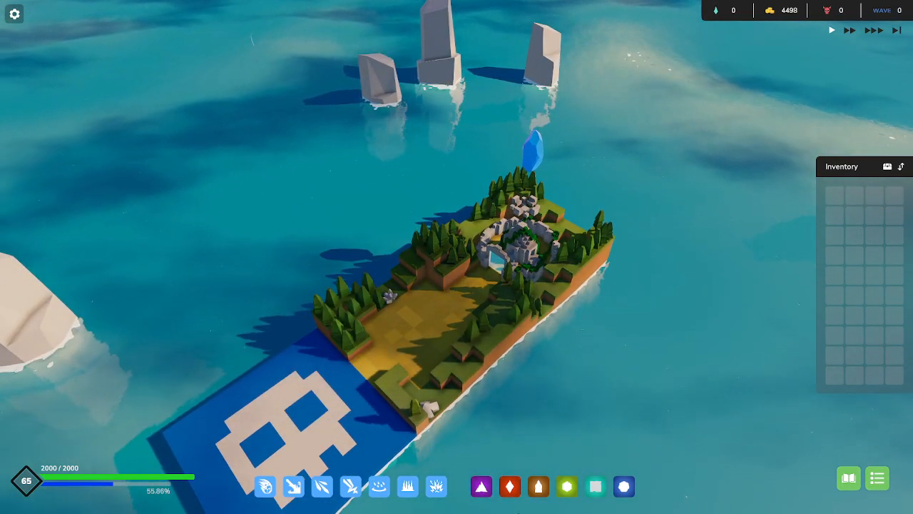
pyautogui.moveTo(408, 485)
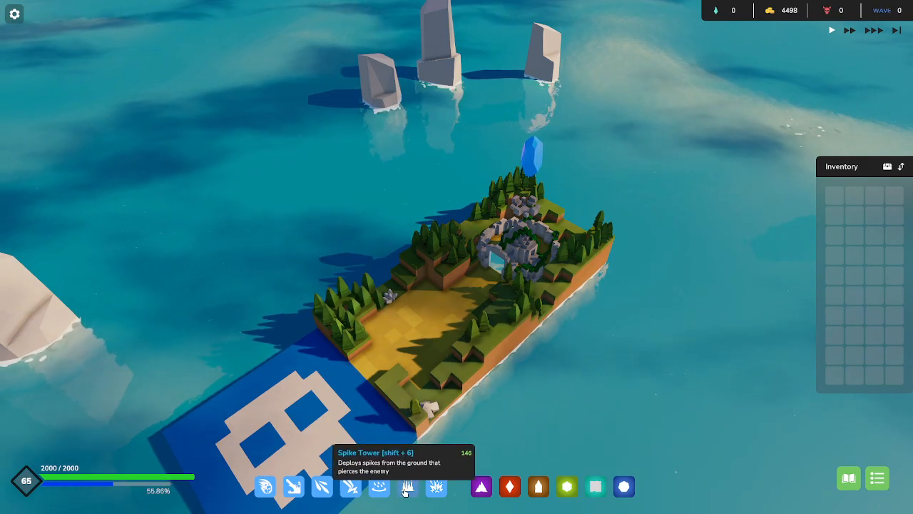
pyautogui.moveTo(379, 485)
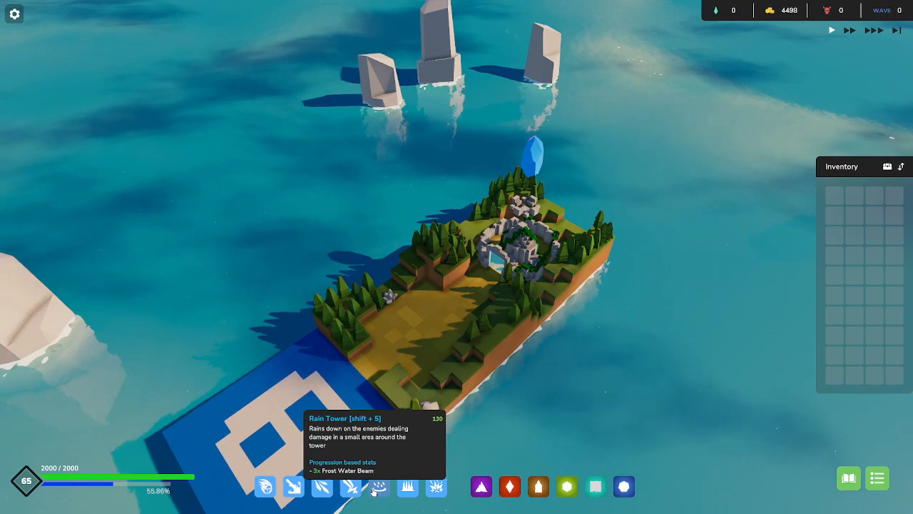
pyautogui.moveTo(351, 487)
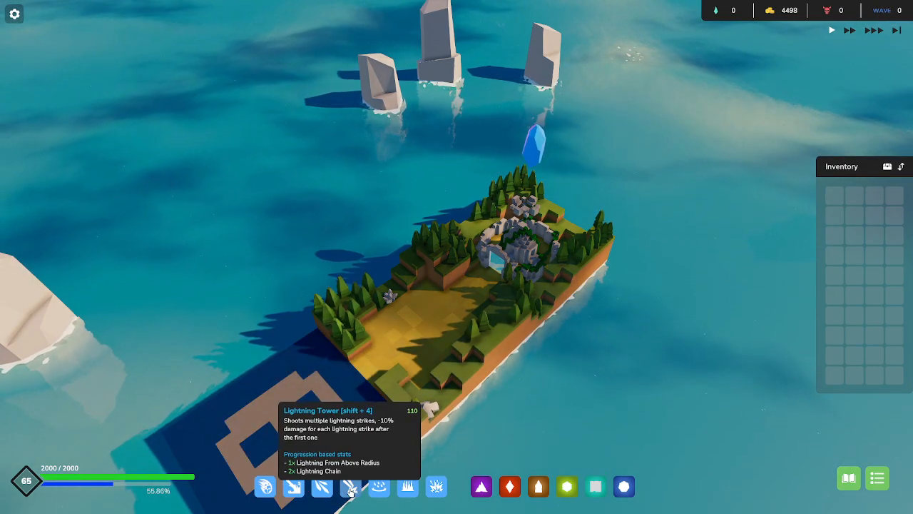
pyautogui.moveTo(292, 487)
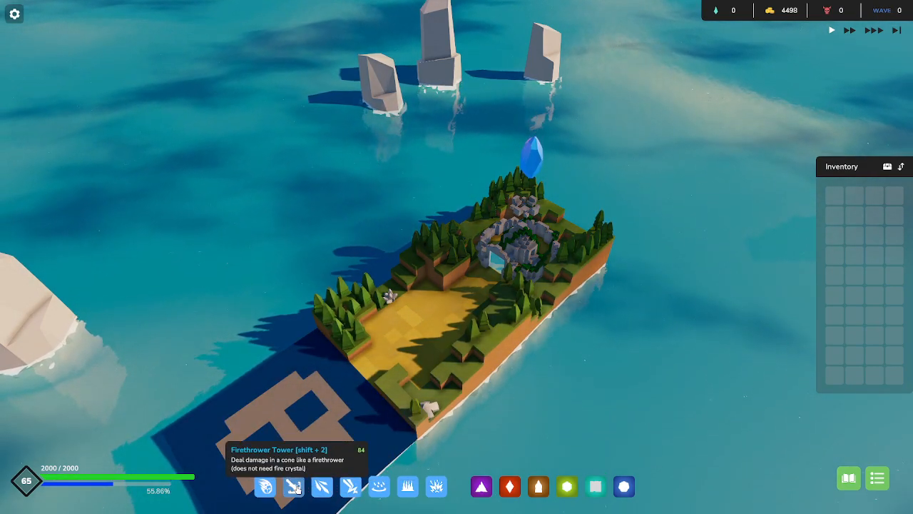
pyautogui.moveTo(265, 485)
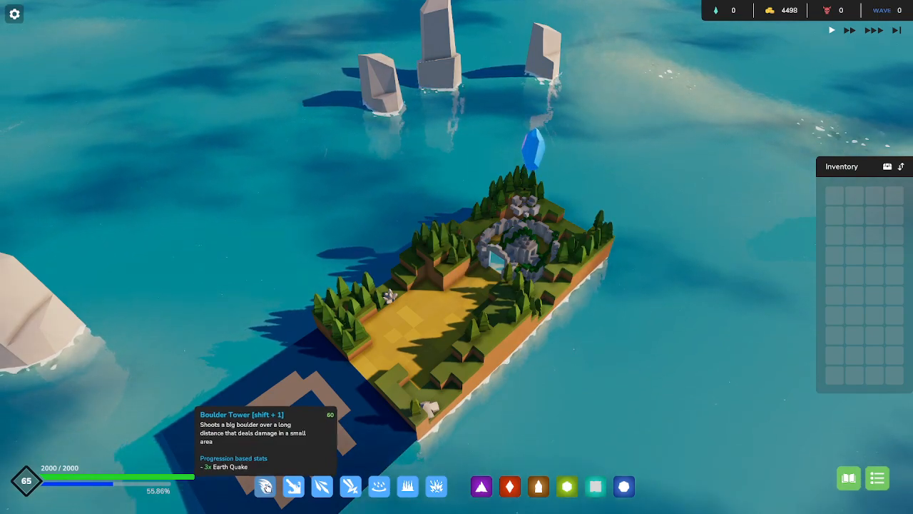
pyautogui.moveTo(408, 487)
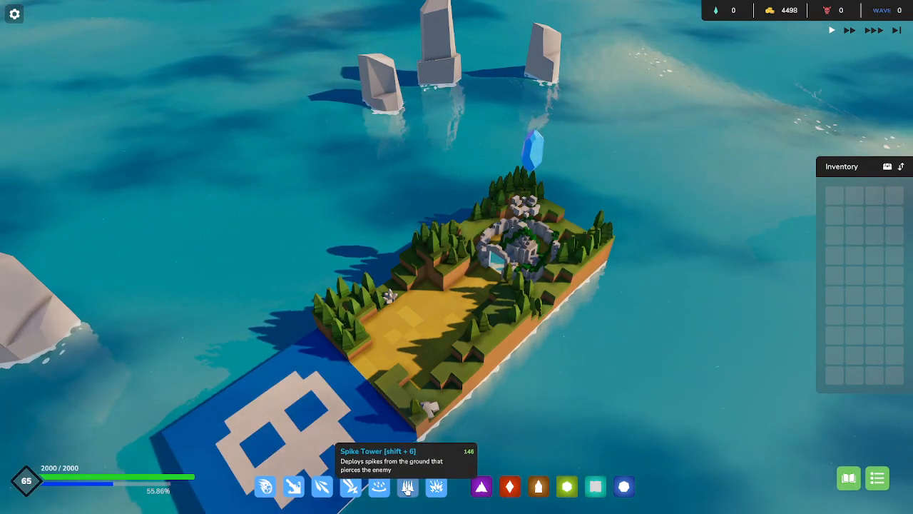
pyautogui.moveTo(265, 487)
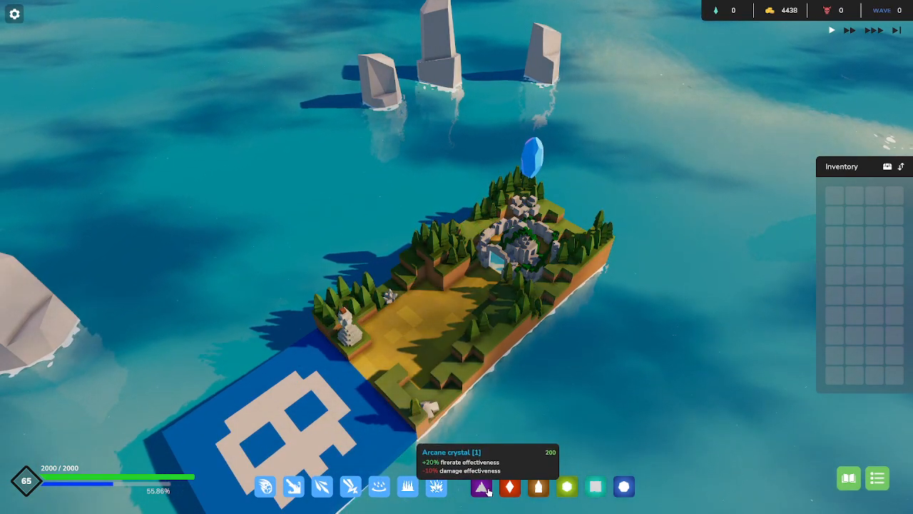
pyautogui.moveTo(539, 487)
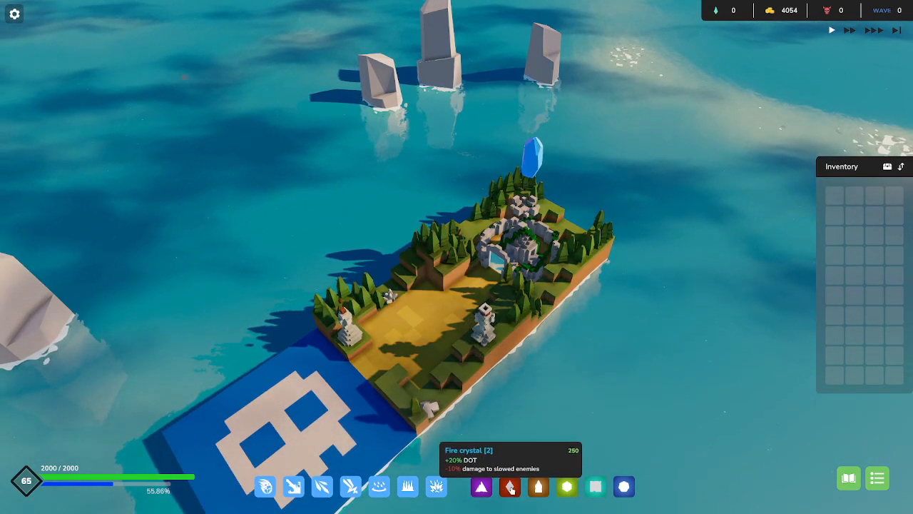
# - Place a Firethrower tower beside the island path
pyautogui.click(485, 321)
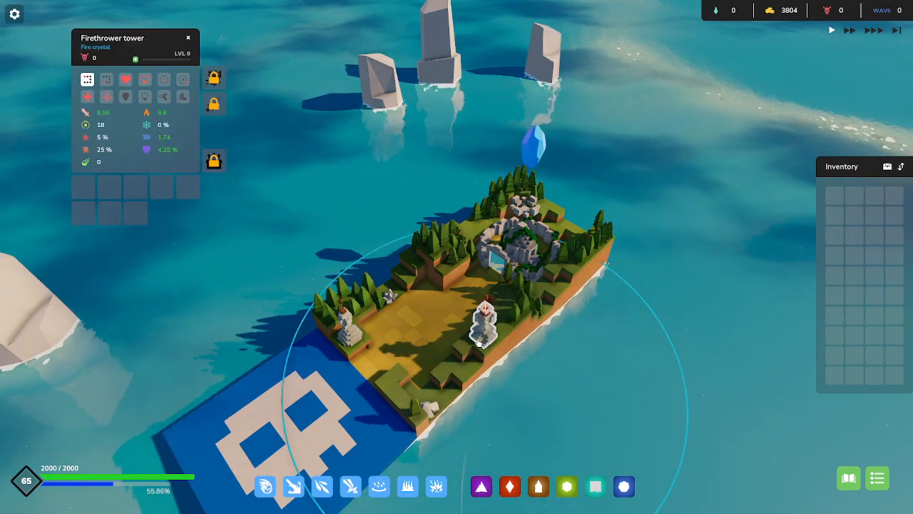
pyautogui.moveTo(321, 485)
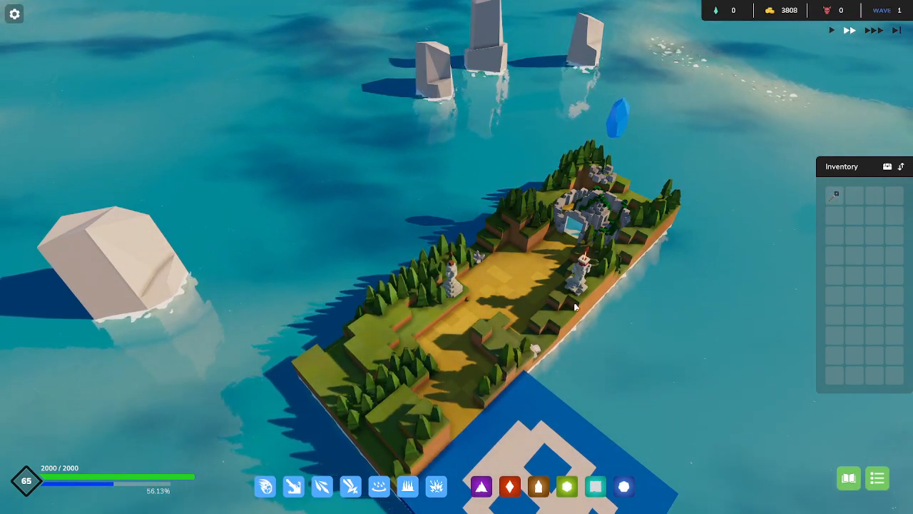
pyautogui.moveTo(835, 200)
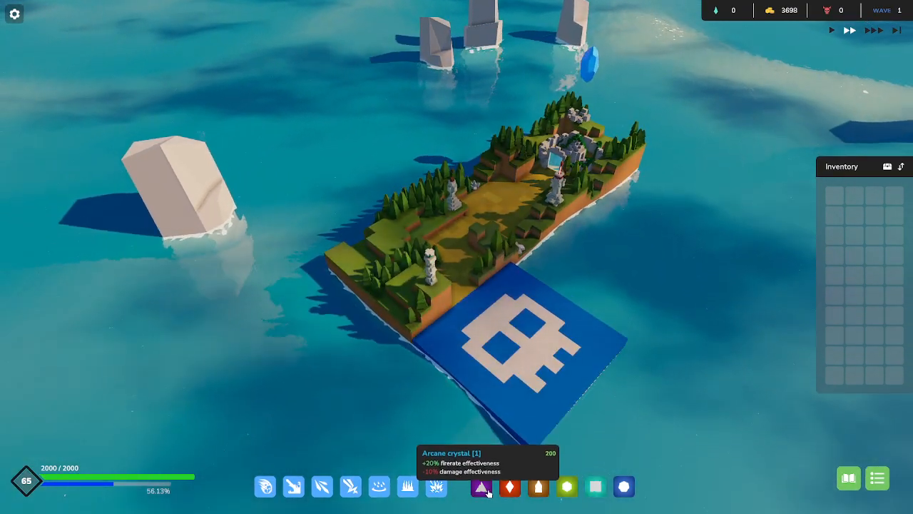
pyautogui.moveTo(568, 487)
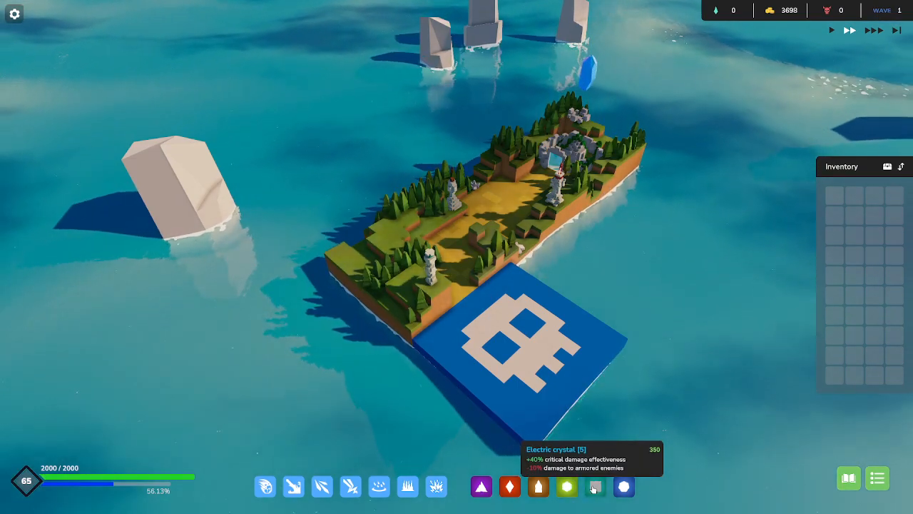
pyautogui.moveTo(623, 486)
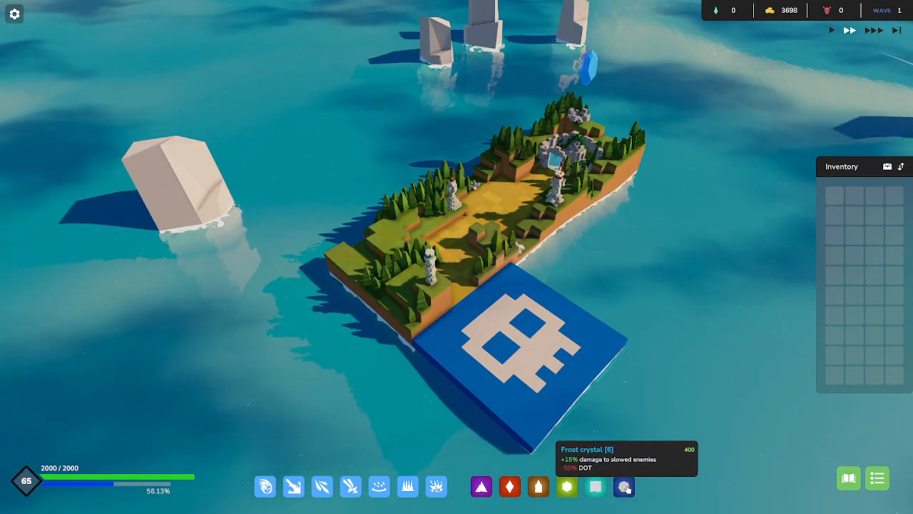
pyautogui.moveTo(538, 485)
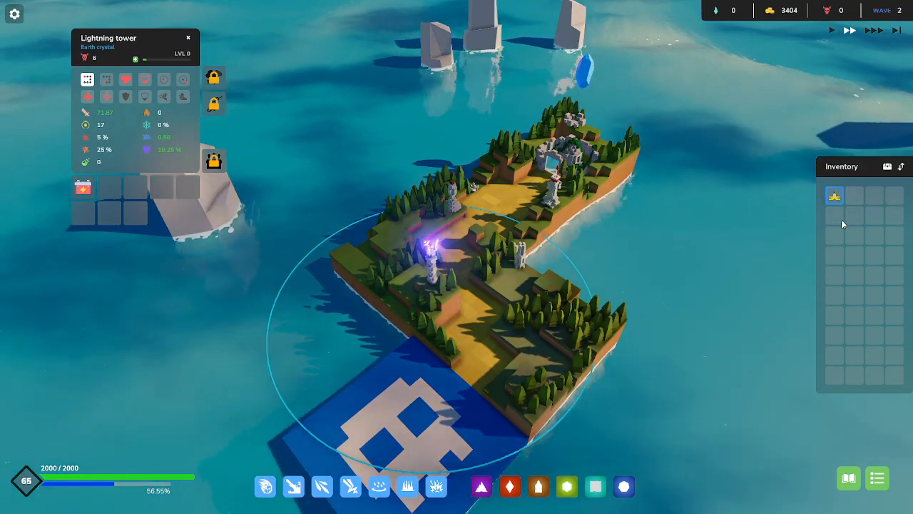
pyautogui.moveTo(835, 196)
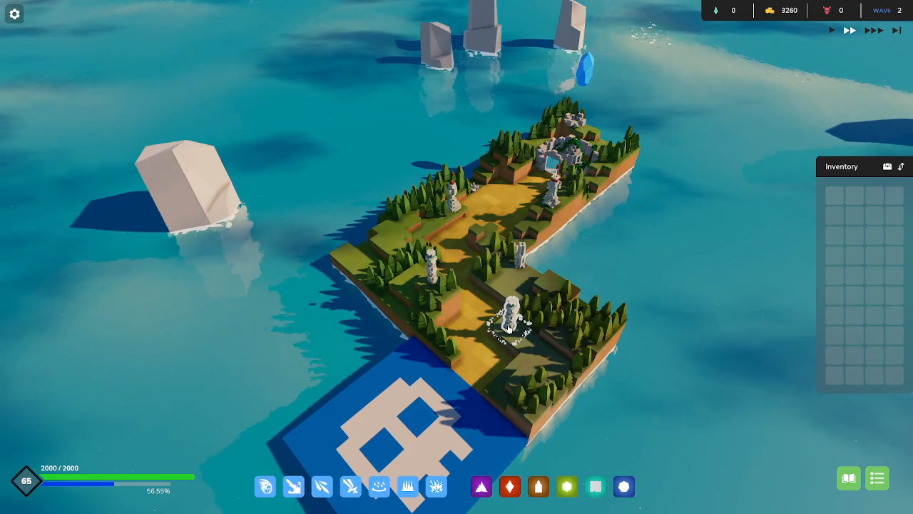
pyautogui.moveTo(539, 486)
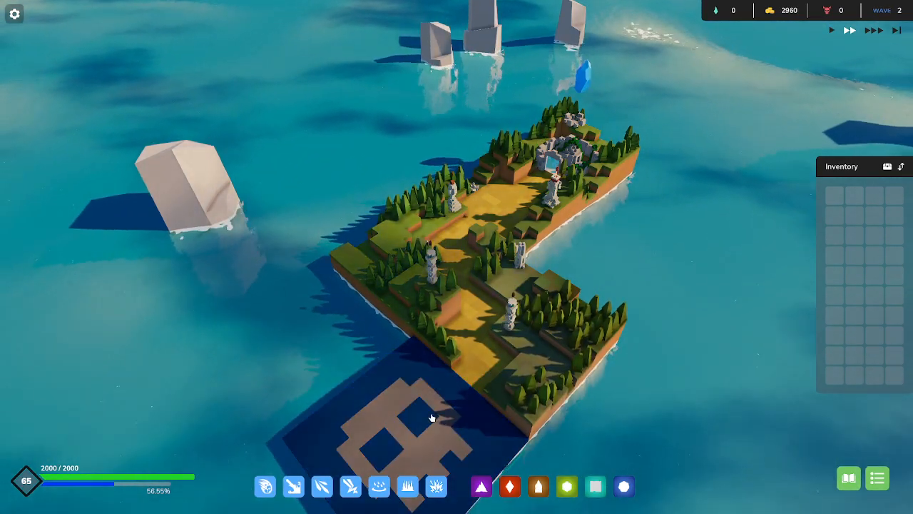
# - Dismiss the wave rewards prompt after extending the towers on the new land
pyautogui.click(830, 30)
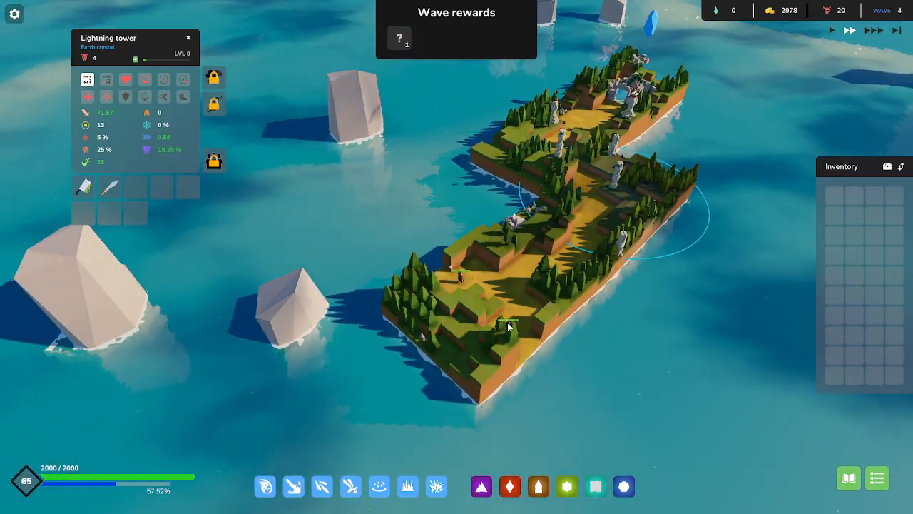
pyautogui.moveTo(351, 485)
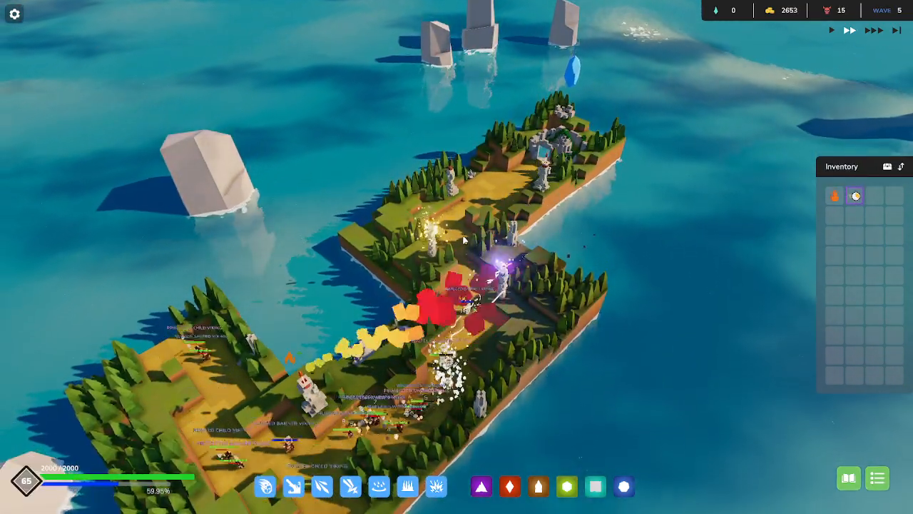
# - Select the Rain tower and pick up an electricity crystal for it
pyautogui.click(445, 214)
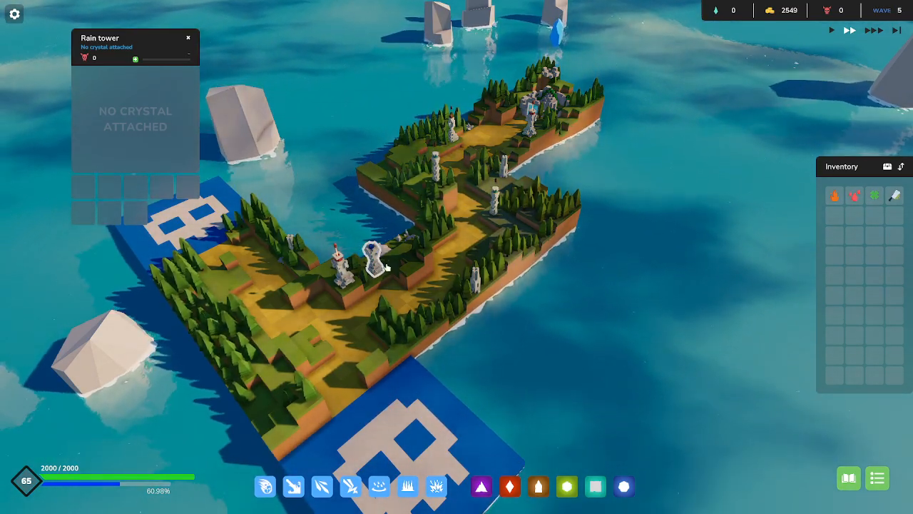
pyautogui.moveTo(538, 485)
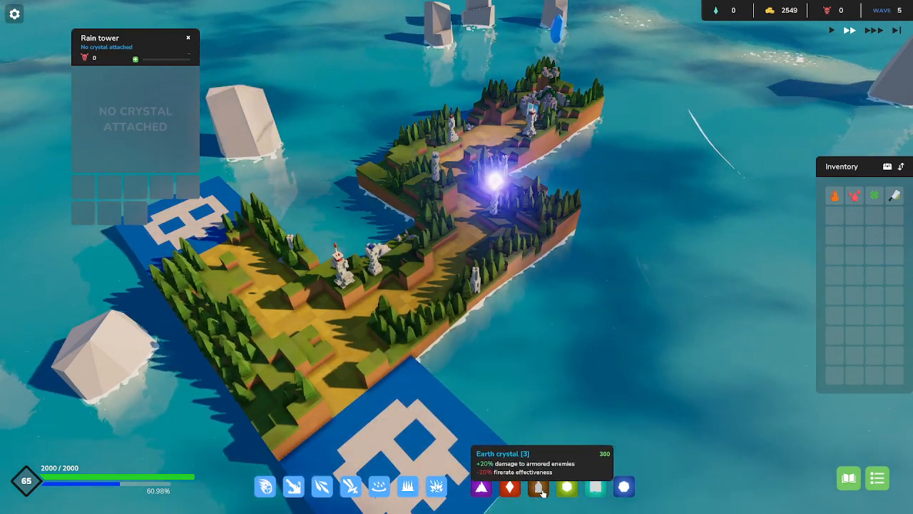
pyautogui.moveTo(567, 486)
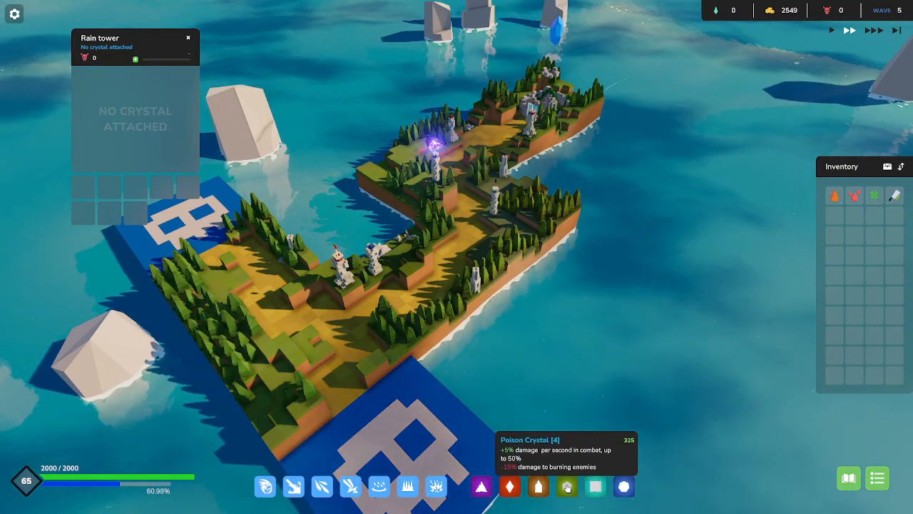
pyautogui.moveTo(625, 487)
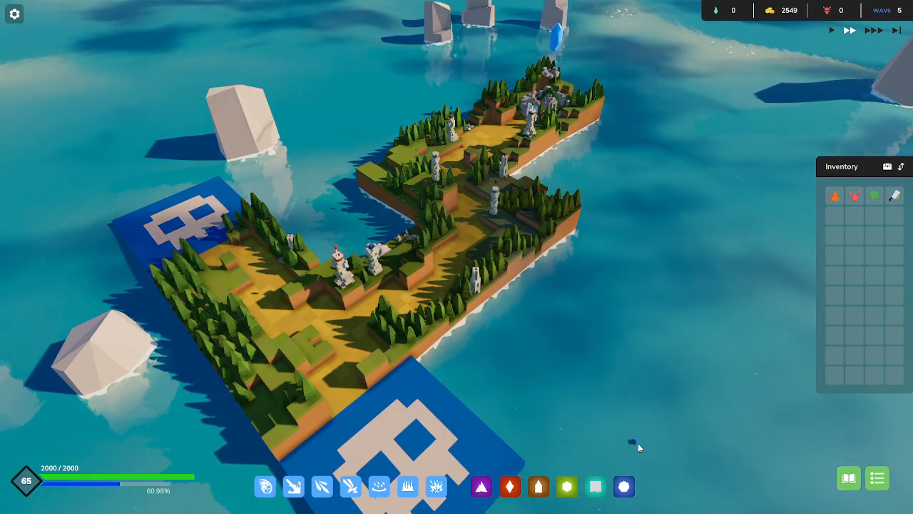
pyautogui.moveTo(624, 486)
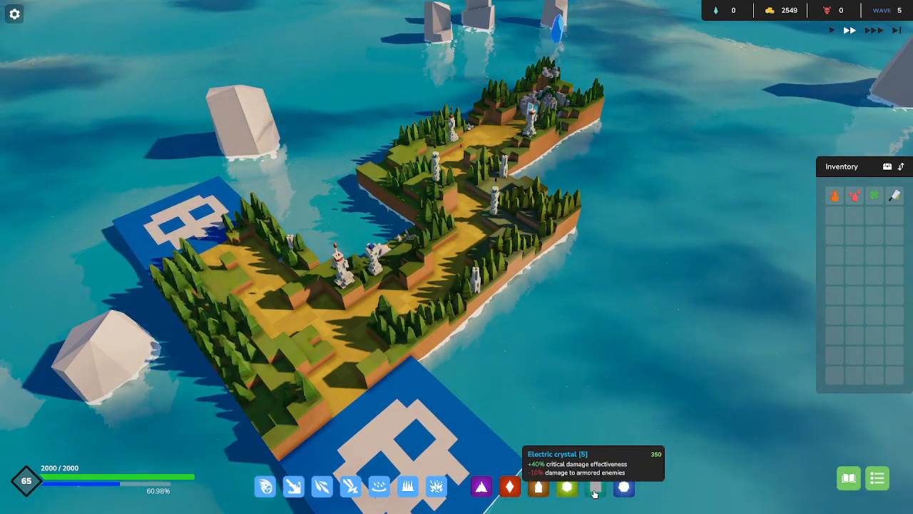
pyautogui.click(593, 485)
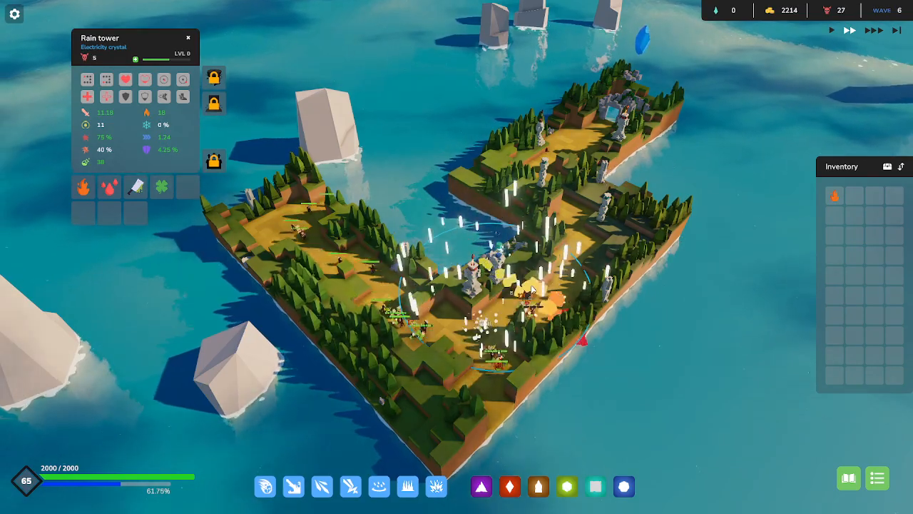
pyautogui.moveTo(834, 197)
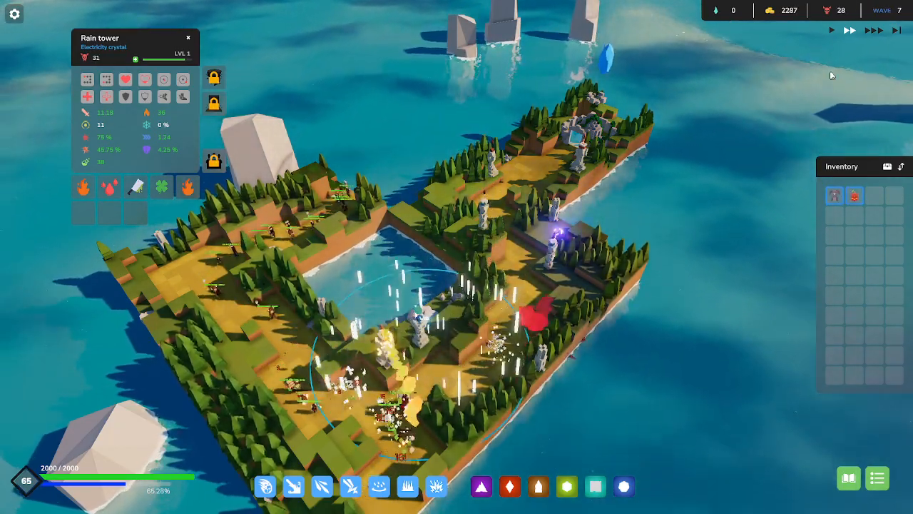
pyautogui.moveTo(853, 194)
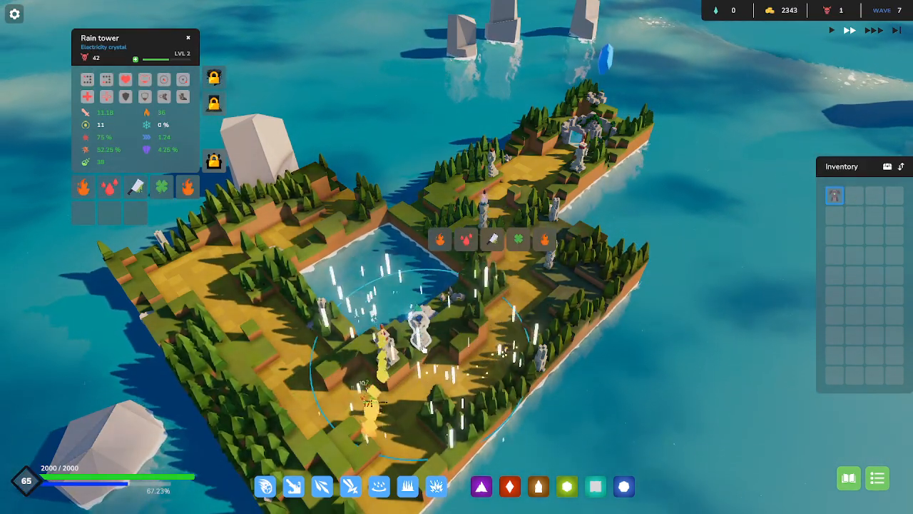
pyautogui.moveTo(834, 194)
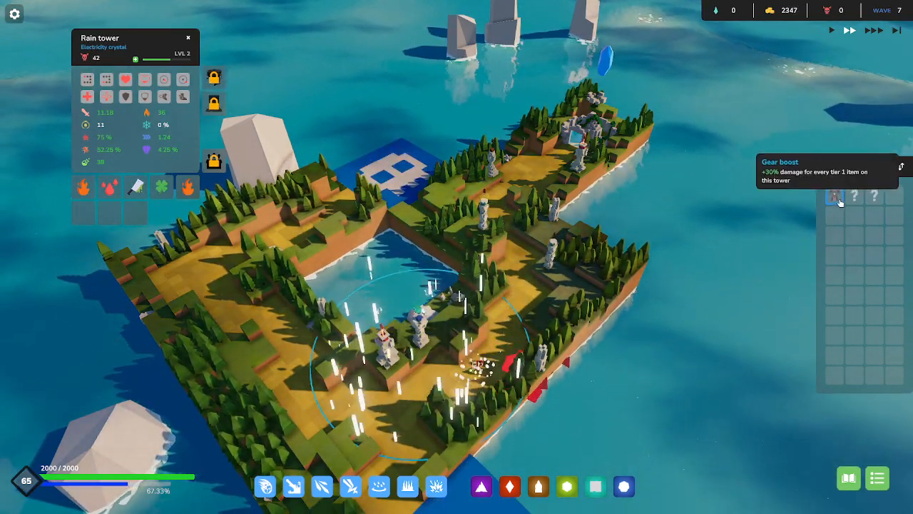
# - Equip Gear boost on the Rain tower, claim a random item, then move an inventory item onto the Lightning tower
pyautogui.click(853, 197)
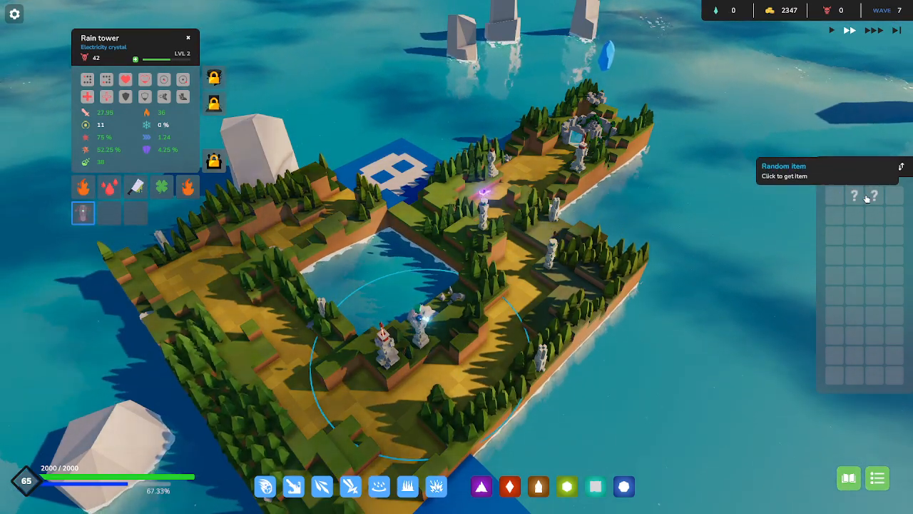
pyautogui.click(853, 197)
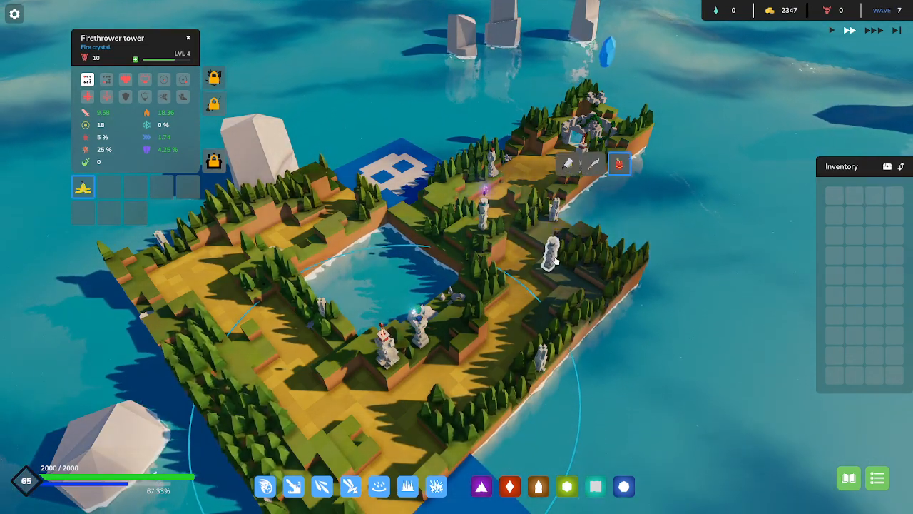
pyautogui.click(492, 192)
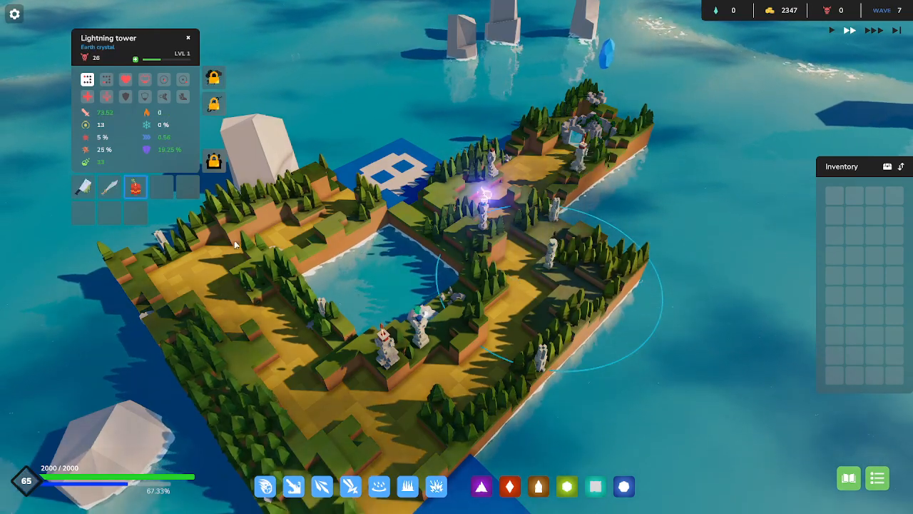
pyautogui.moveTo(134, 186); pyautogui.dragTo(834, 194)
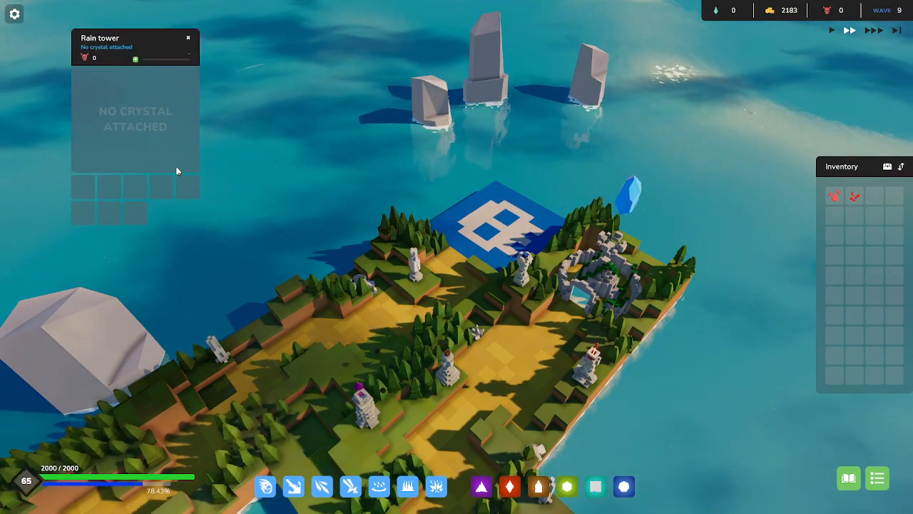
pyautogui.moveTo(567, 487)
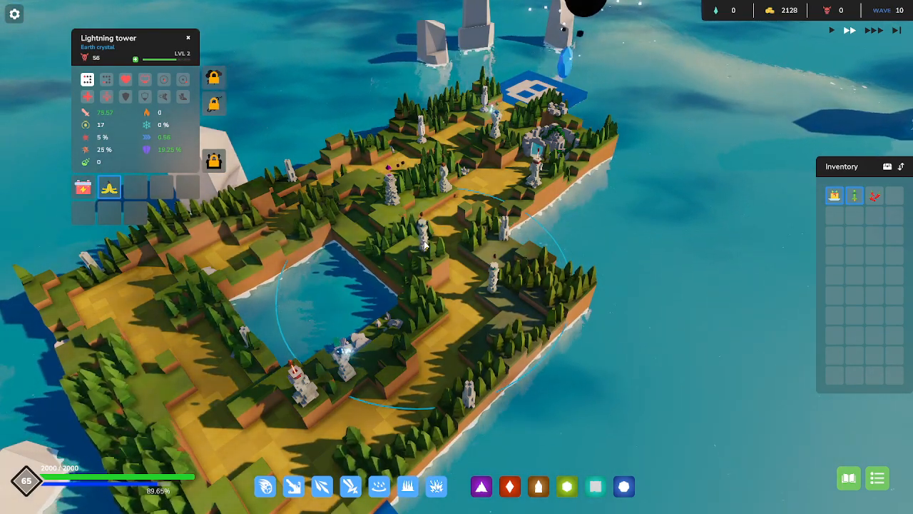
pyautogui.moveTo(853, 195)
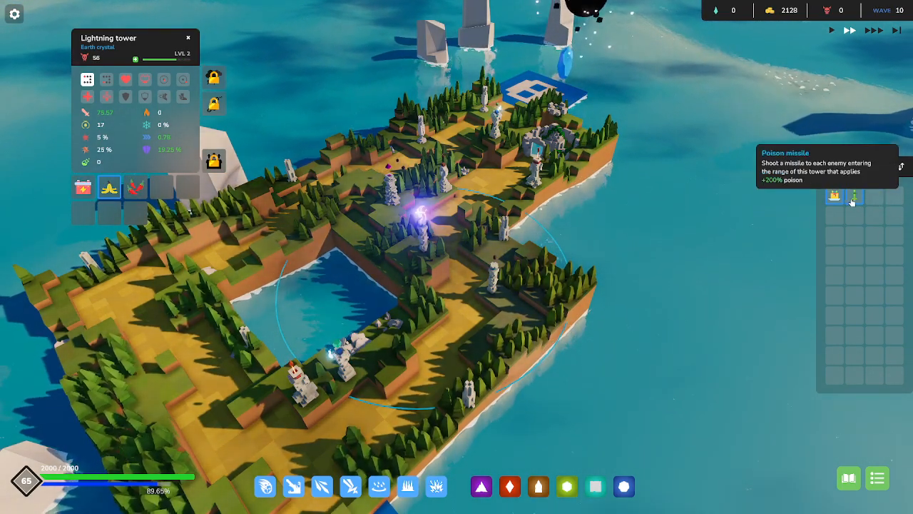
pyautogui.moveTo(834, 195)
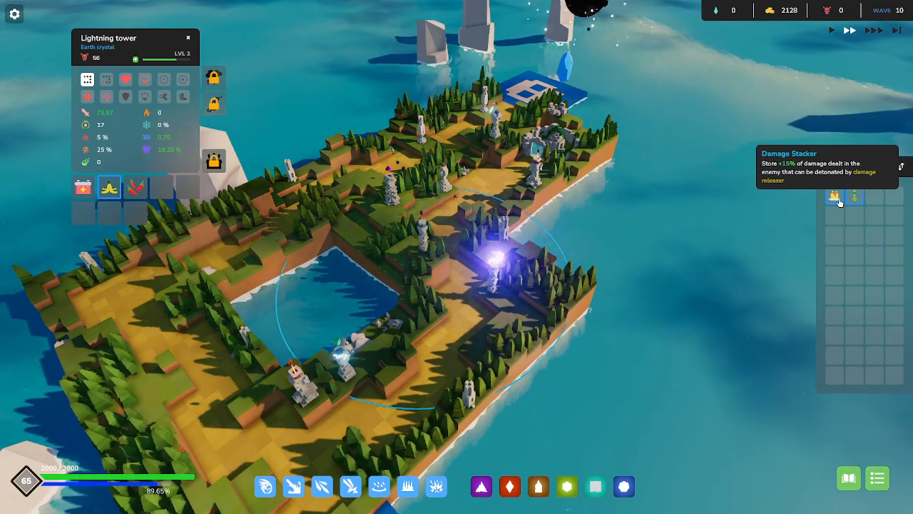
pyautogui.moveTo(854, 197)
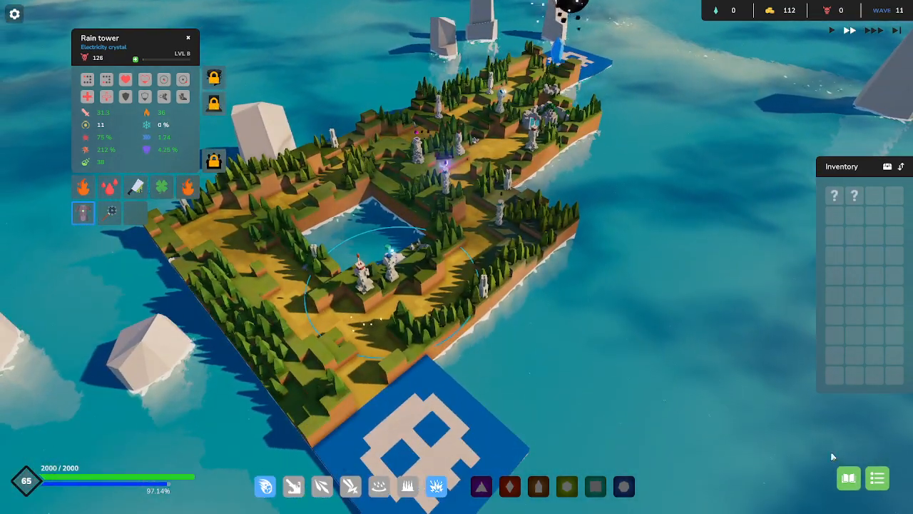
pyautogui.click(847, 477)
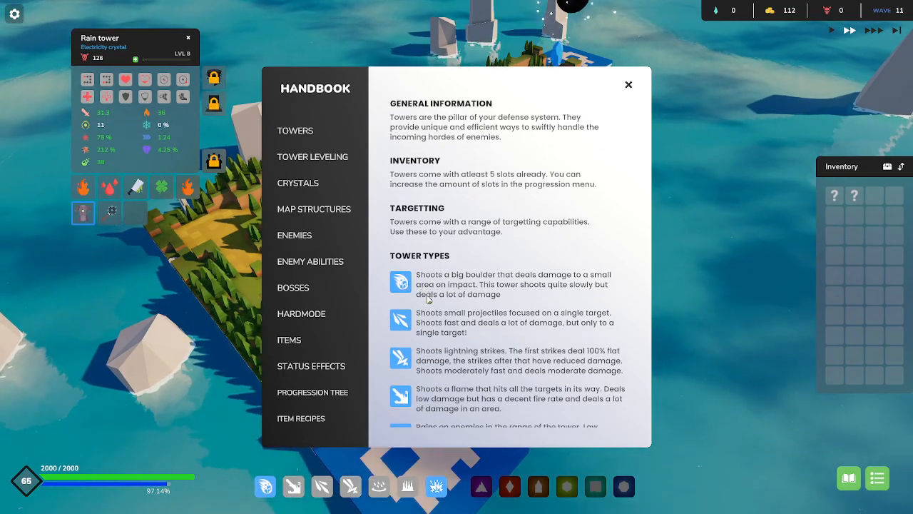
pyautogui.scroll(-3)
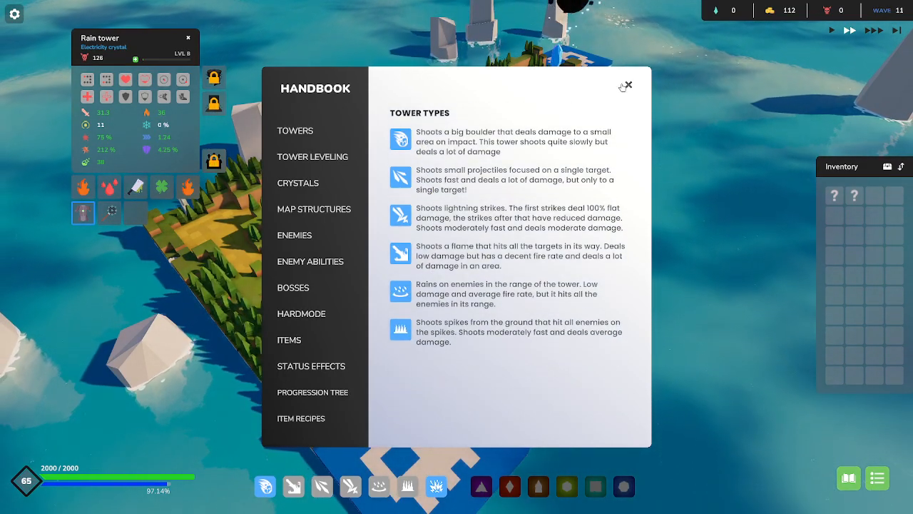
pyautogui.click(626, 85)
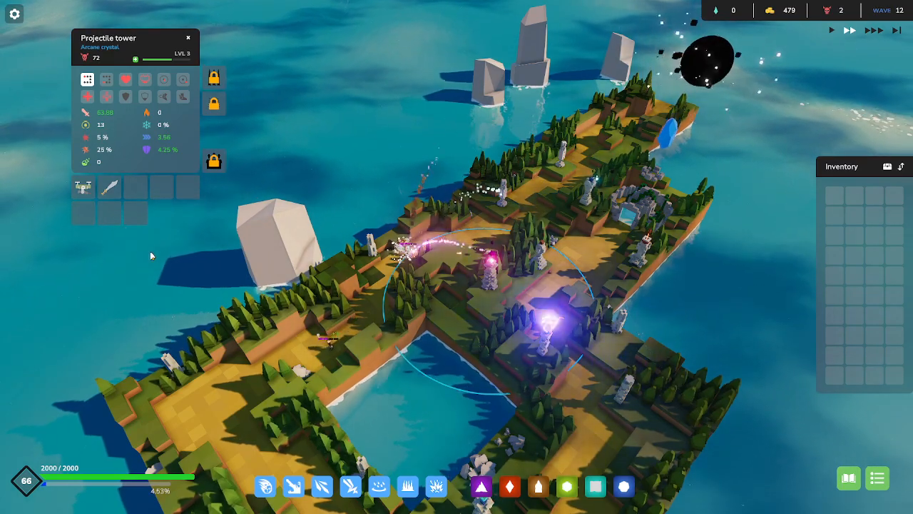
# - Inspect the Boulder tower, equip the horseshoe on the Projectile tower and an item on the Firethrower
pyautogui.click(582, 159)
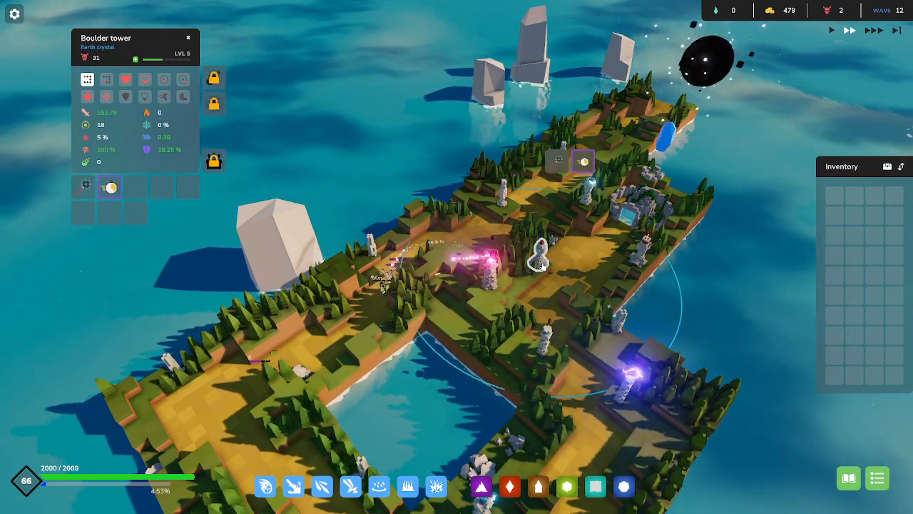
pyautogui.moveTo(110, 187)
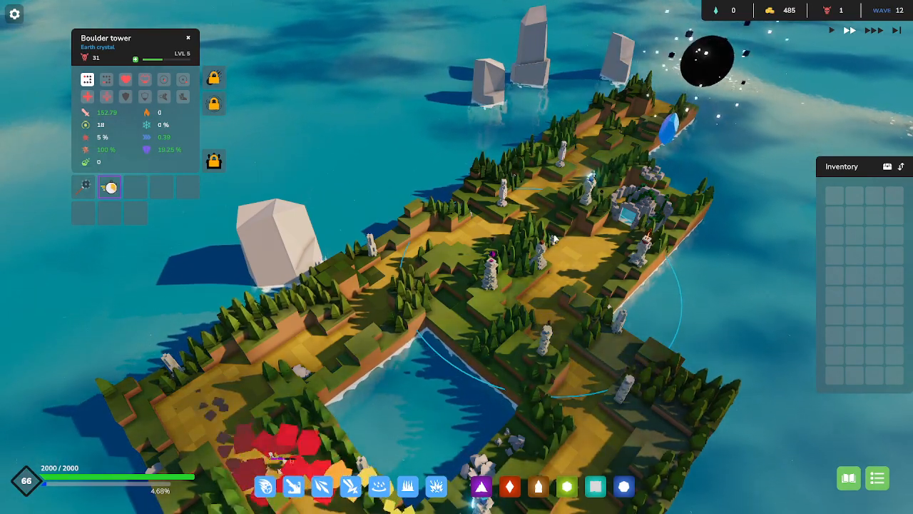
pyautogui.click(487, 264)
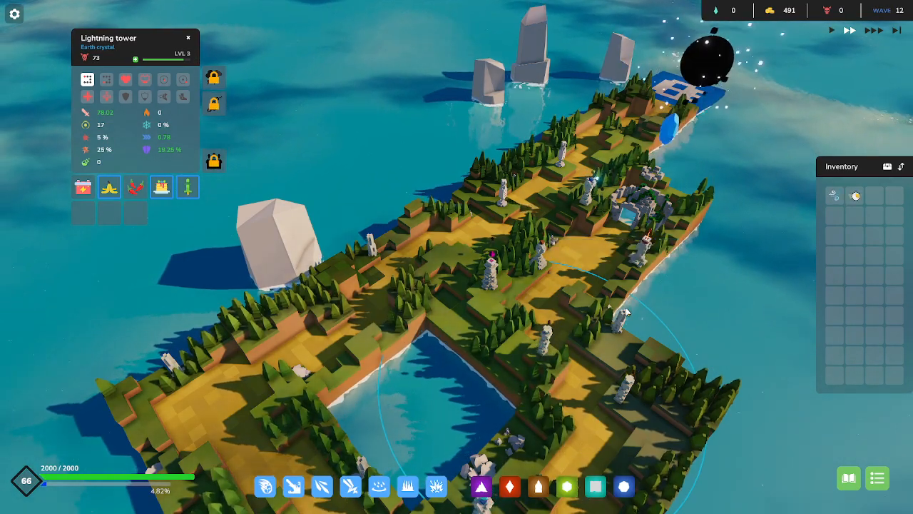
pyautogui.moveTo(833, 196)
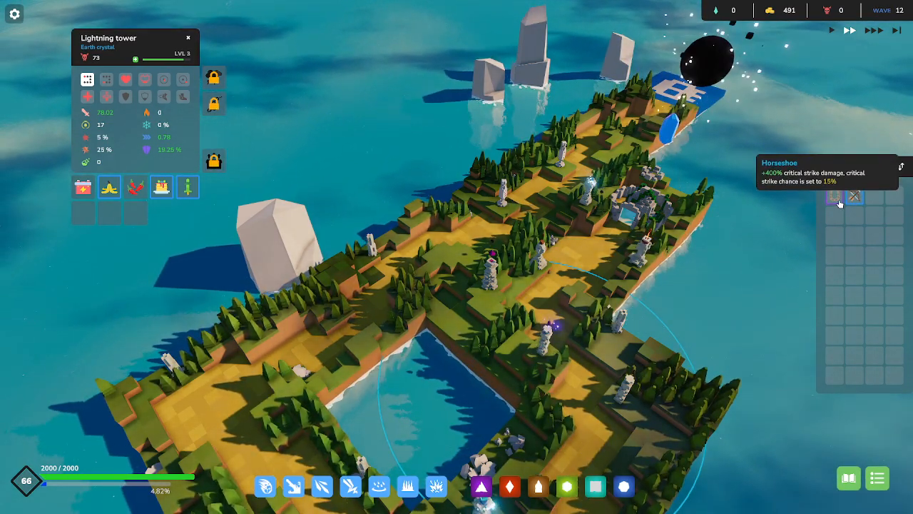
pyautogui.click(549, 314)
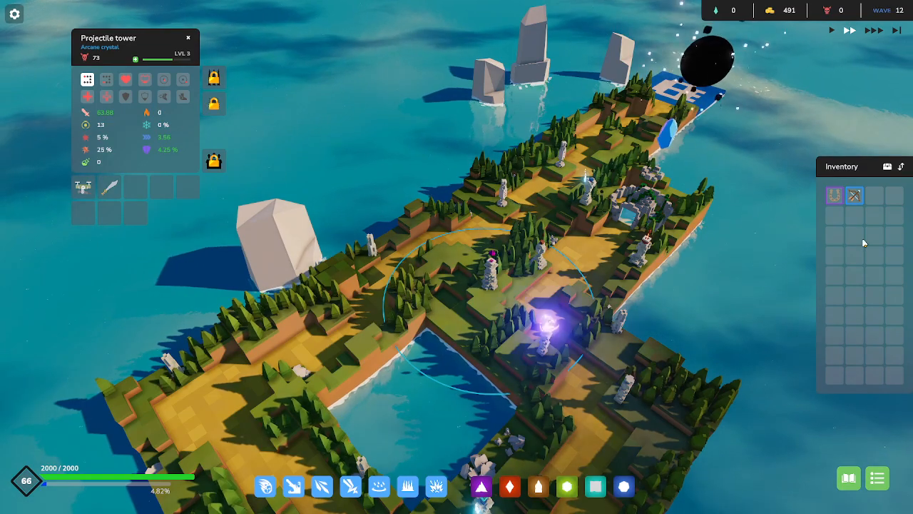
pyautogui.moveTo(833, 196); pyautogui.dragTo(136, 185)
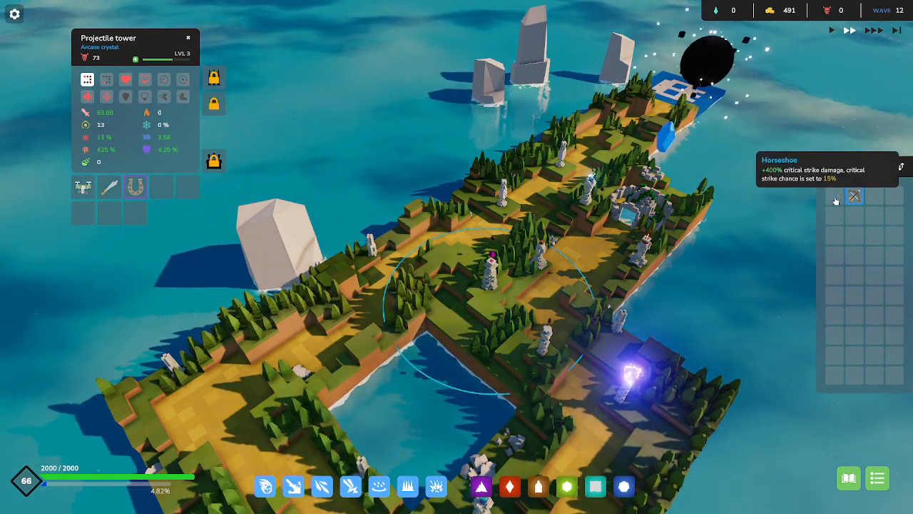
pyautogui.moveTo(854, 197)
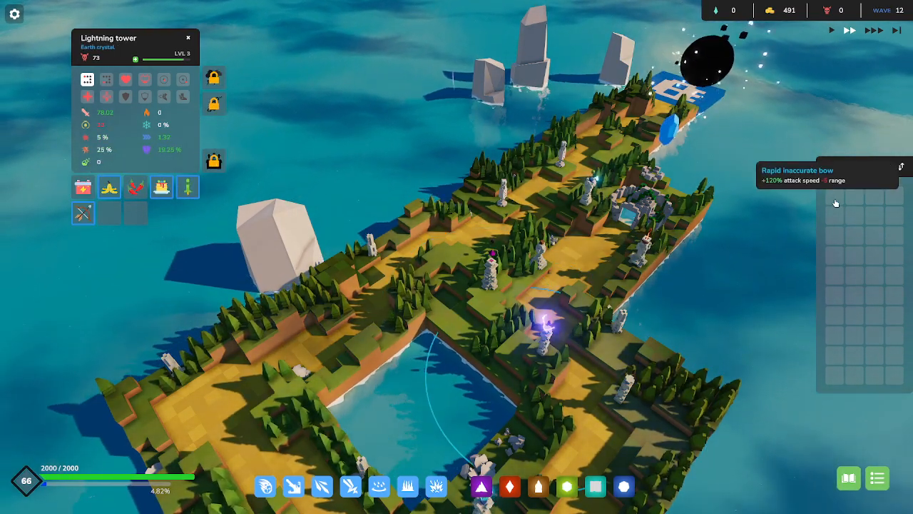
pyautogui.moveTo(109, 187)
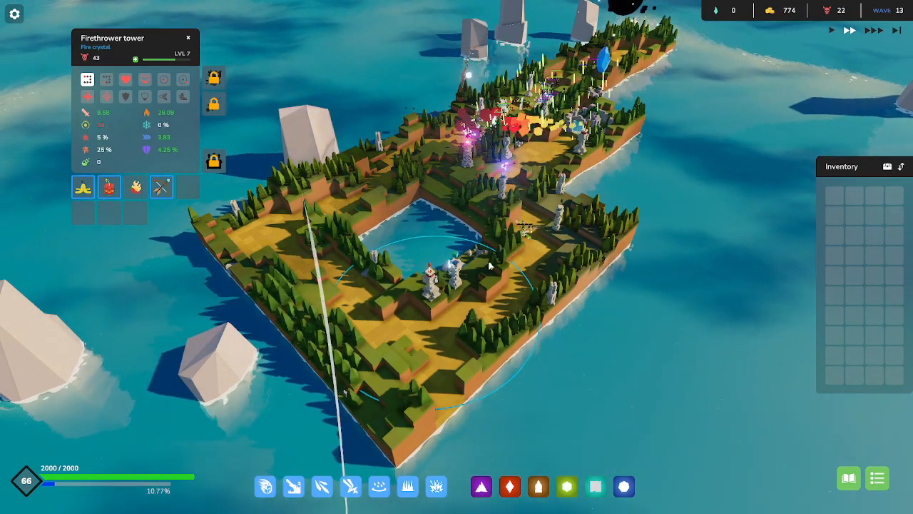
pyautogui.moveTo(160, 185)
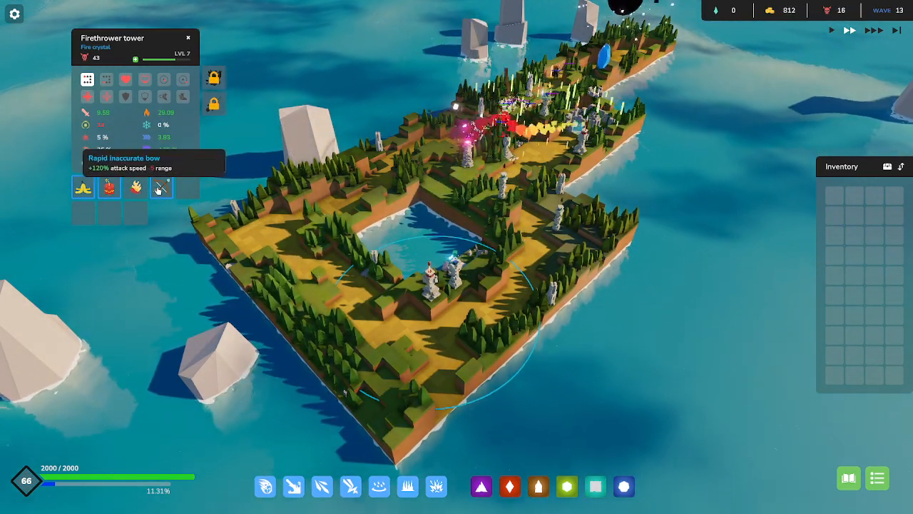
pyautogui.moveTo(160, 187); pyautogui.dragTo(835, 197)
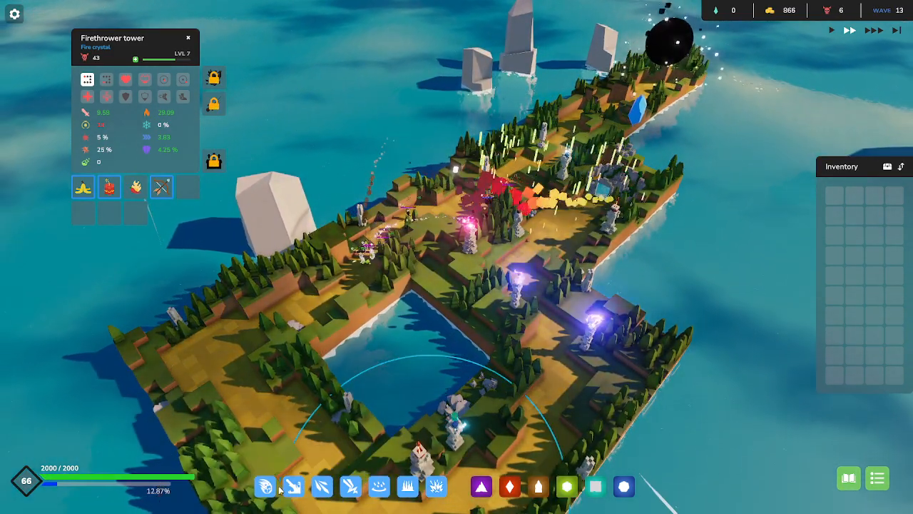
pyautogui.moveTo(351, 486)
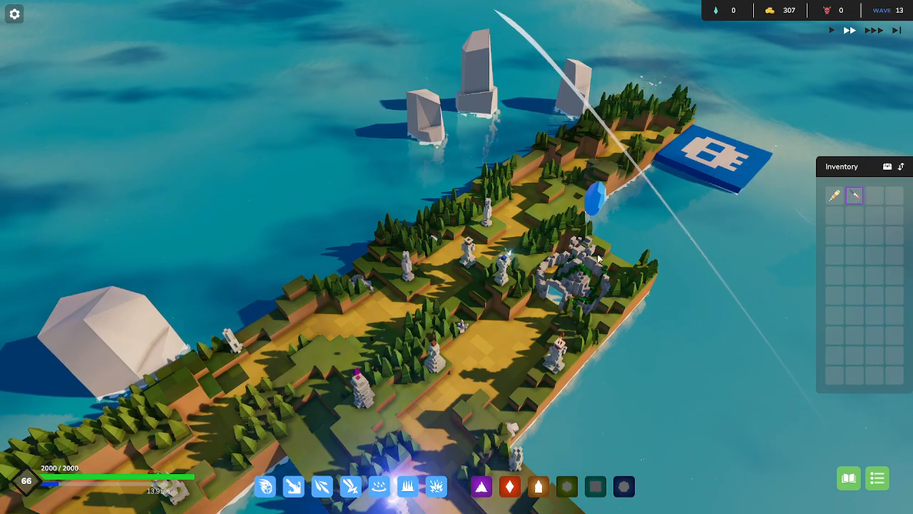
pyautogui.moveTo(853, 197)
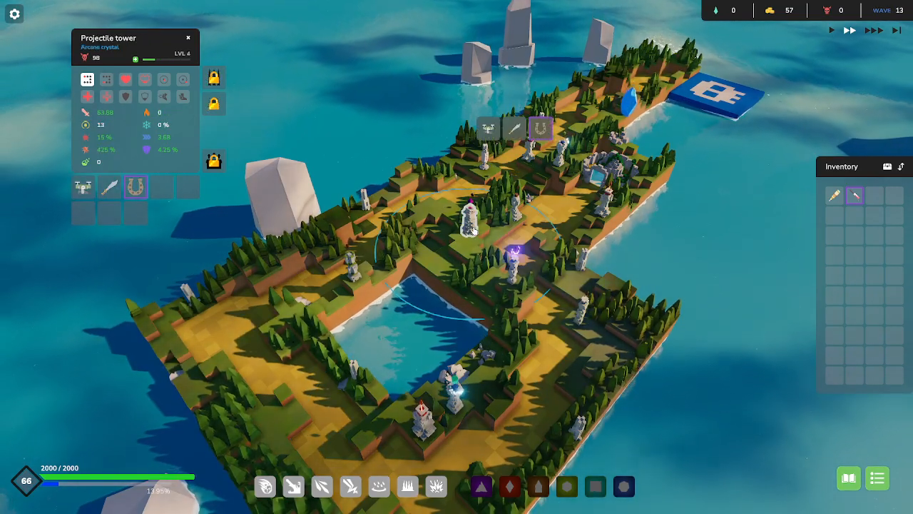
pyautogui.moveTo(135, 185)
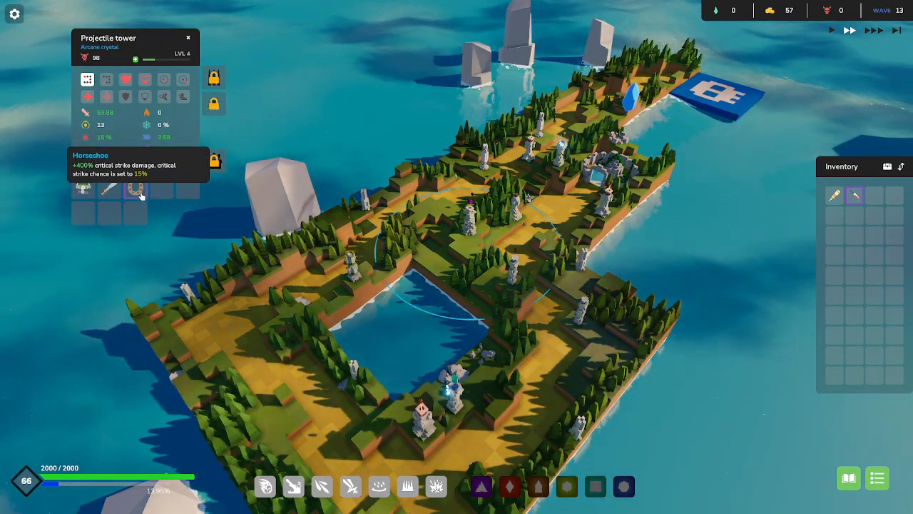
# - Pick an inventory item to fit onto the Firethrower tower
pyautogui.click(134, 187)
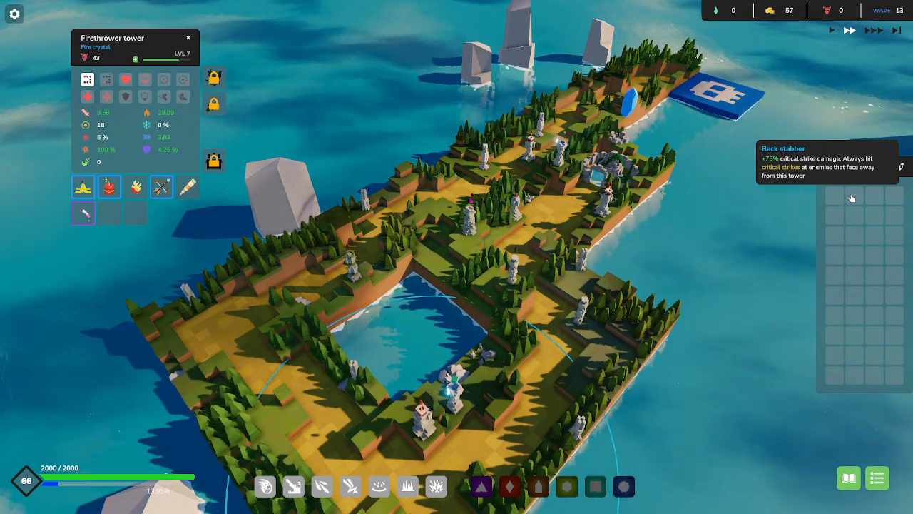
pyautogui.moveTo(161, 187)
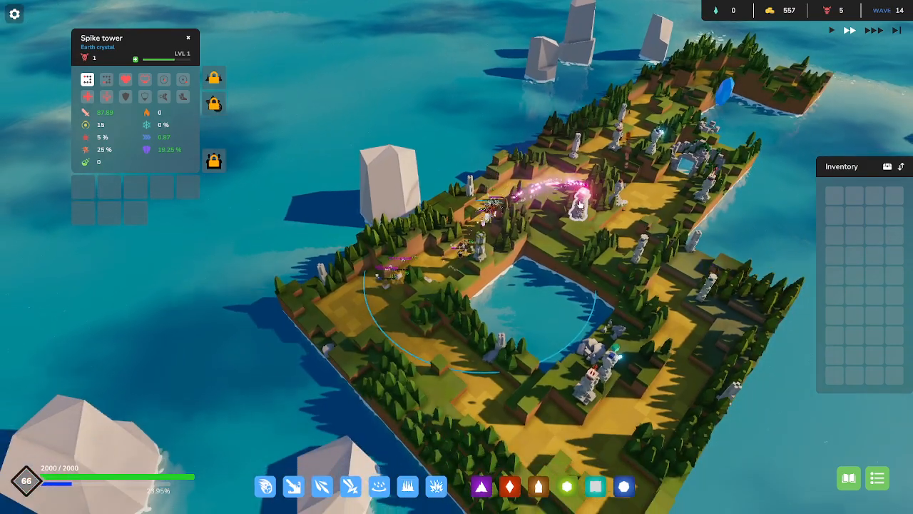
# - Collect the wave 14 rewards
pyautogui.click(584, 207)
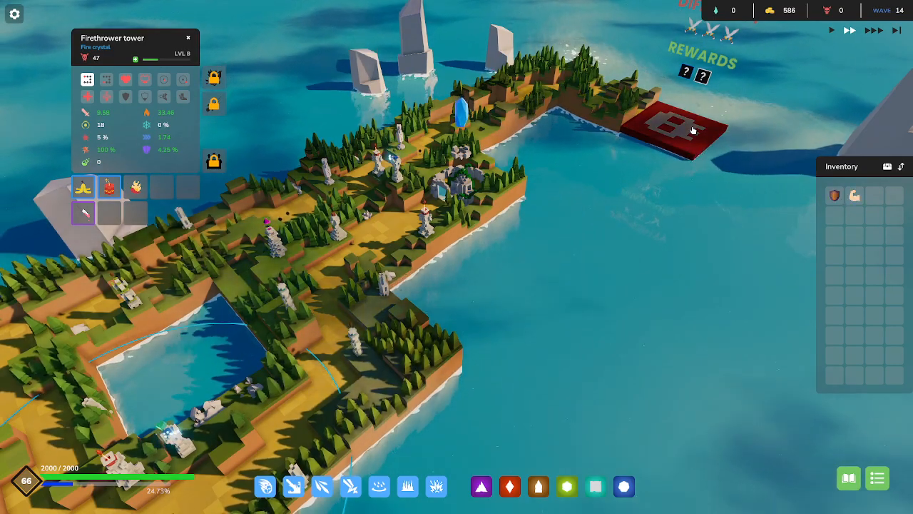
pyautogui.moveTo(853, 194)
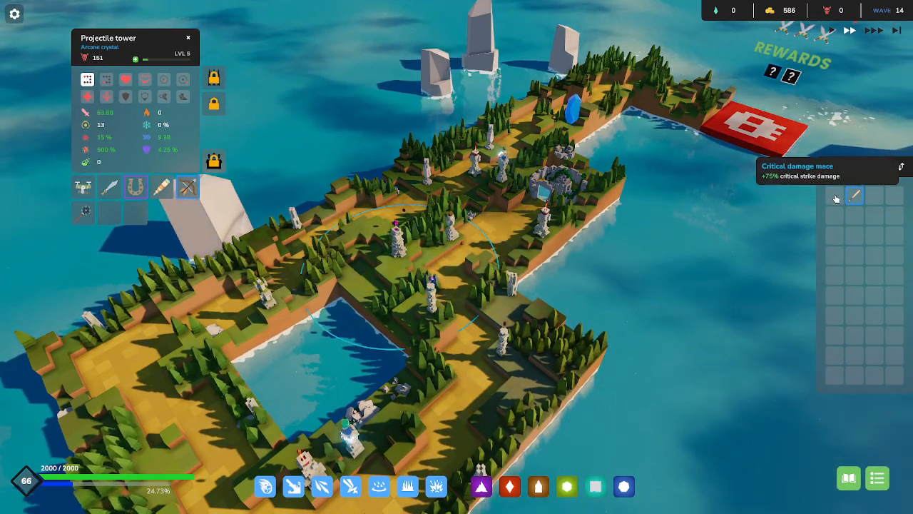
pyautogui.moveTo(134, 186)
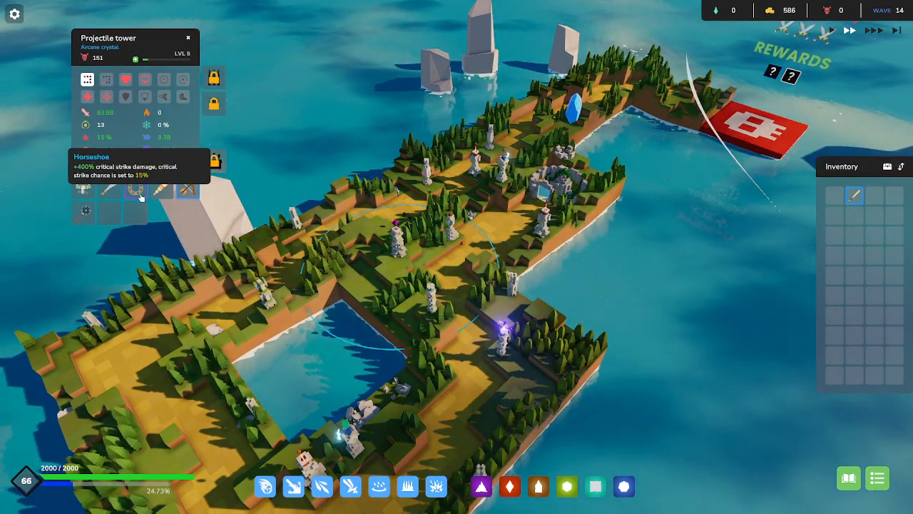
pyautogui.moveTo(83, 186)
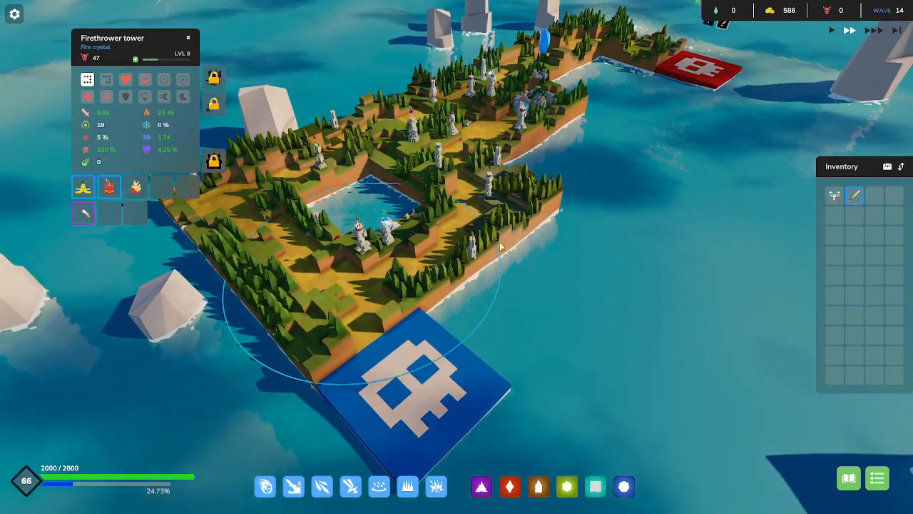
pyautogui.moveTo(855, 194)
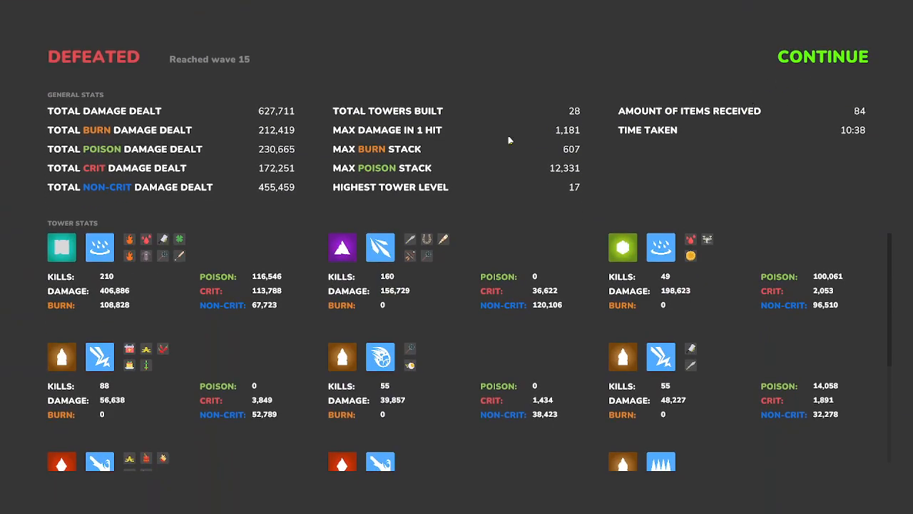
pyautogui.moveTo(753, 91)
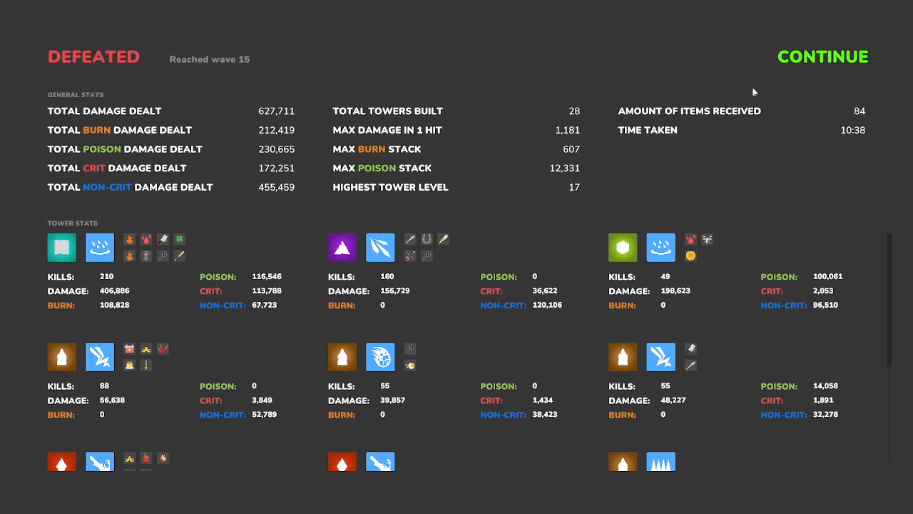
# - Continue past the defeat statistics and return to the main menu
pyautogui.click(821, 56)
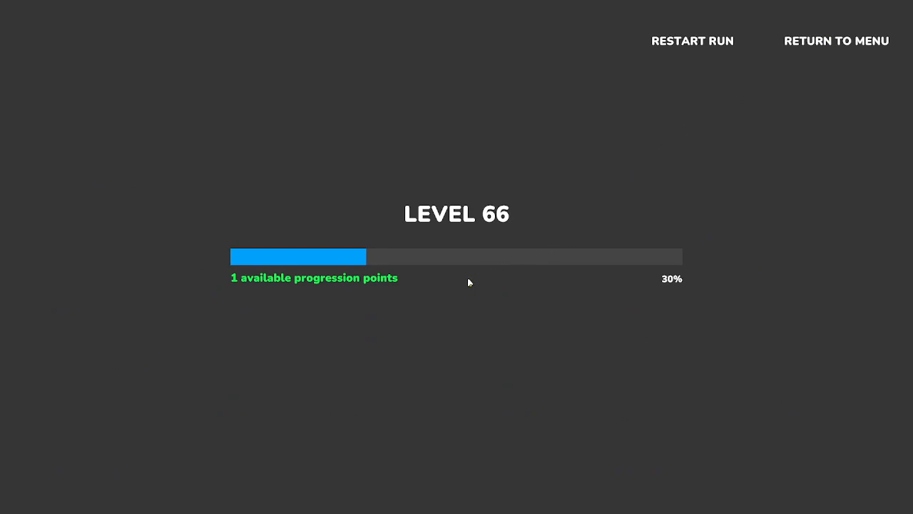
pyautogui.moveTo(836, 40)
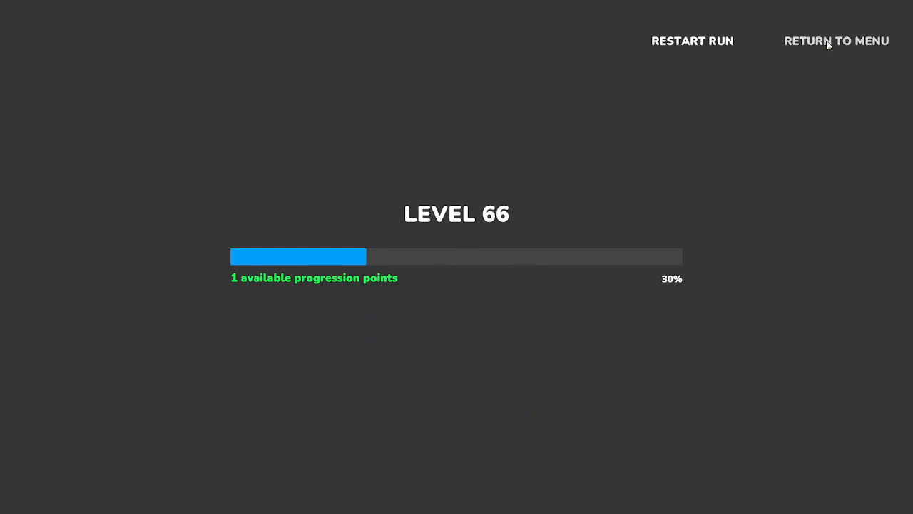
pyautogui.click(836, 40)
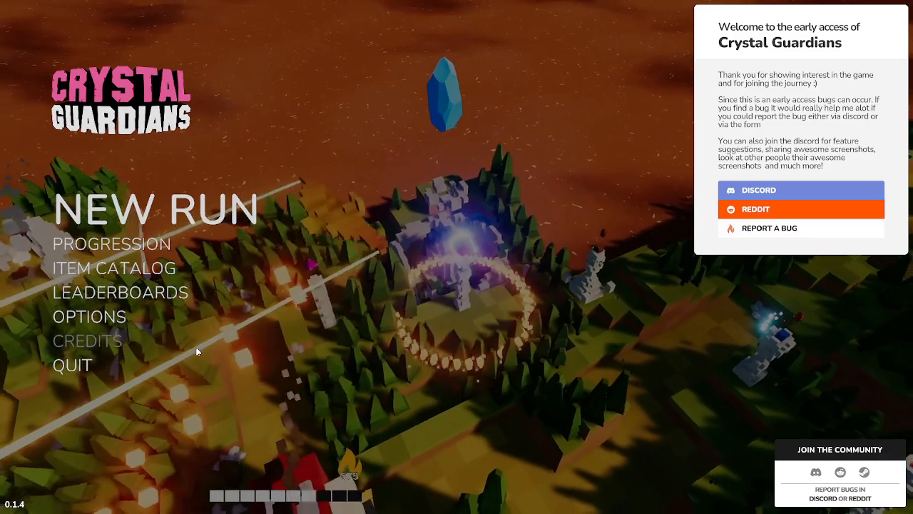
# - Unlock the Arcane Crystal's Generate Random Item node in the progression tree
pyautogui.click(111, 242)
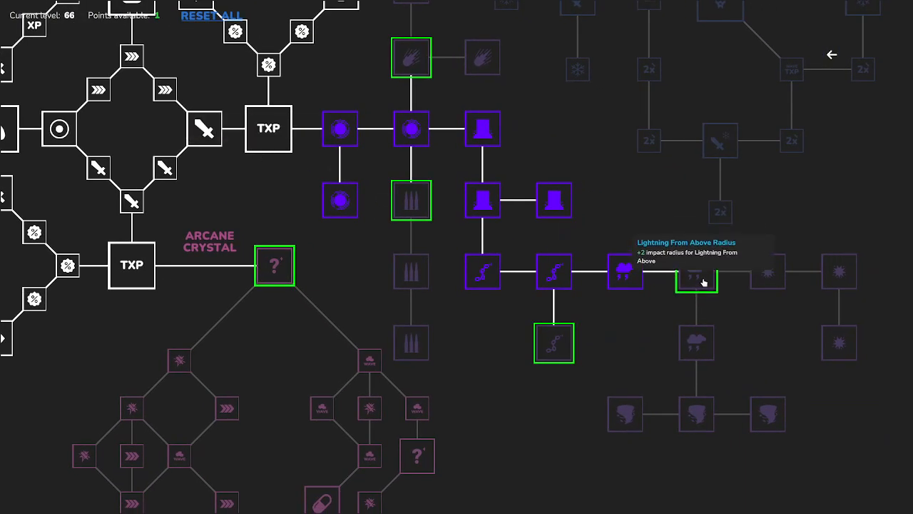
pyautogui.moveTo(554, 349)
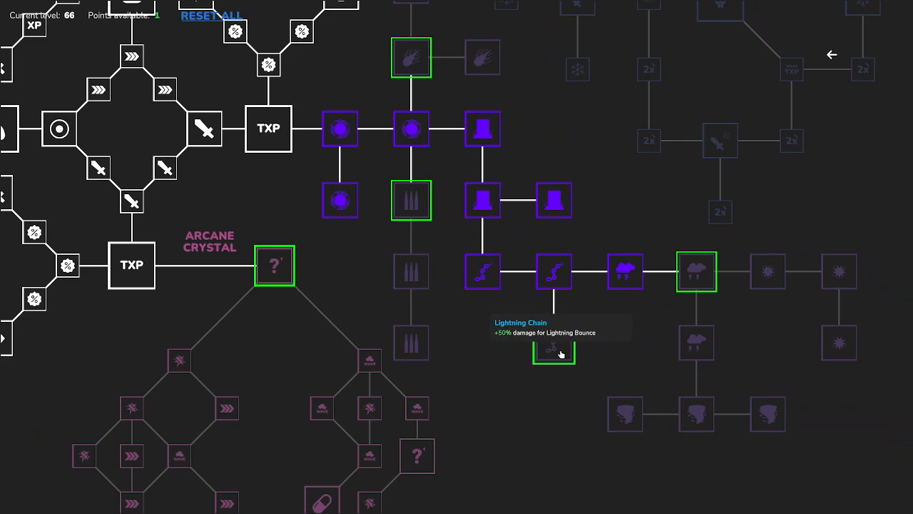
pyautogui.moveTo(768, 277)
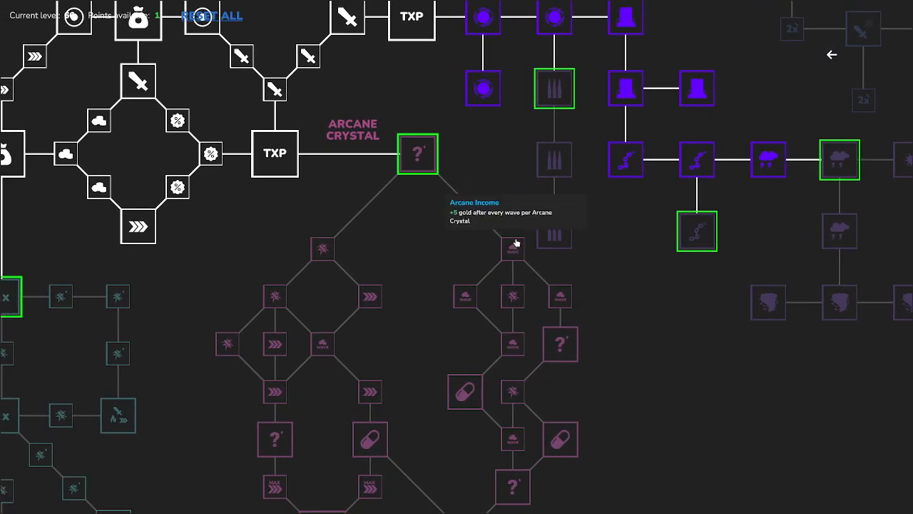
pyautogui.moveTo(419, 157)
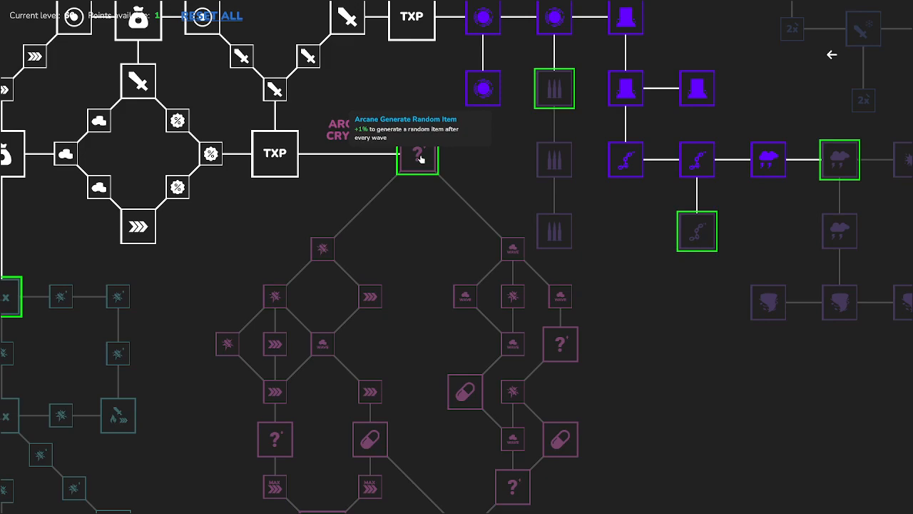
pyautogui.click(416, 154)
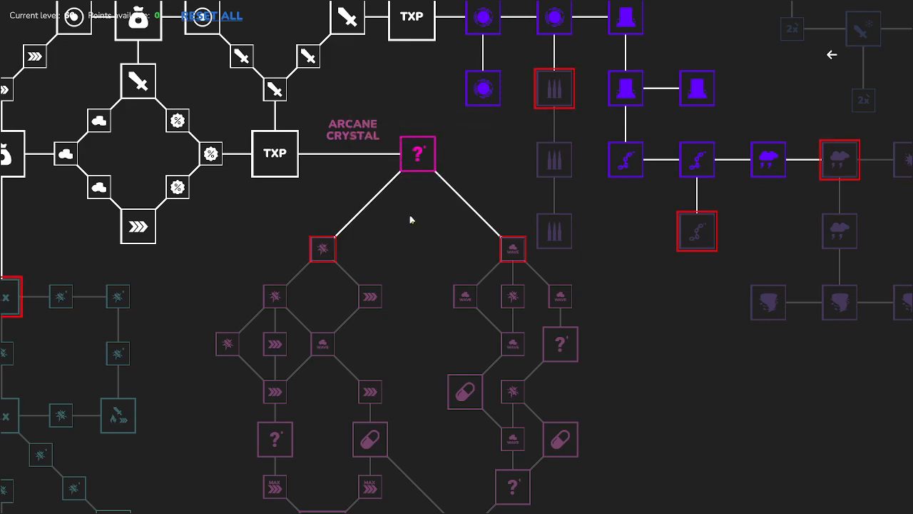
pyautogui.moveTo(511, 257)
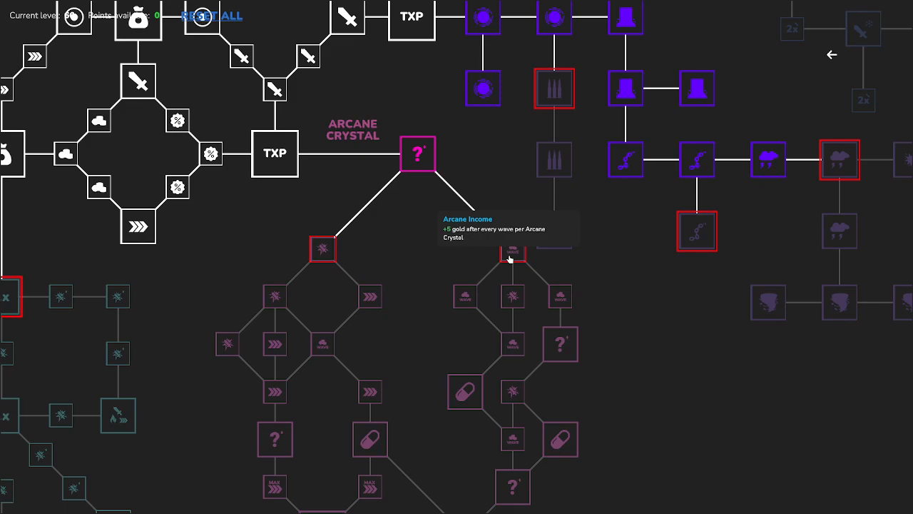
pyautogui.moveTo(322, 248)
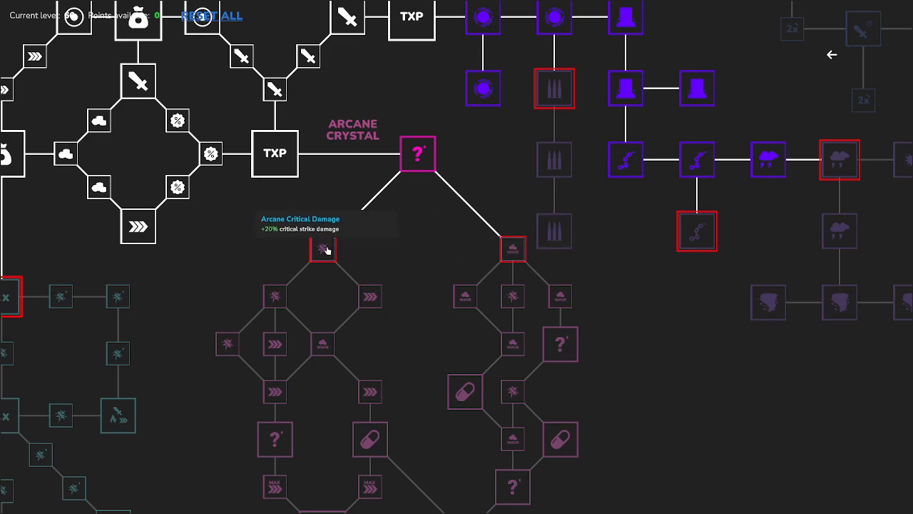
pyautogui.moveTo(322, 300)
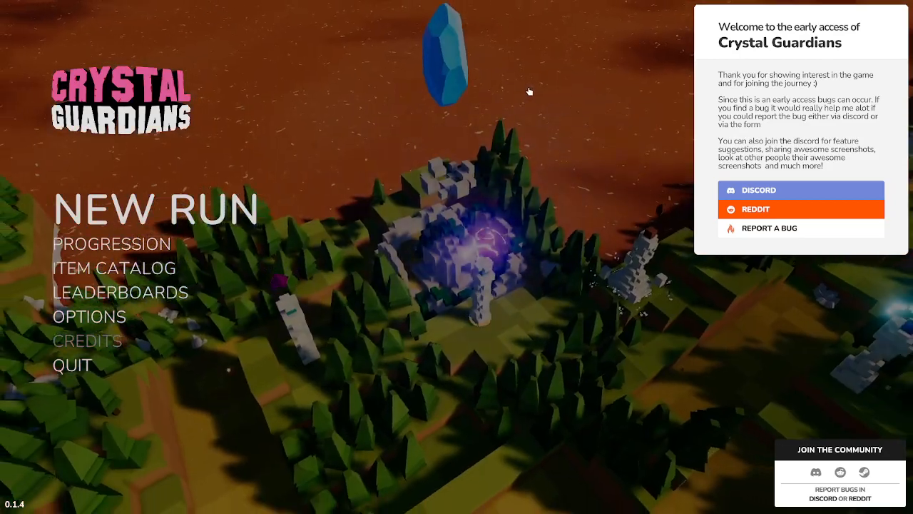
# - Start a new run on the Normal Mode level
pyautogui.click(154, 208)
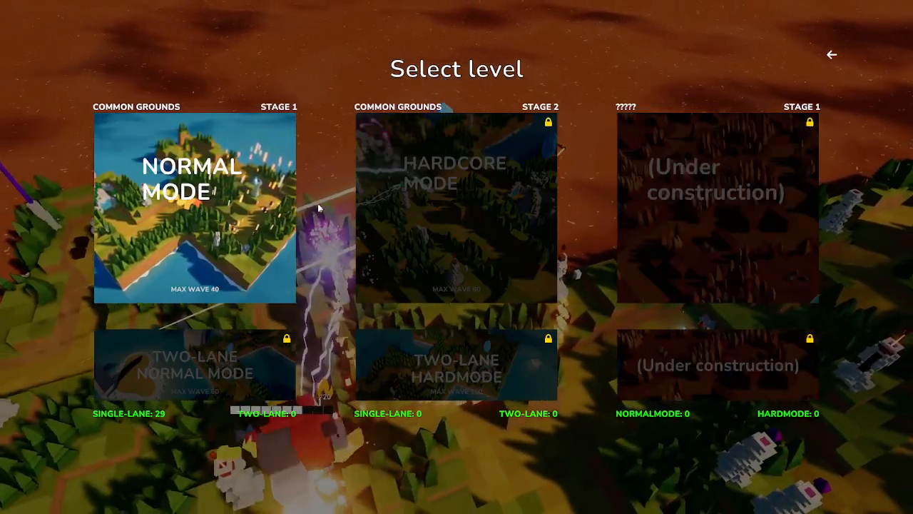
pyautogui.click(194, 207)
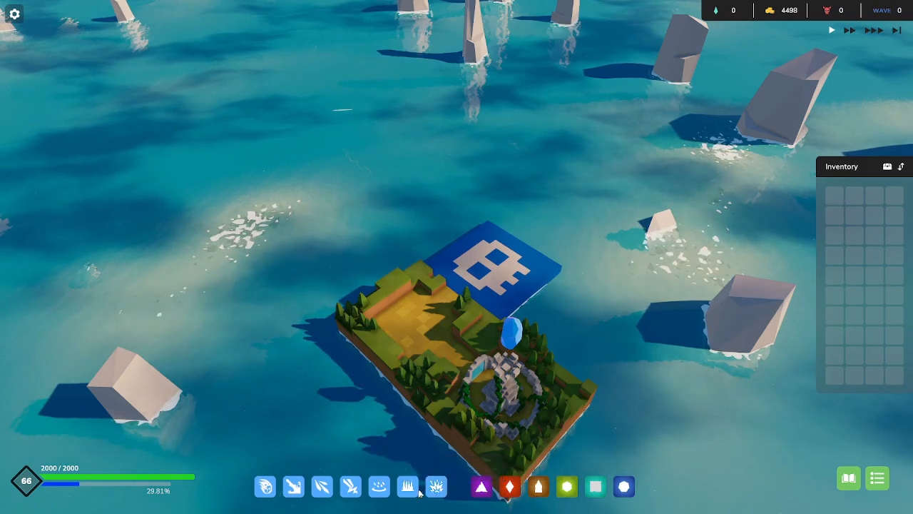
pyautogui.moveTo(351, 485)
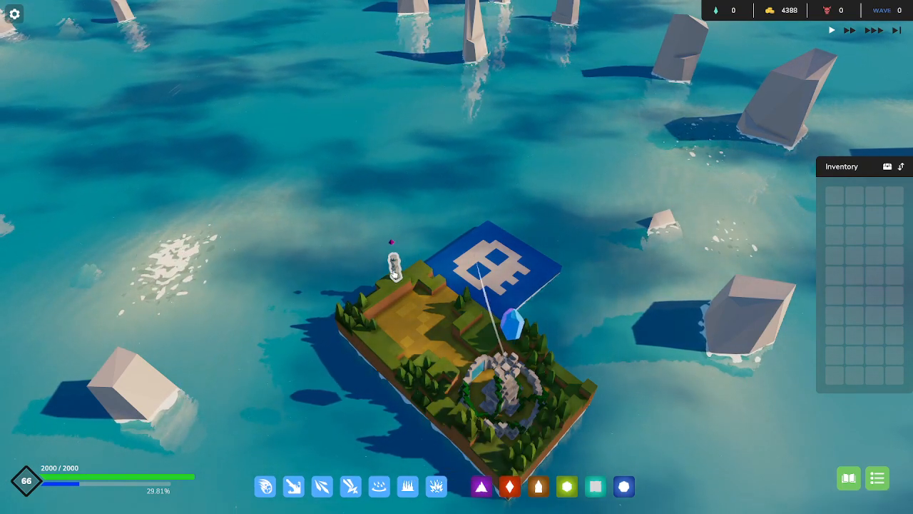
pyautogui.moveTo(483, 485)
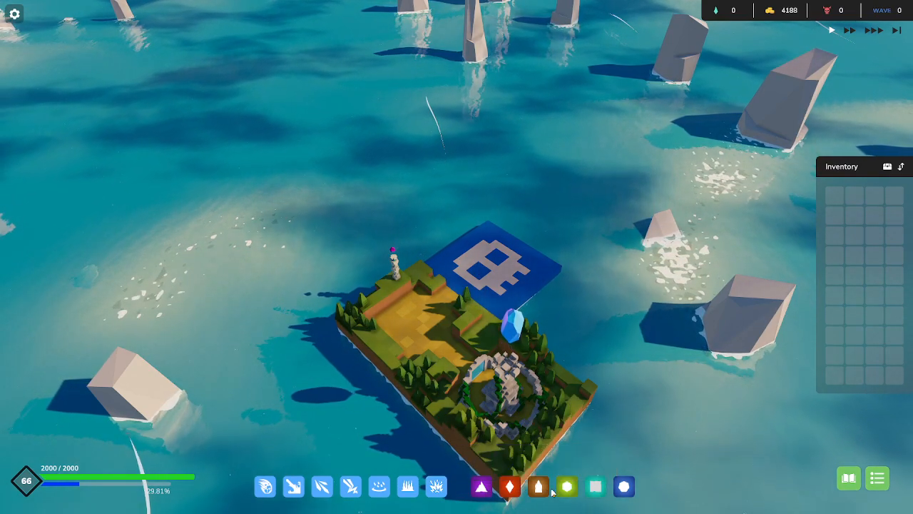
pyautogui.moveTo(597, 487)
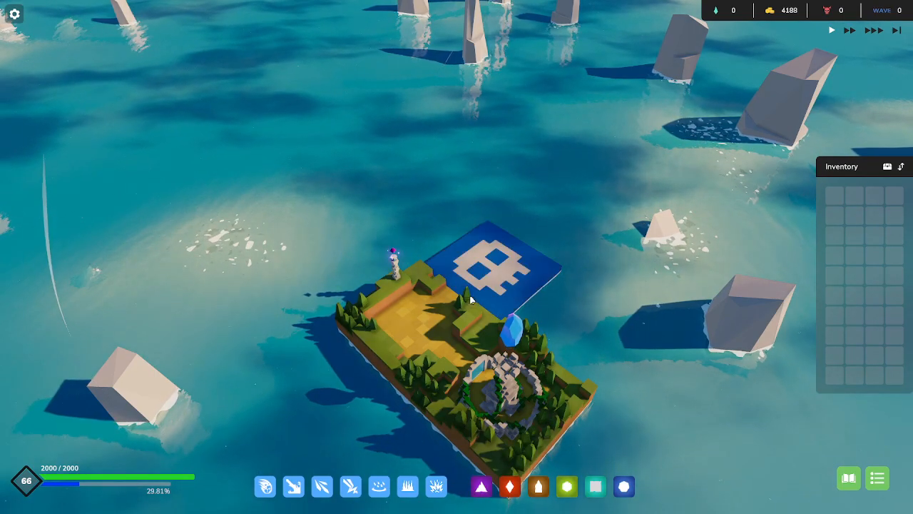
pyautogui.moveTo(322, 485)
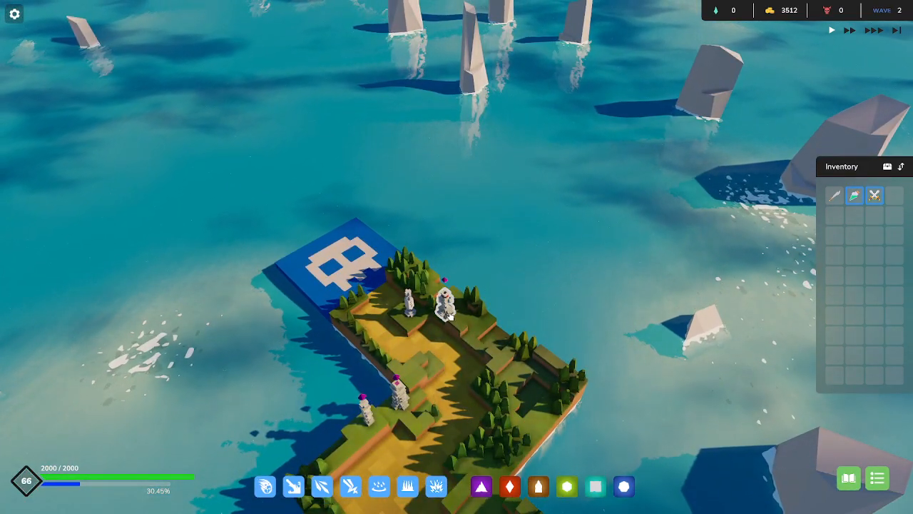
pyautogui.moveTo(294, 486)
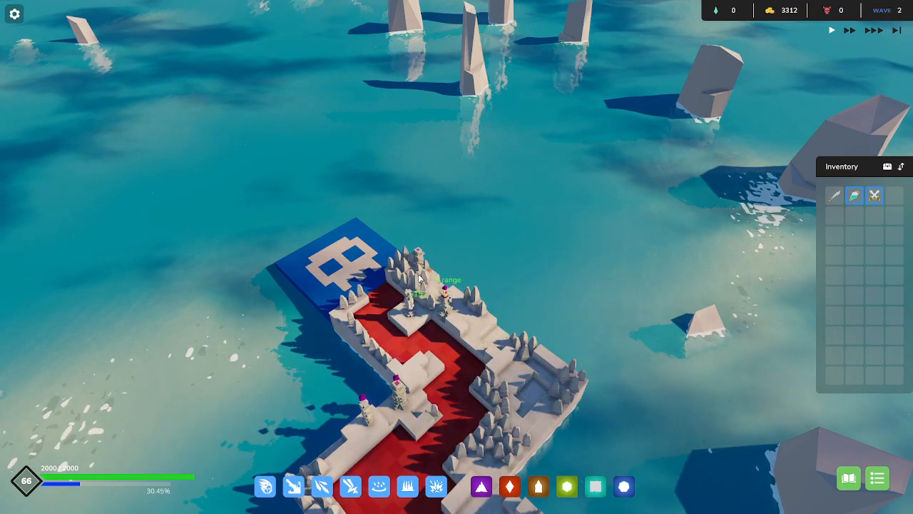
pyautogui.moveTo(323, 487)
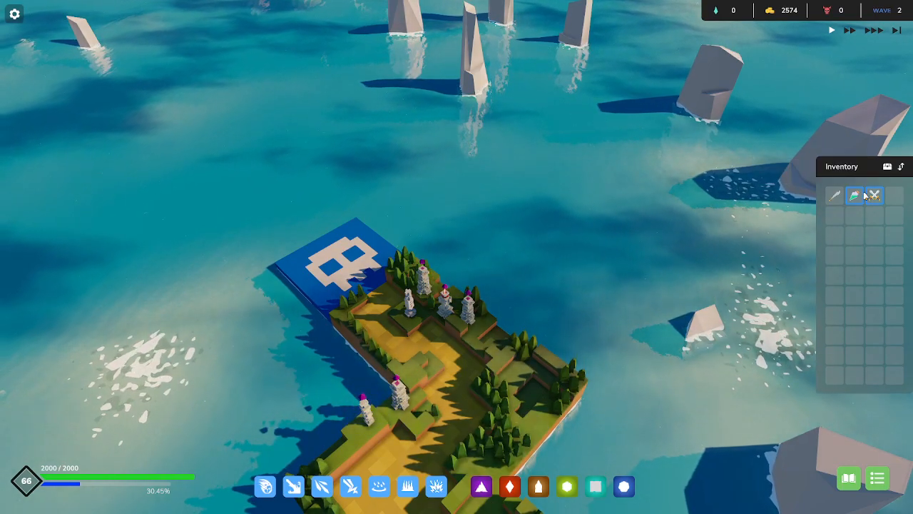
pyautogui.moveTo(854, 196)
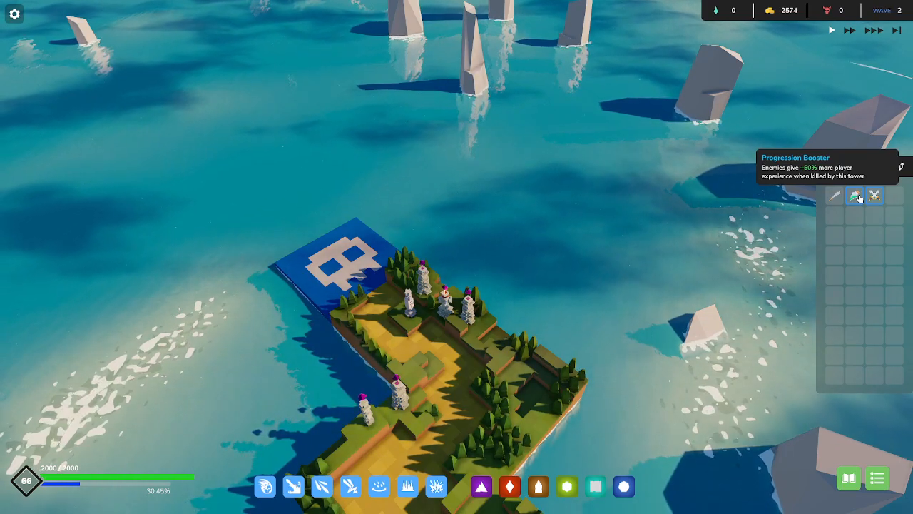
# - Select a projectile tower and fit an inventory item onto it
pyautogui.click(421, 285)
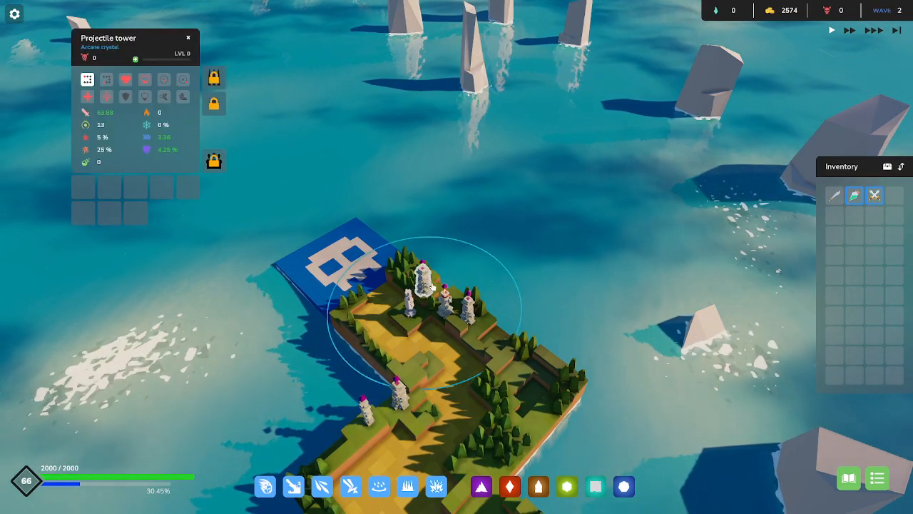
pyautogui.click(875, 195)
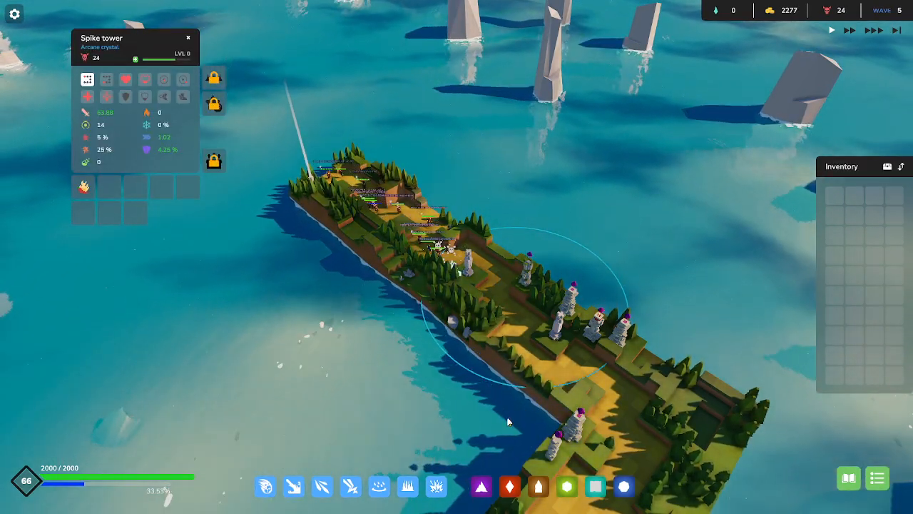
pyautogui.moveTo(380, 485)
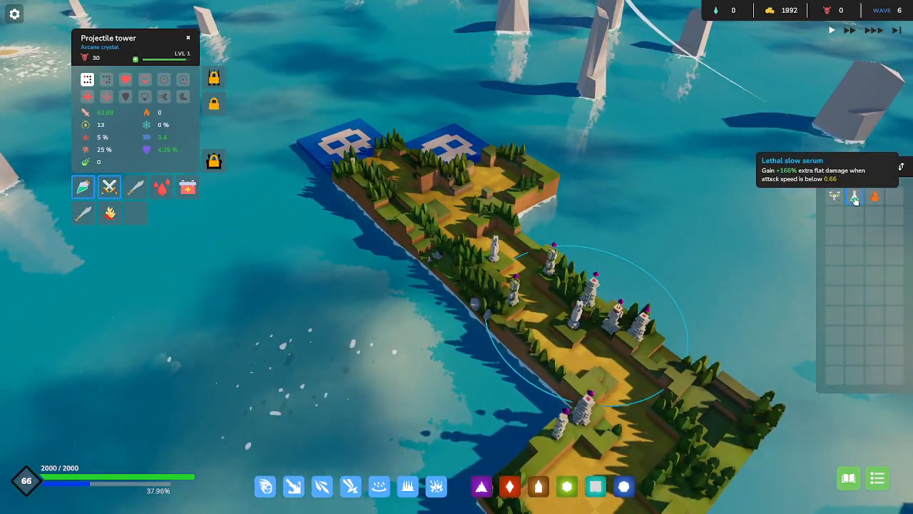
pyautogui.moveTo(554, 278)
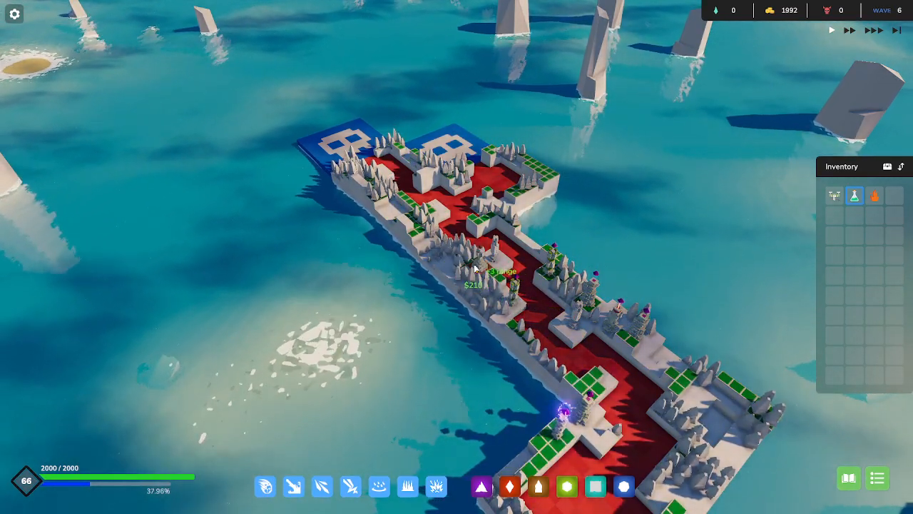
# - Place a boulder tower on a free island tile and give it an item
pyautogui.click(499, 274)
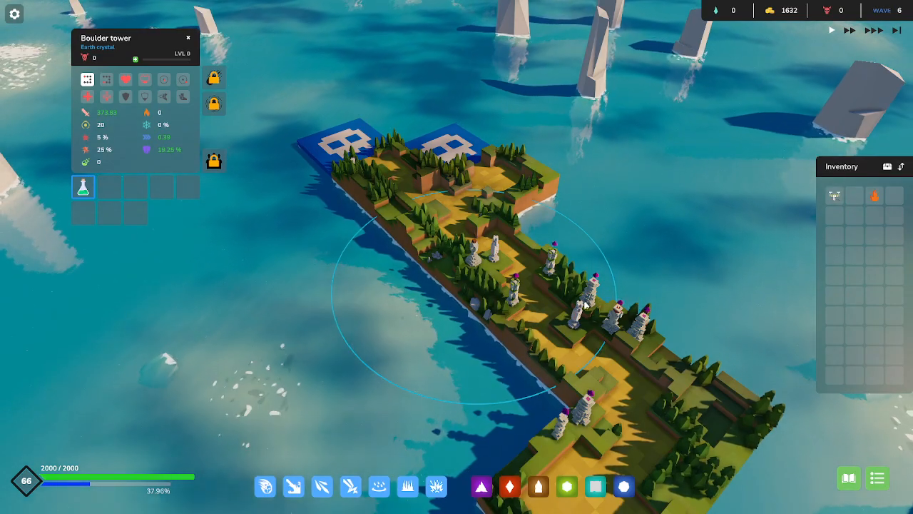
pyautogui.click(585, 302)
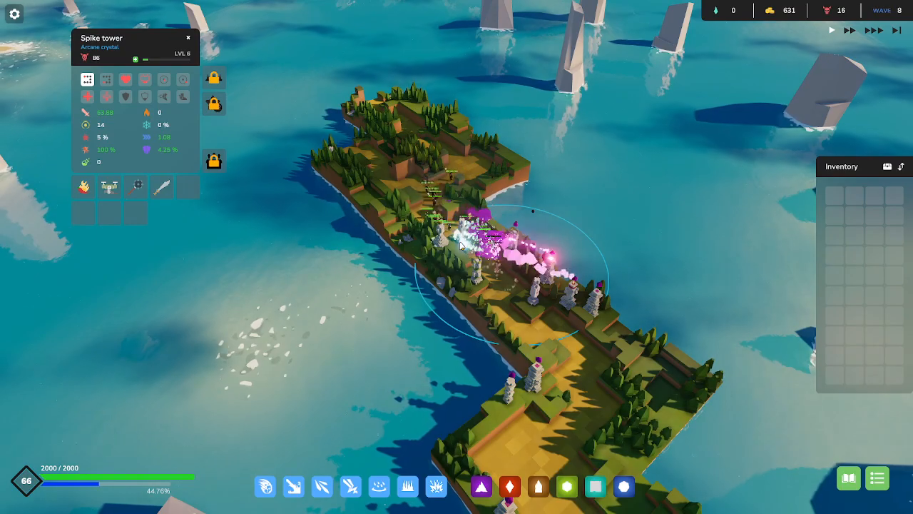
pyautogui.moveTo(835, 198)
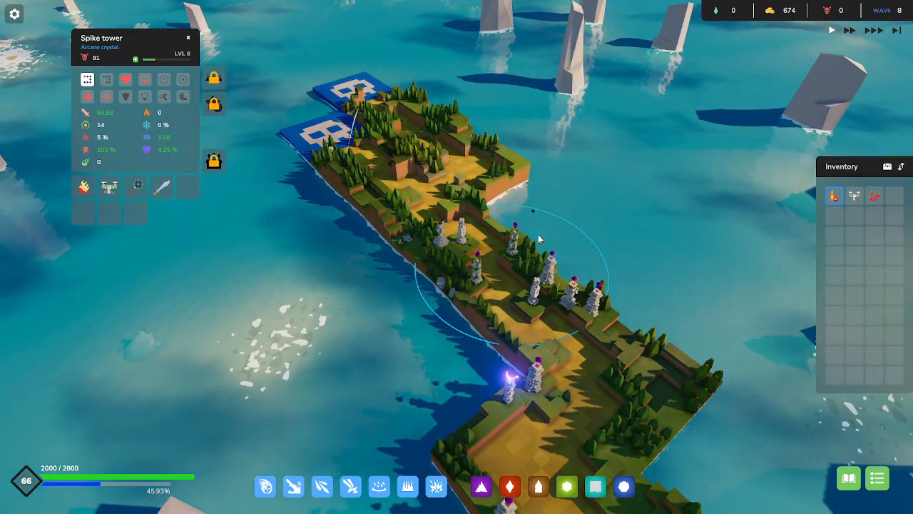
# - Equip a dropped item on the spike tower, then the rest on the projectile tower
pyautogui.click(510, 235)
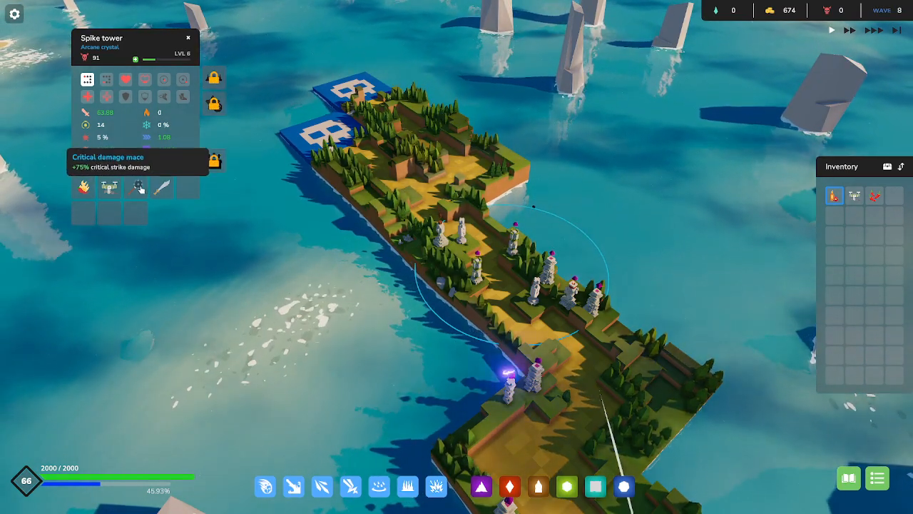
pyautogui.moveTo(83, 185)
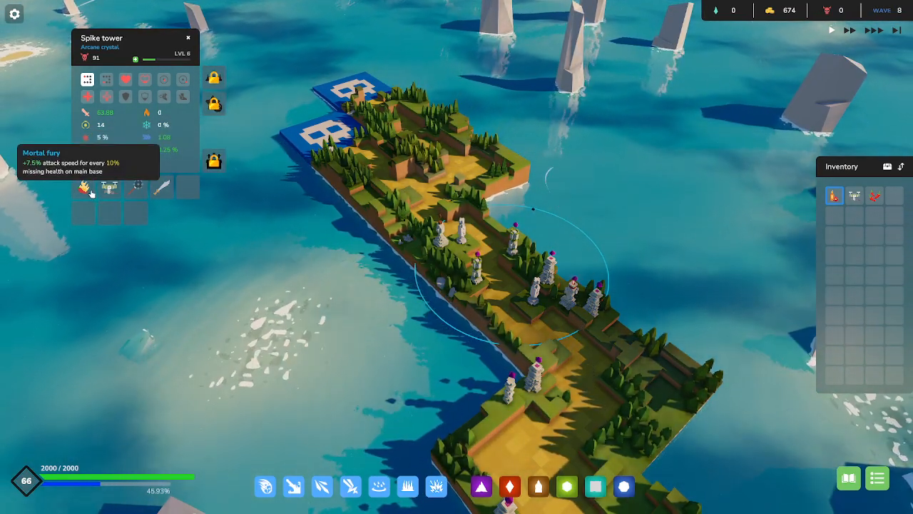
pyautogui.moveTo(853, 195)
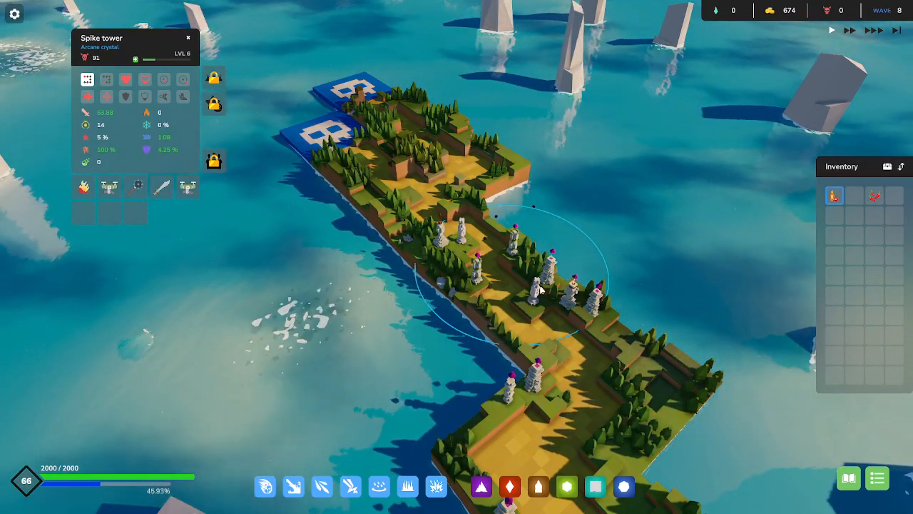
pyautogui.click(545, 270)
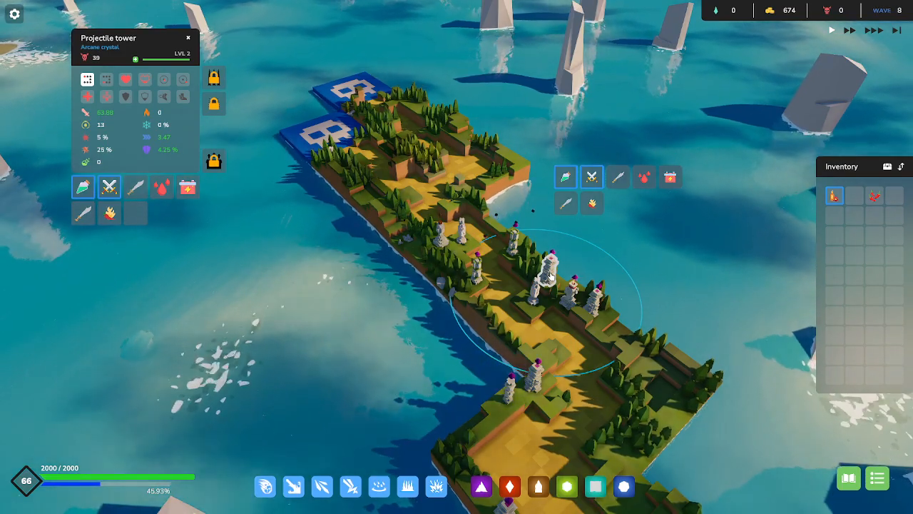
pyautogui.moveTo(835, 196)
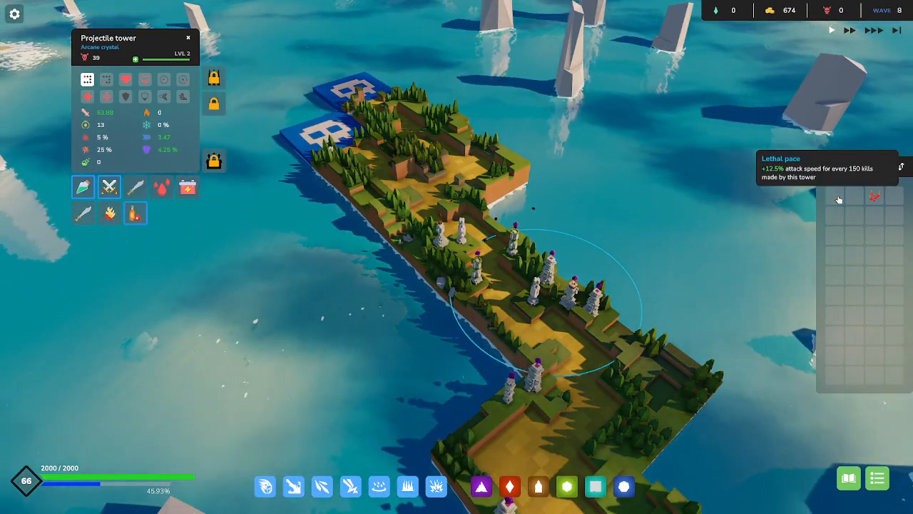
pyautogui.moveTo(136, 214)
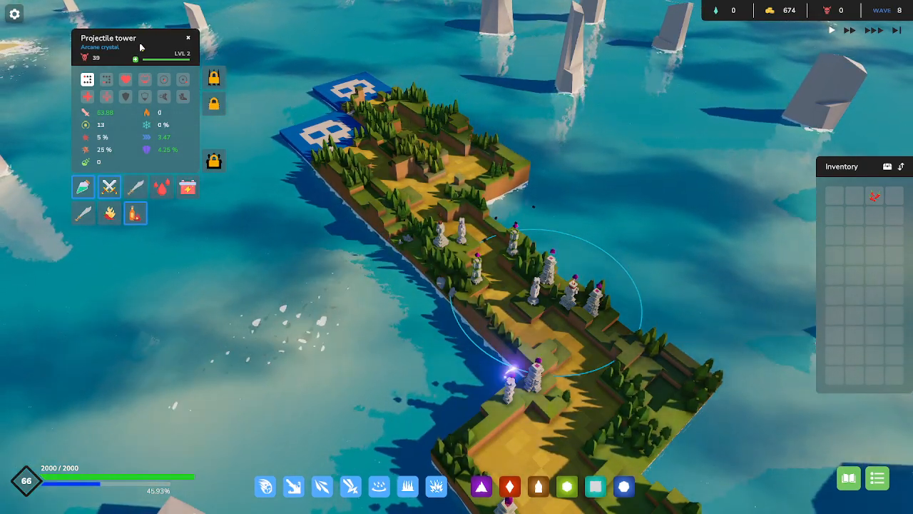
pyautogui.click(134, 58)
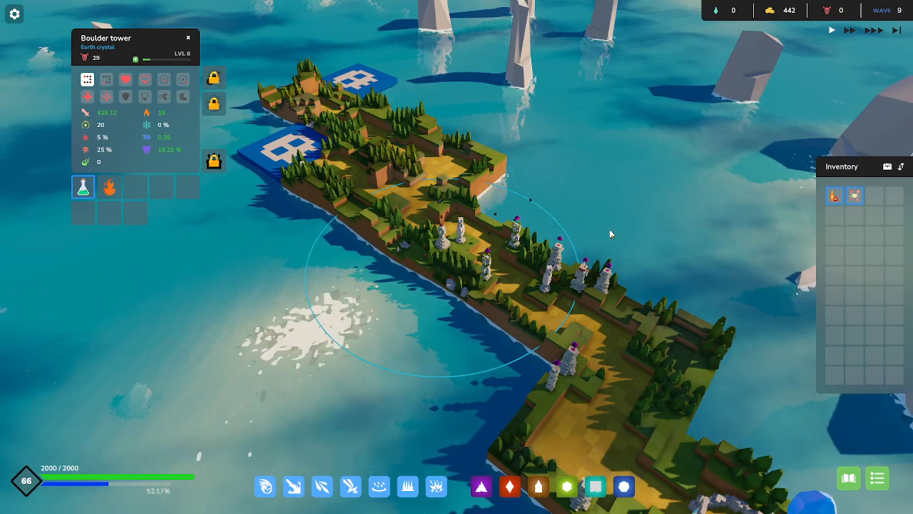
pyautogui.moveTo(834, 196)
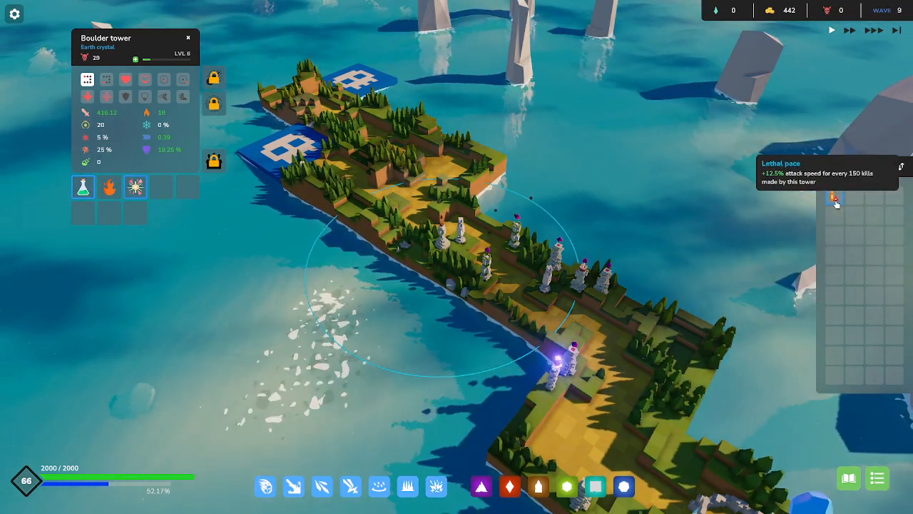
# - Slot an inventory item into the level 4 Projectile tower during wave 10
pyautogui.click(515, 229)
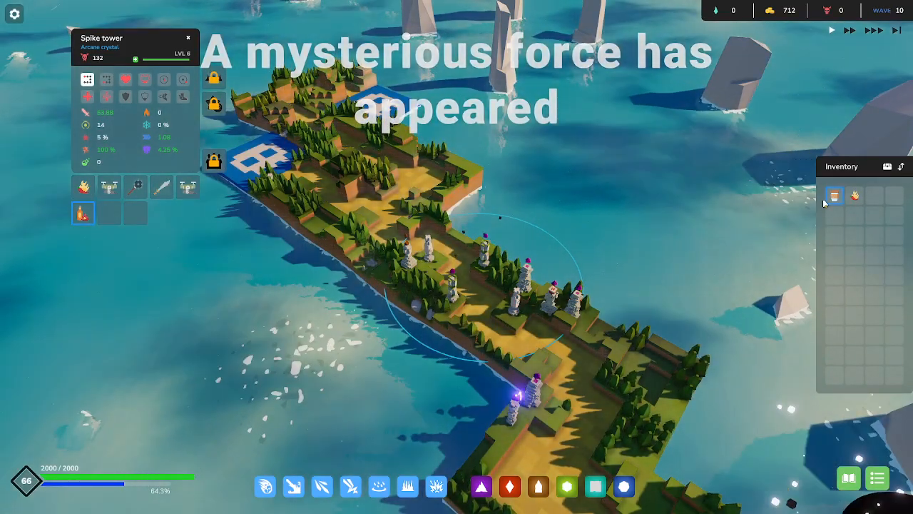
pyautogui.moveTo(833, 196)
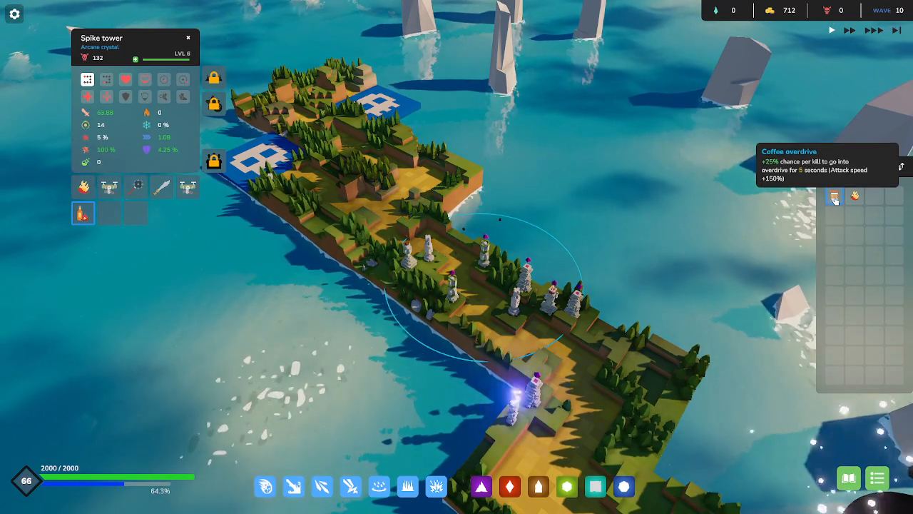
pyautogui.moveTo(428, 305)
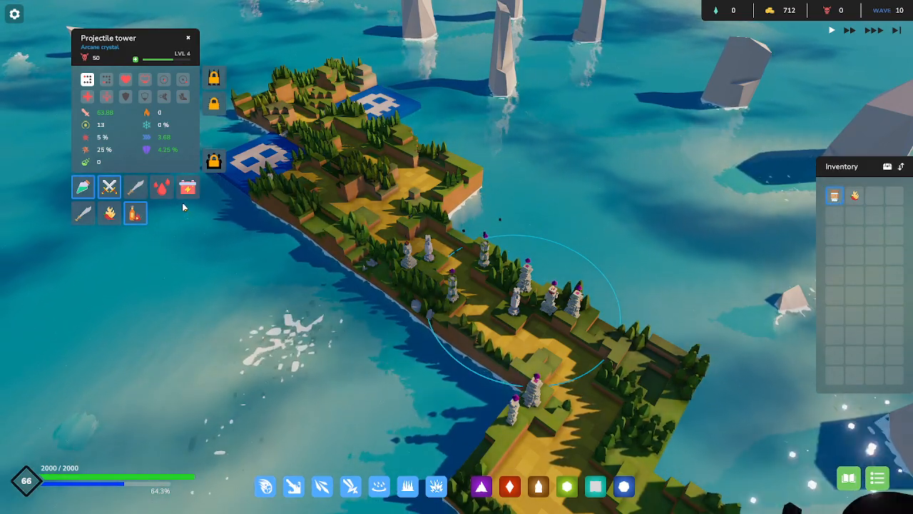
pyautogui.moveTo(134, 187)
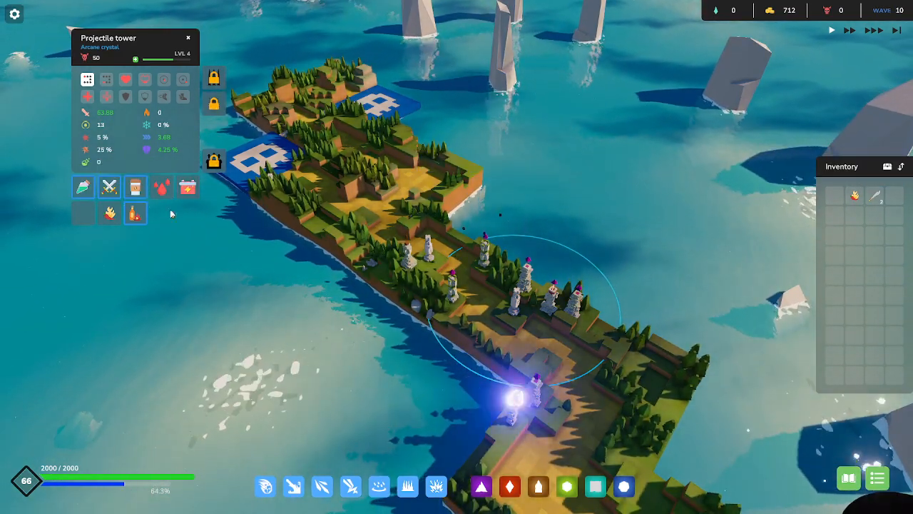
pyautogui.click(485, 250)
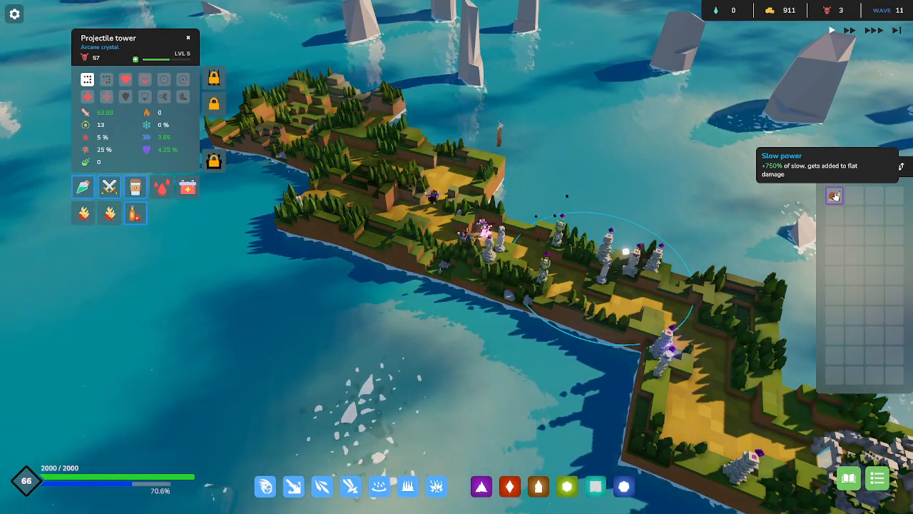
pyautogui.moveTo(379, 485)
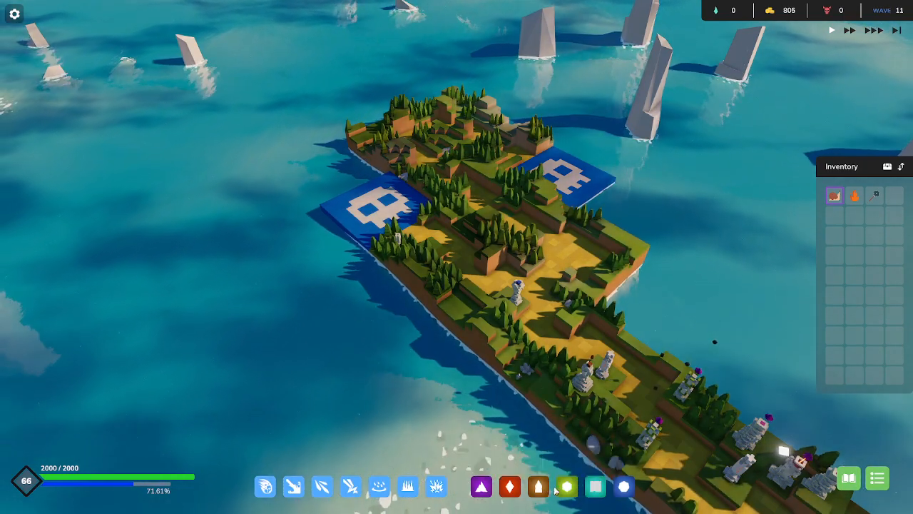
pyautogui.moveTo(566, 486)
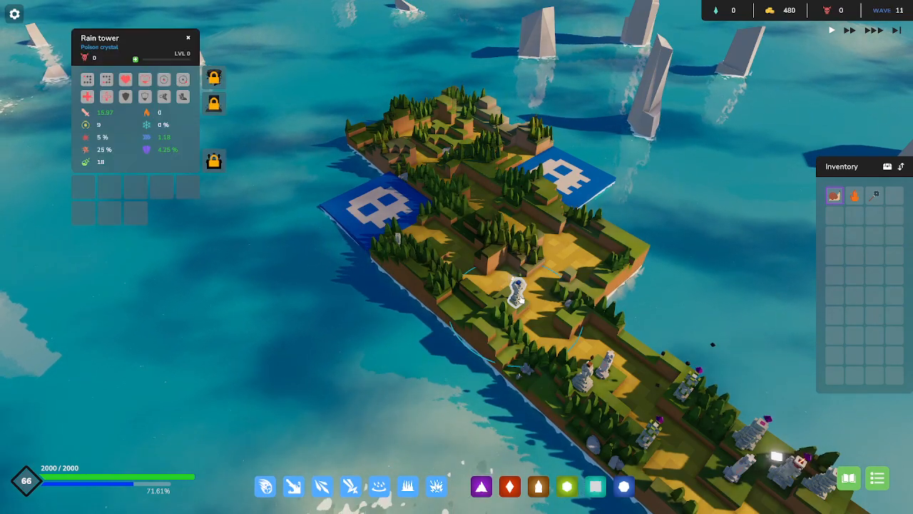
pyautogui.moveTo(834, 194)
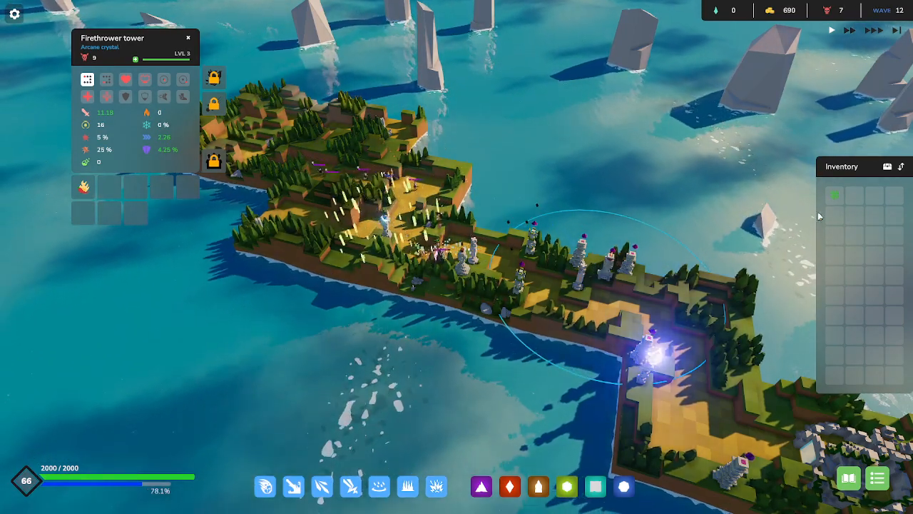
# - Select the level 9 Boulder tower to view its details and upgrade slots
pyautogui.click(531, 231)
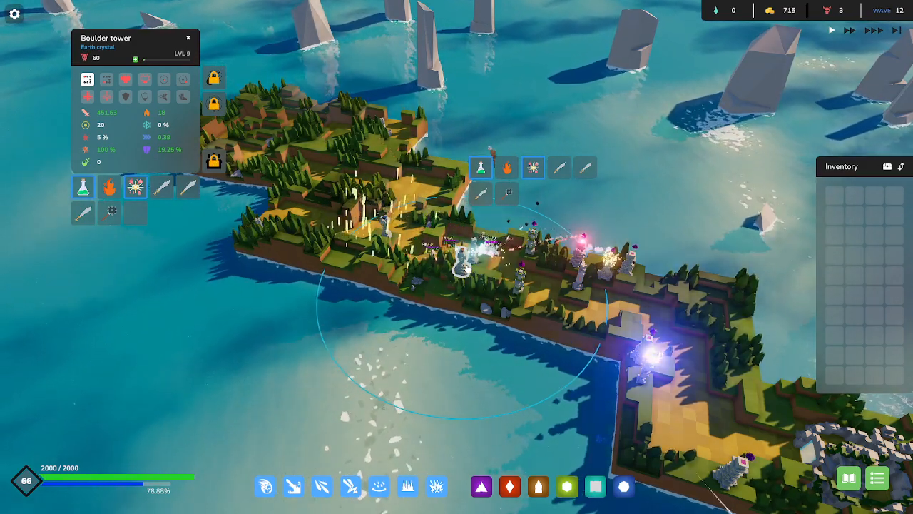
pyautogui.moveTo(108, 211)
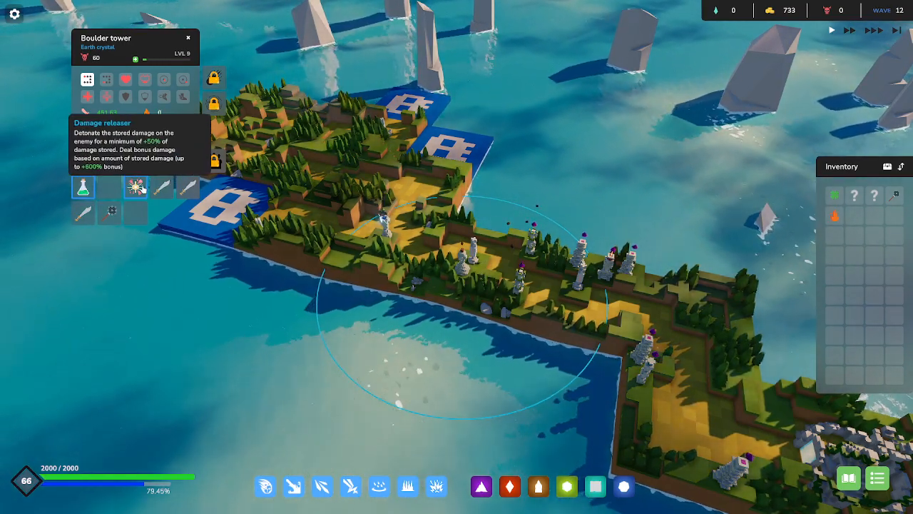
pyautogui.moveTo(896, 200)
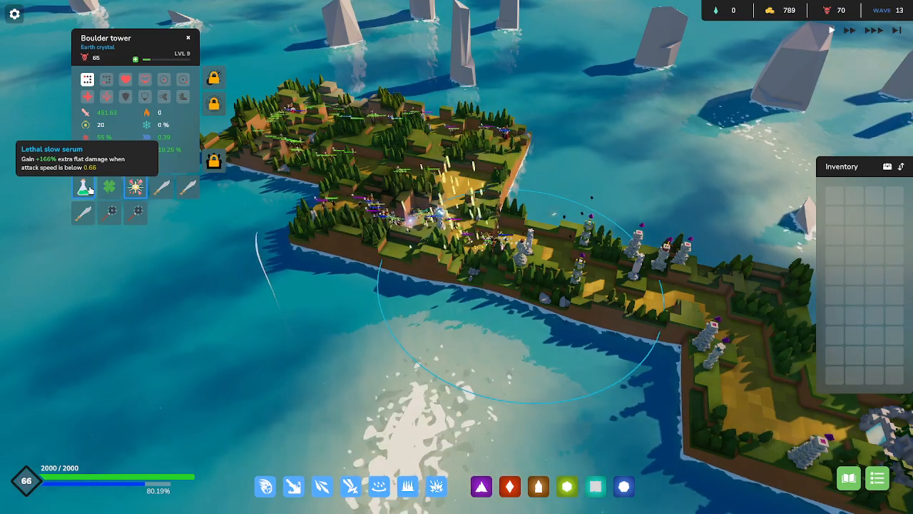
pyautogui.moveTo(109, 185)
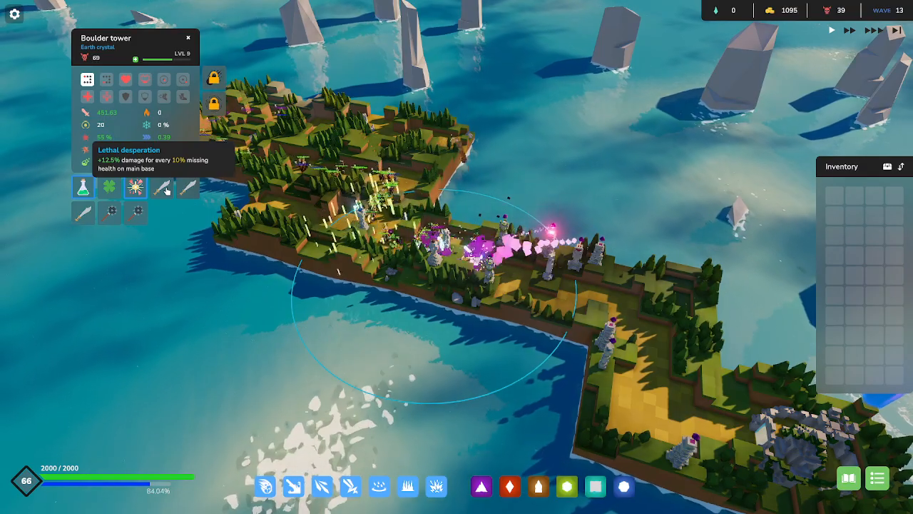
pyautogui.moveTo(109, 211)
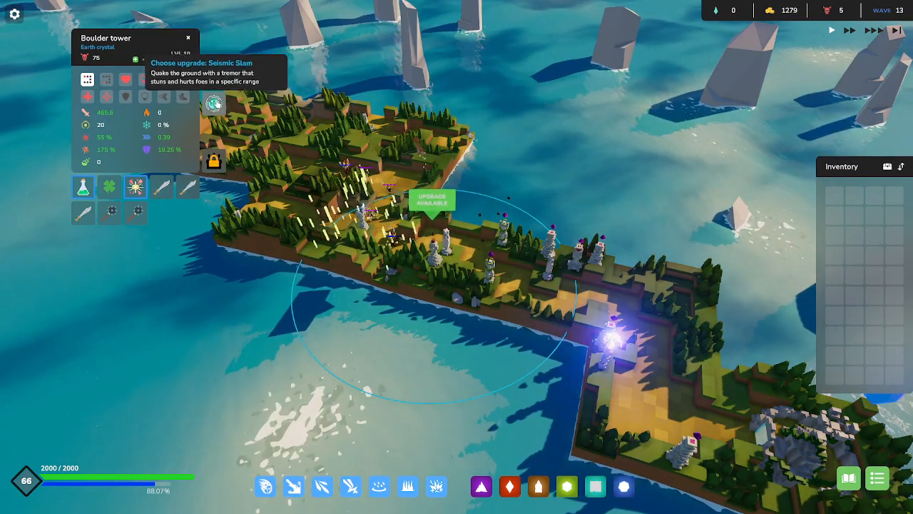
pyautogui.moveTo(214, 79)
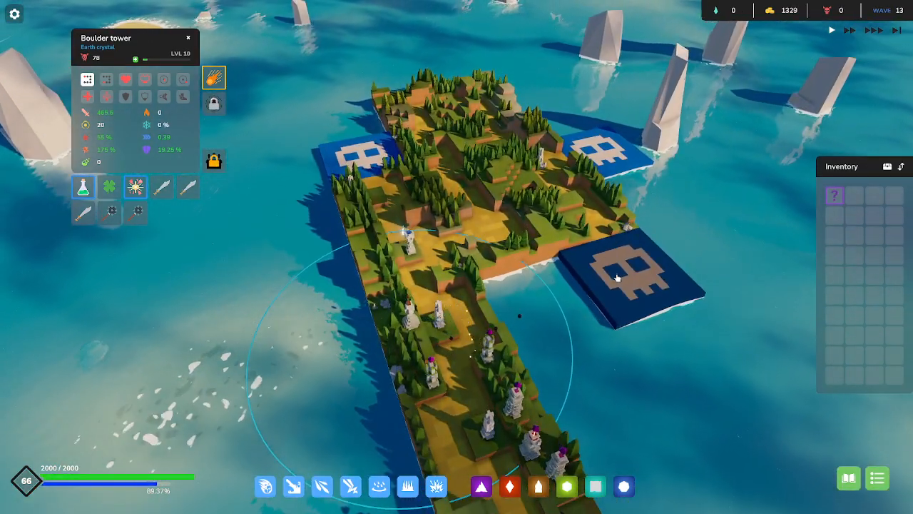
pyautogui.moveTo(834, 194)
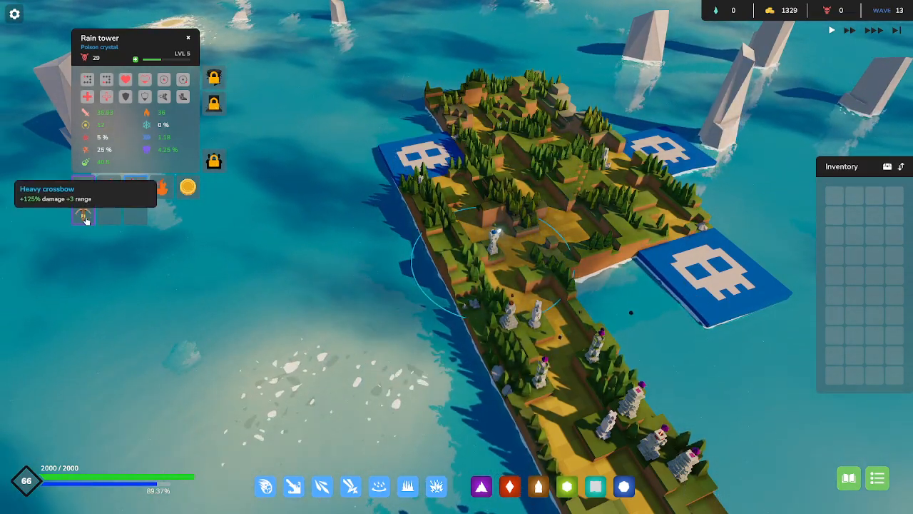
pyautogui.click(83, 217)
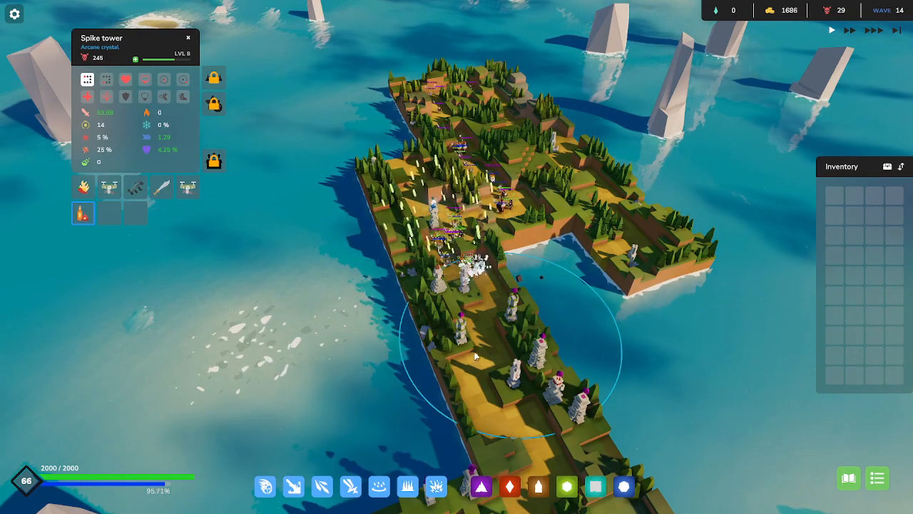
pyautogui.moveTo(380, 485)
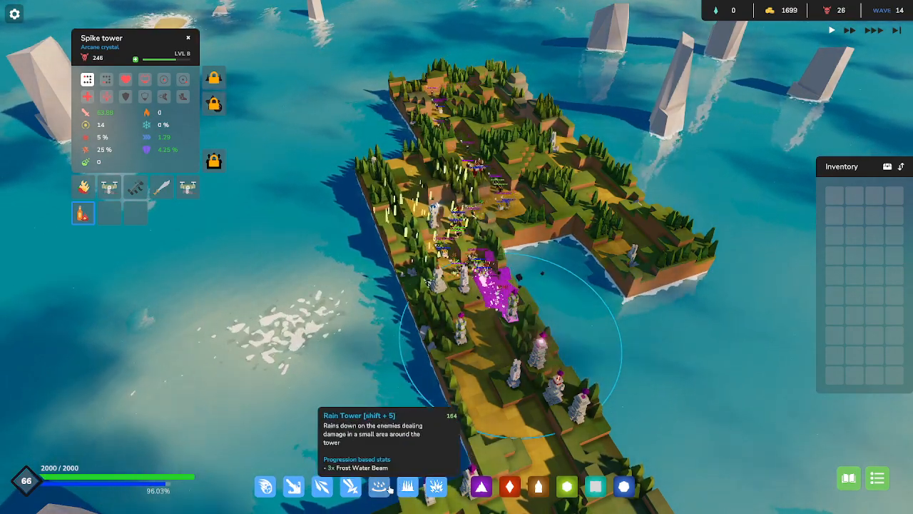
pyautogui.moveTo(408, 486)
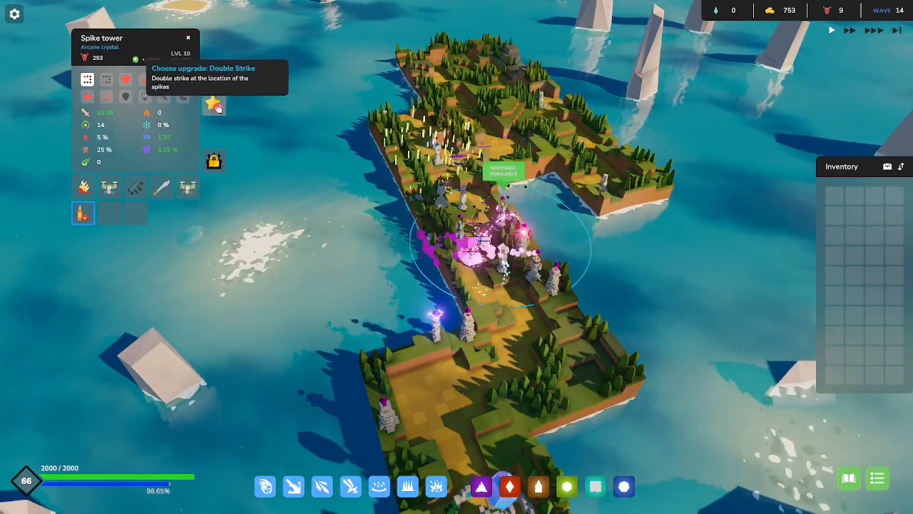
# - Take the Double Strike upgrade for the level 10 Spike tower
pyautogui.click(214, 103)
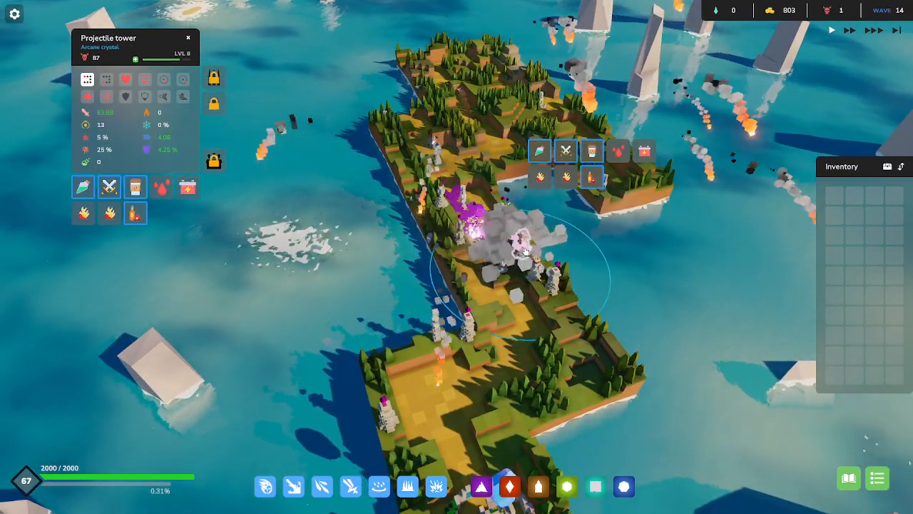
# - Fill the level 6 Rain tower's upgrade slot with an inventory crystal
pyautogui.click(136, 59)
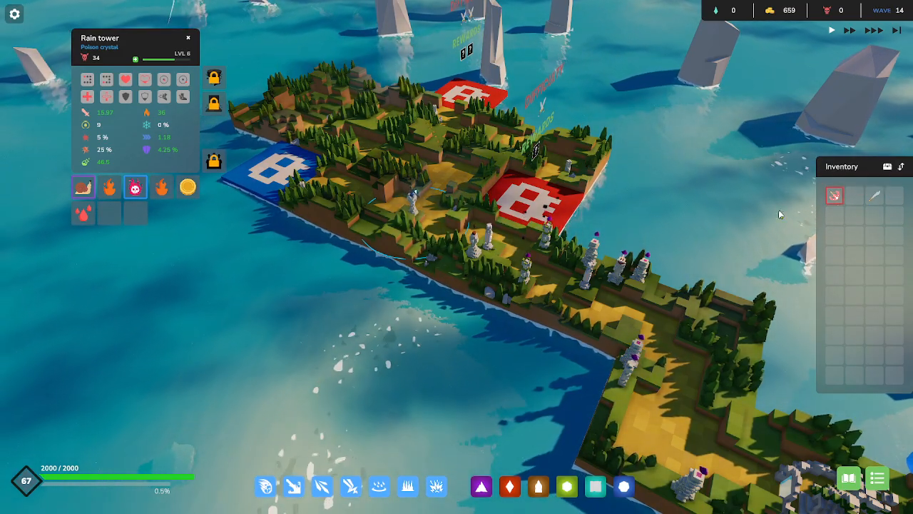
# - Select the Firethrower tower to view its details
pyautogui.click(592, 254)
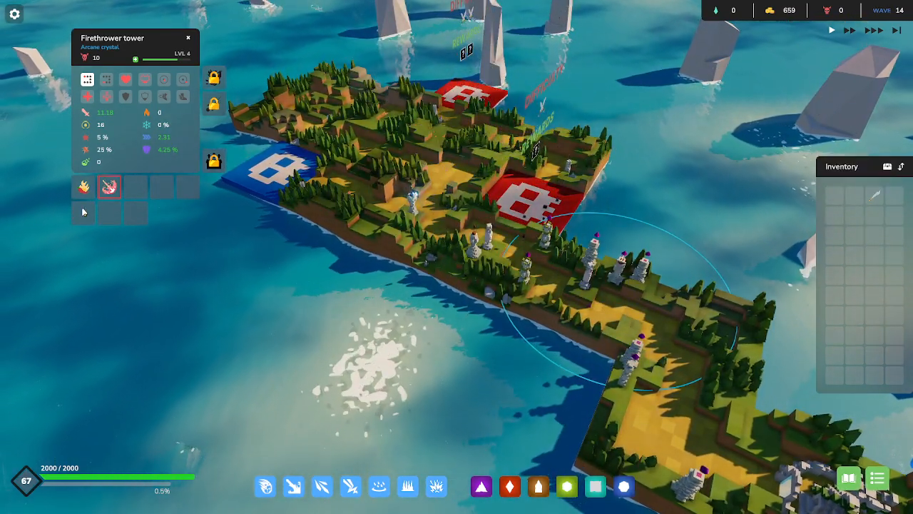
pyautogui.moveTo(109, 185)
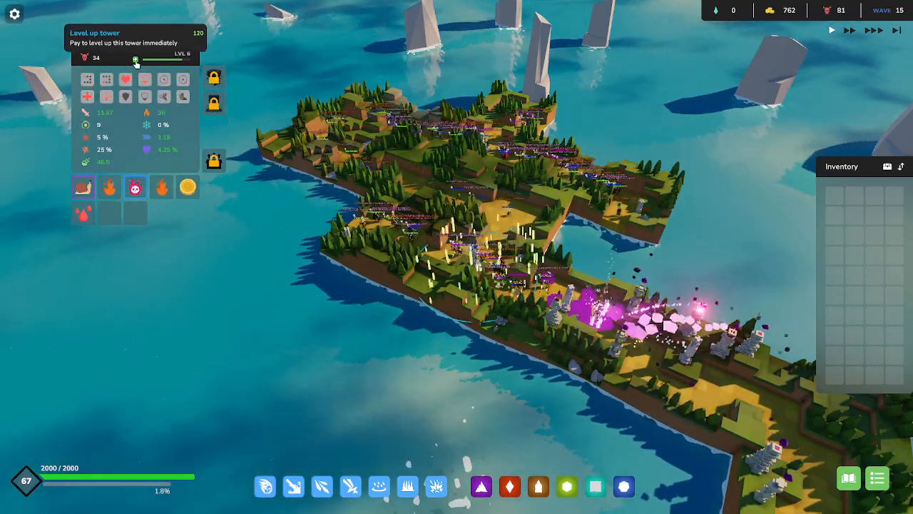
pyautogui.click(136, 59)
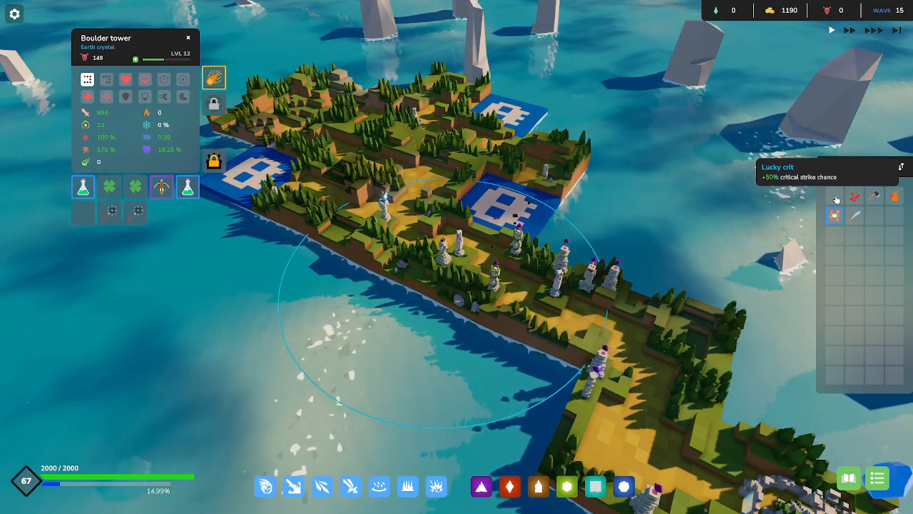
pyautogui.moveTo(876, 196)
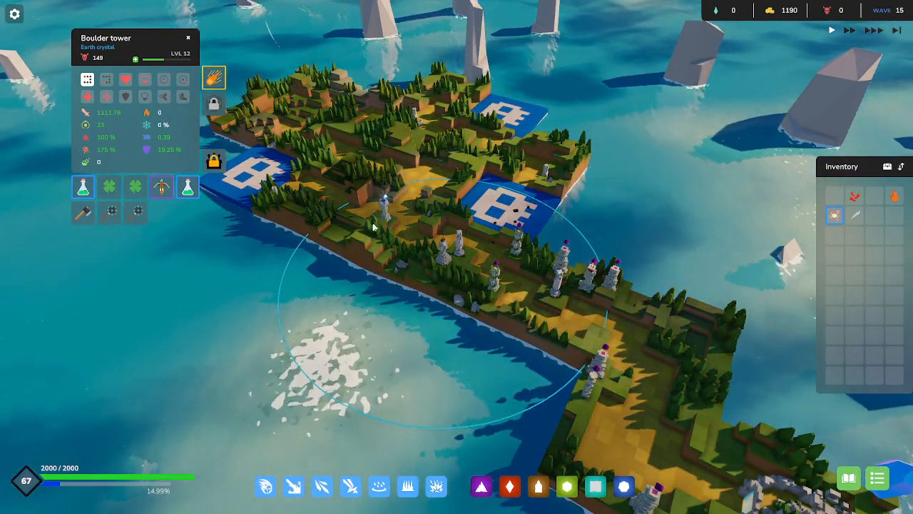
# - Select the Rain tower to view its stats and slotted abilities
pyautogui.click(382, 207)
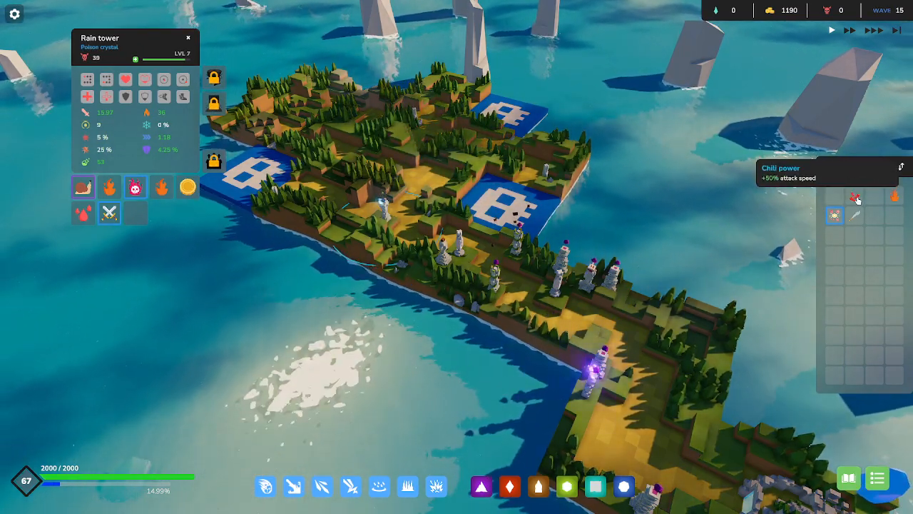
# - Check the Projectile and Firethrower towers' stats while wave 15 plays out into wave 16
pyautogui.click(585, 271)
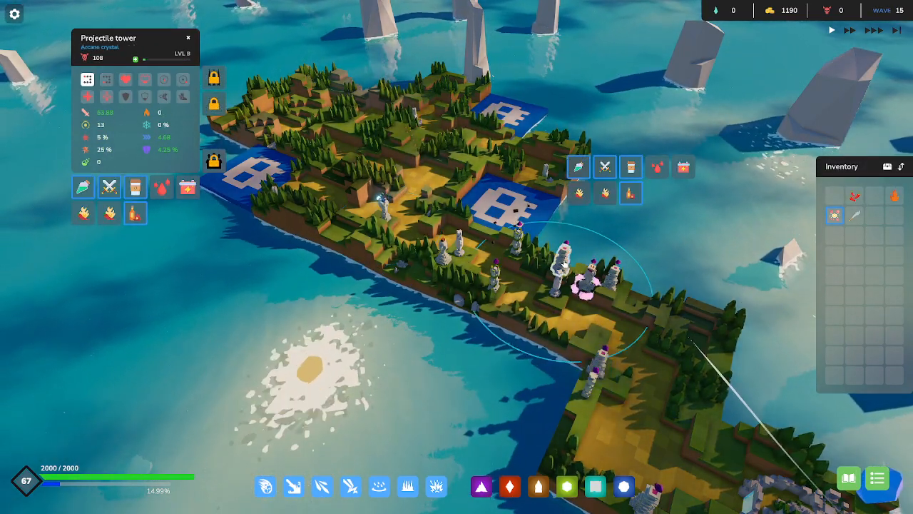
pyautogui.moveTo(108, 214)
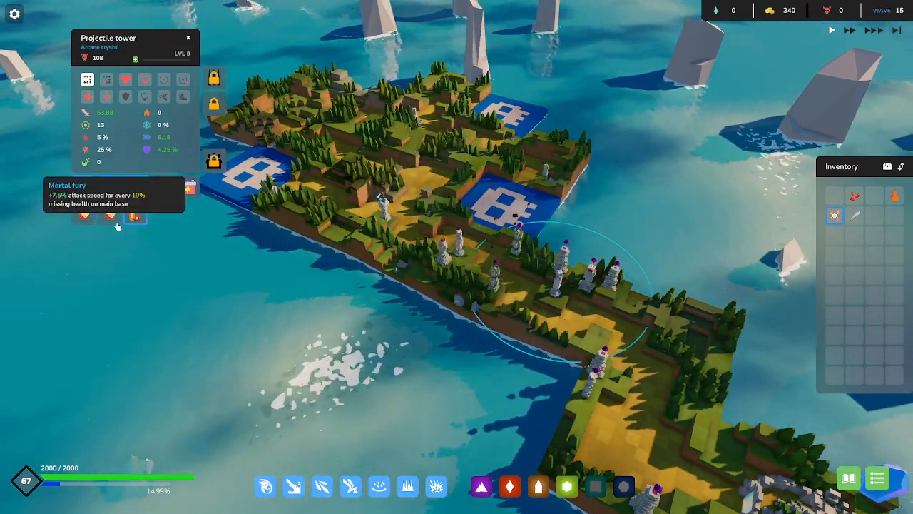
pyautogui.click(585, 271)
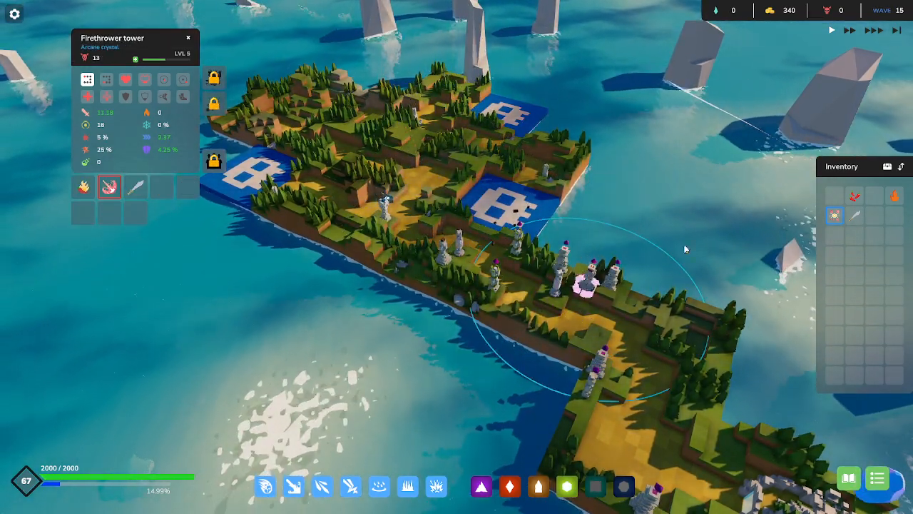
pyautogui.moveTo(834, 215)
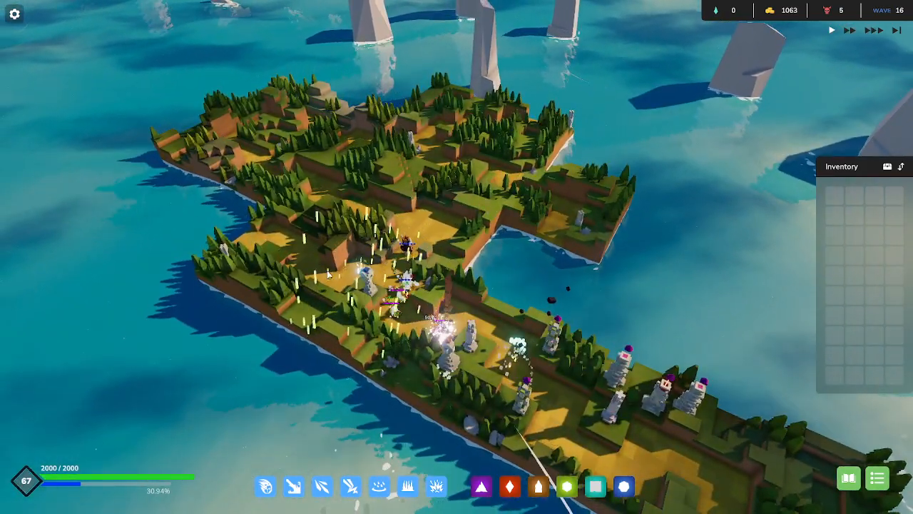
# - Level the Rain tower up to 10 and choose Tornado Strike as its upgrade
pyautogui.click(378, 285)
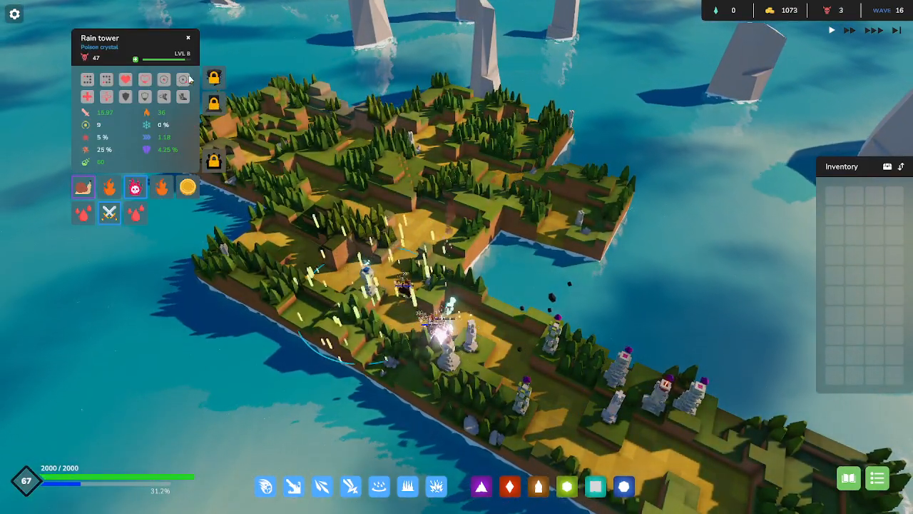
pyautogui.click(134, 60)
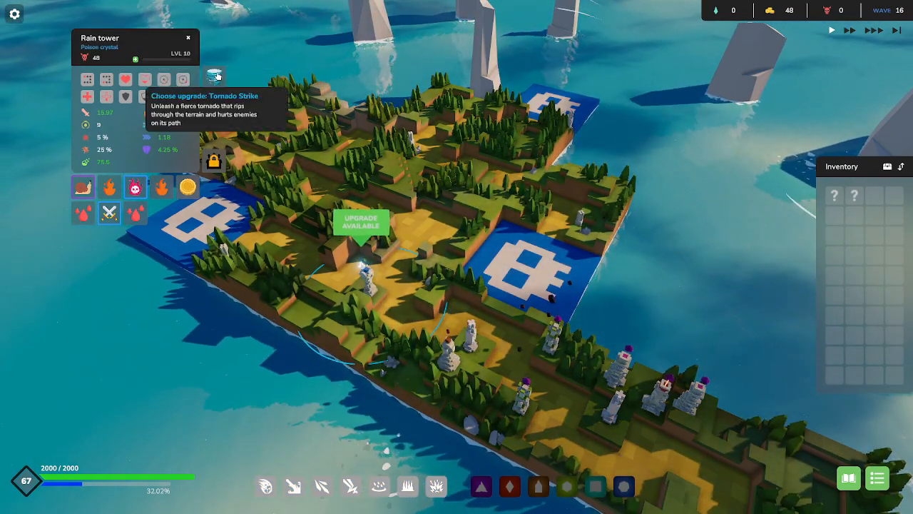
pyautogui.click(214, 77)
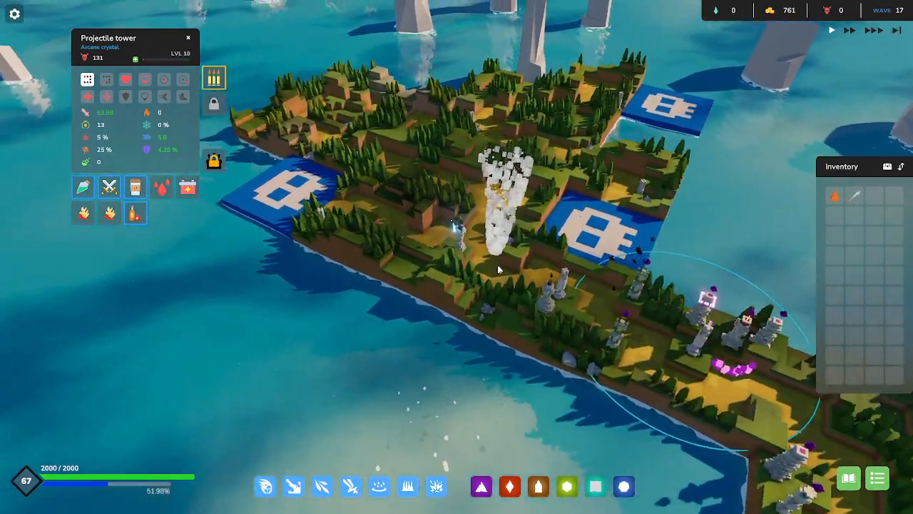
pyautogui.moveTo(379, 486)
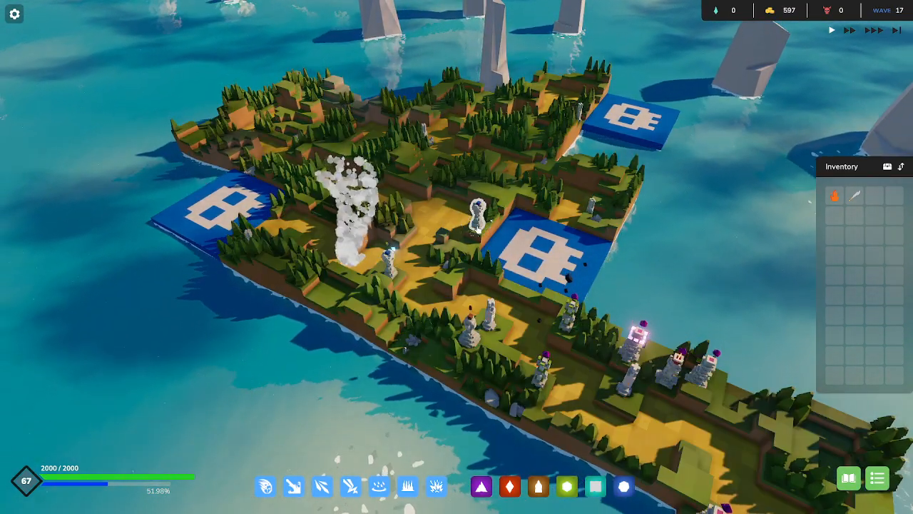
pyautogui.moveTo(538, 485)
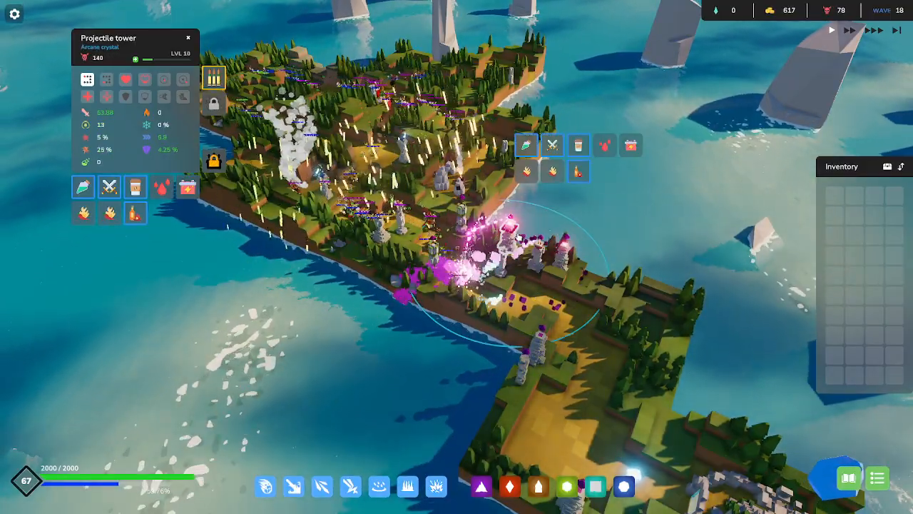
# - Select the Boulder tower to view its level-10 earth-crystal stats as wave 18 begins
pyautogui.click(482, 154)
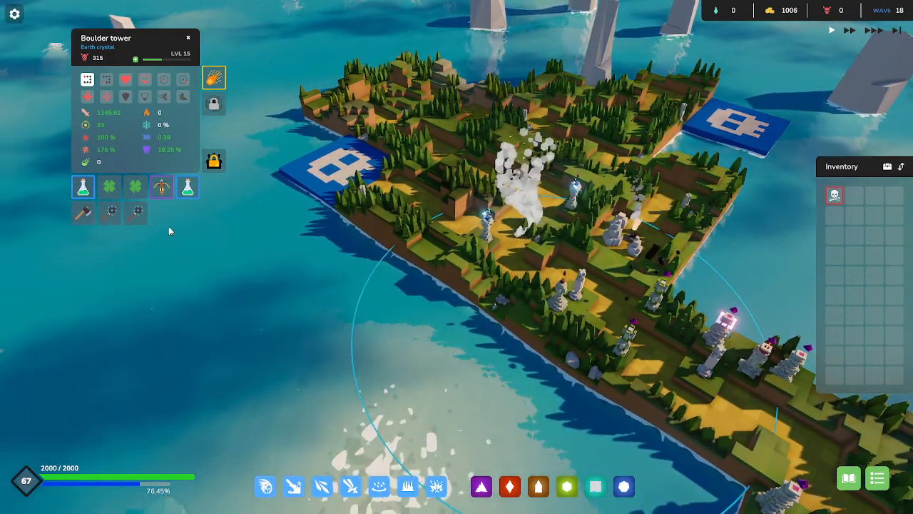
pyautogui.moveTo(833, 195)
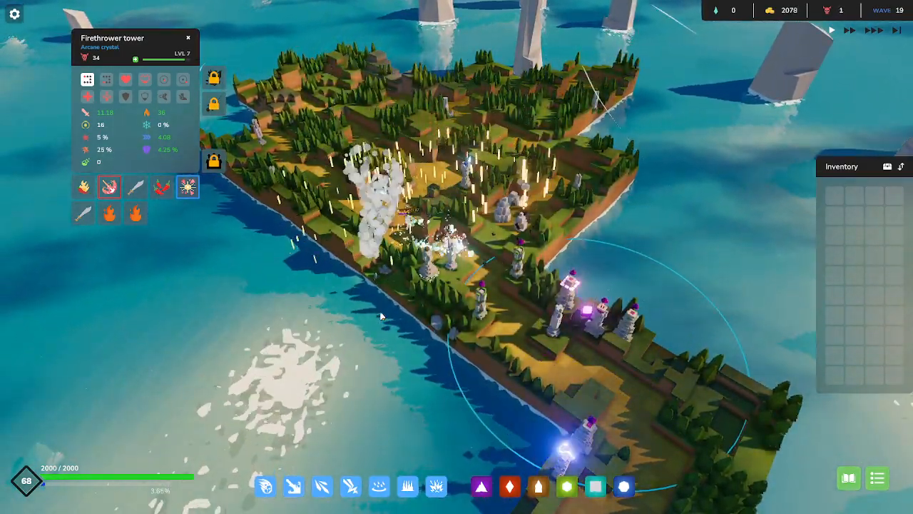
pyautogui.moveTo(125, 80)
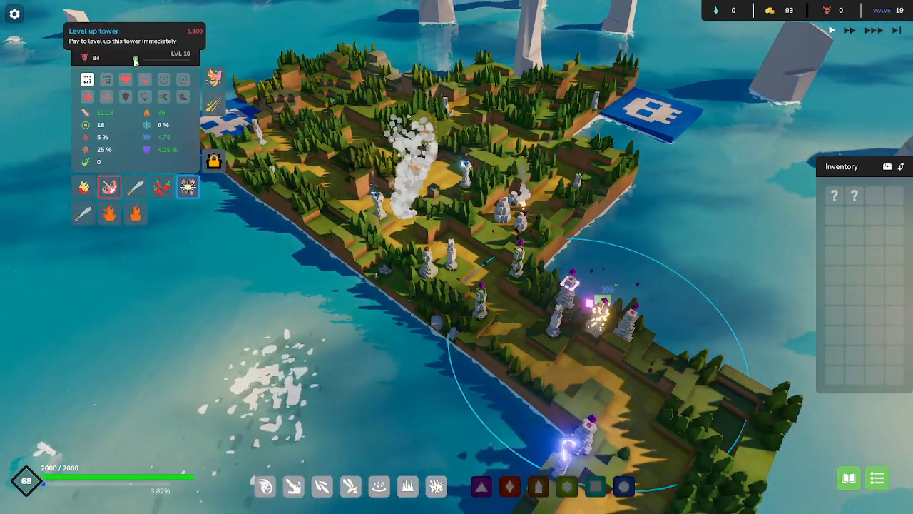
pyautogui.moveTo(211, 78)
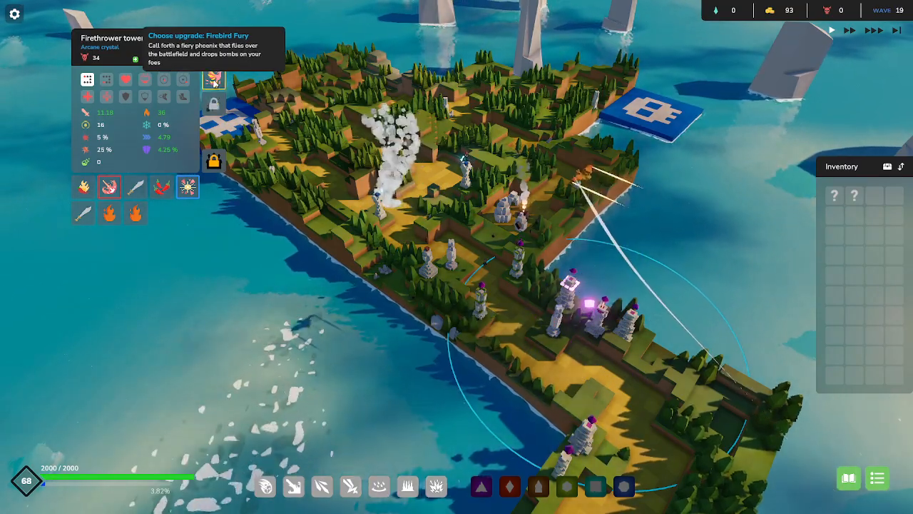
# - Give the level-10 Firethrower tower the Firebird Fury upgrade
pyautogui.click(214, 77)
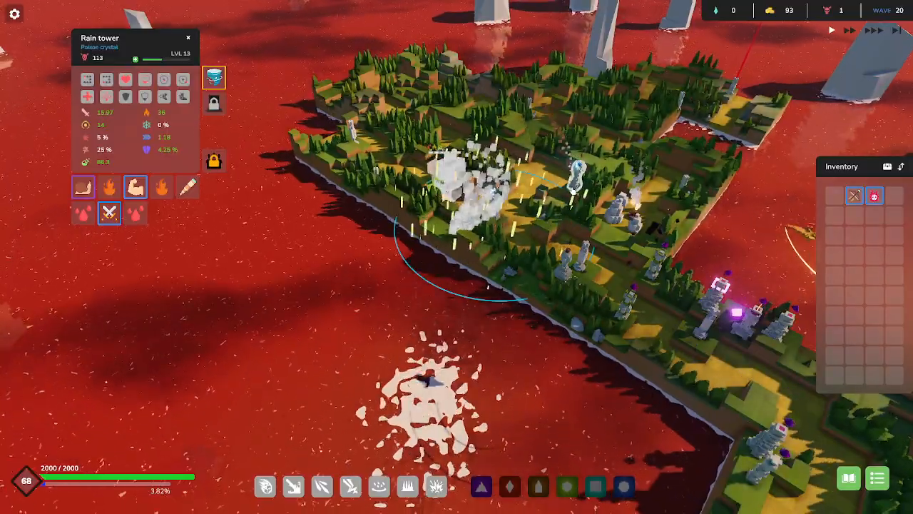
pyautogui.moveTo(853, 196)
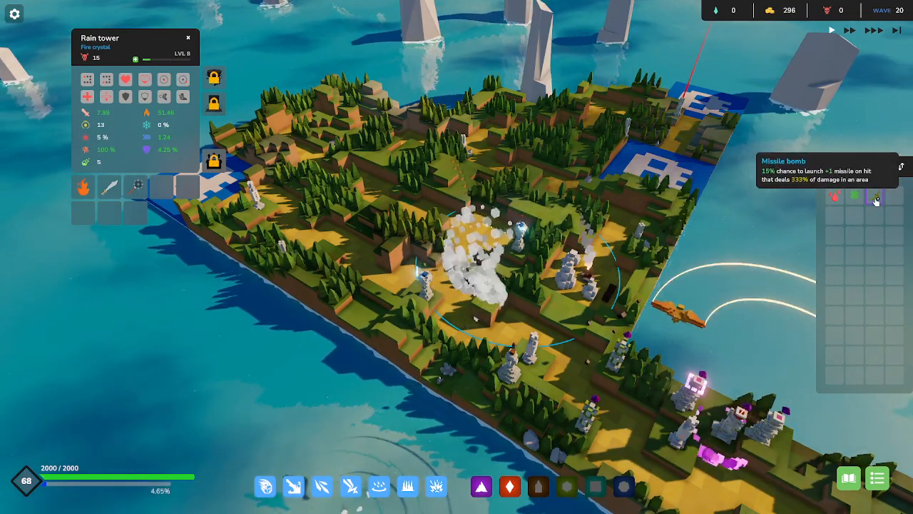
pyautogui.moveTo(853, 197)
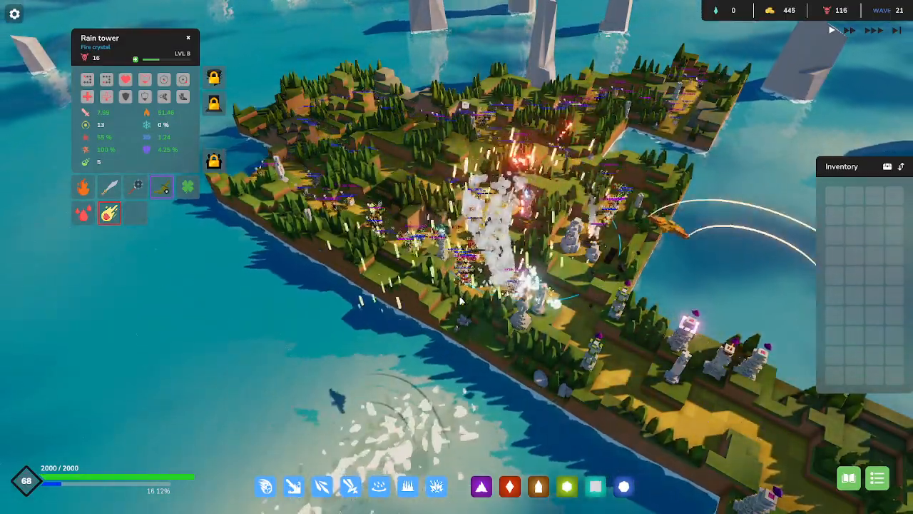
pyautogui.moveTo(109, 212)
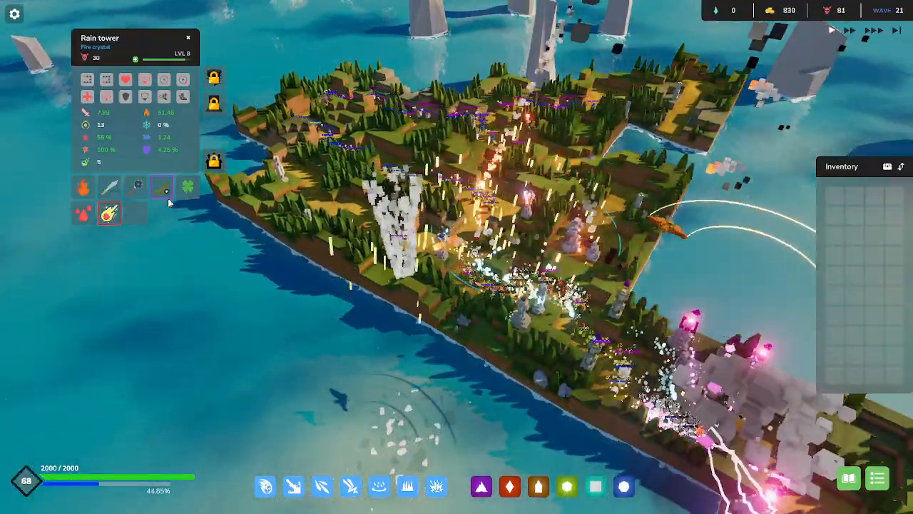
pyautogui.moveTo(135, 185)
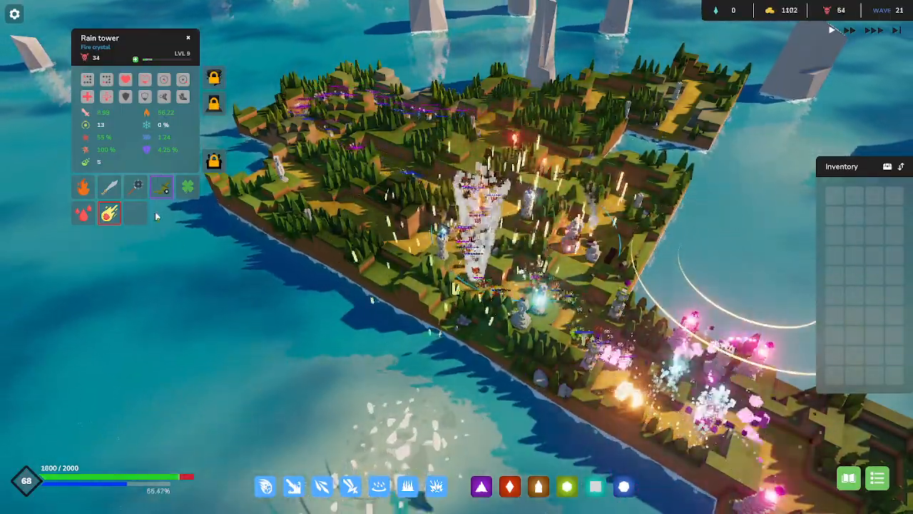
pyautogui.moveTo(161, 185)
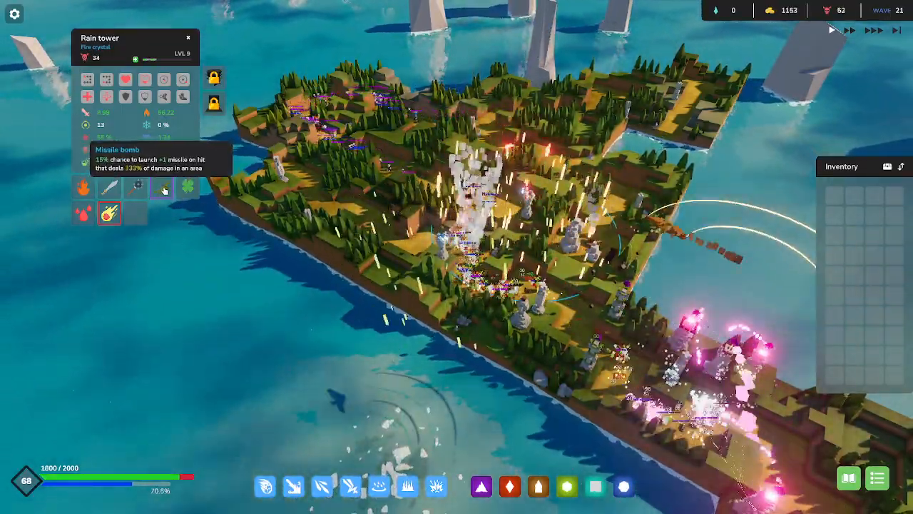
pyautogui.moveTo(109, 214)
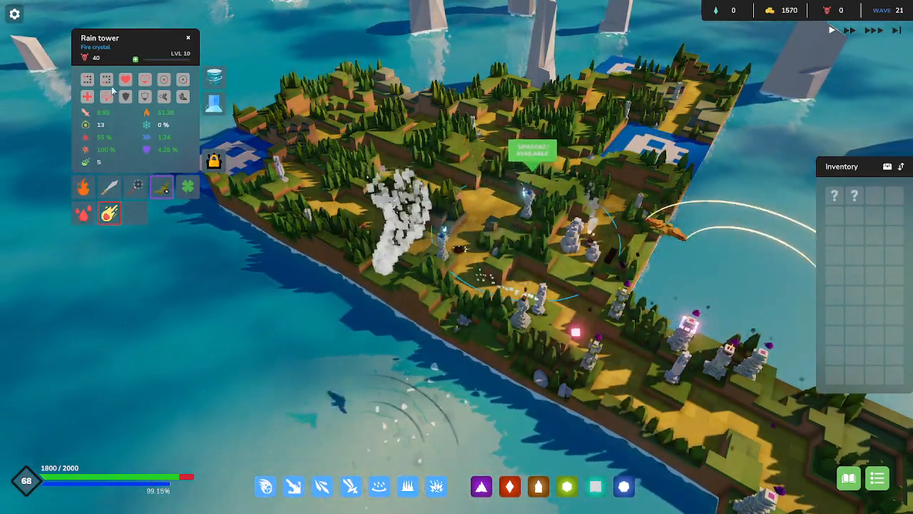
pyautogui.moveTo(214, 103)
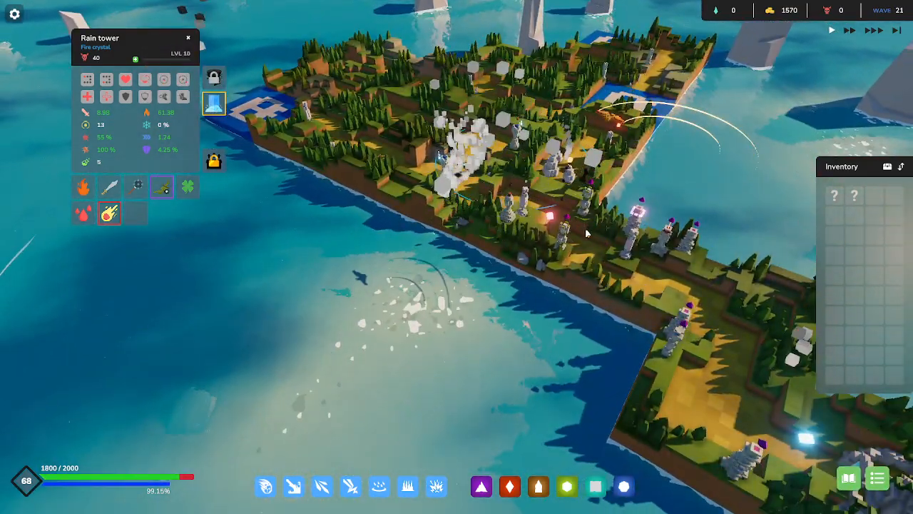
pyautogui.moveTo(874, 194)
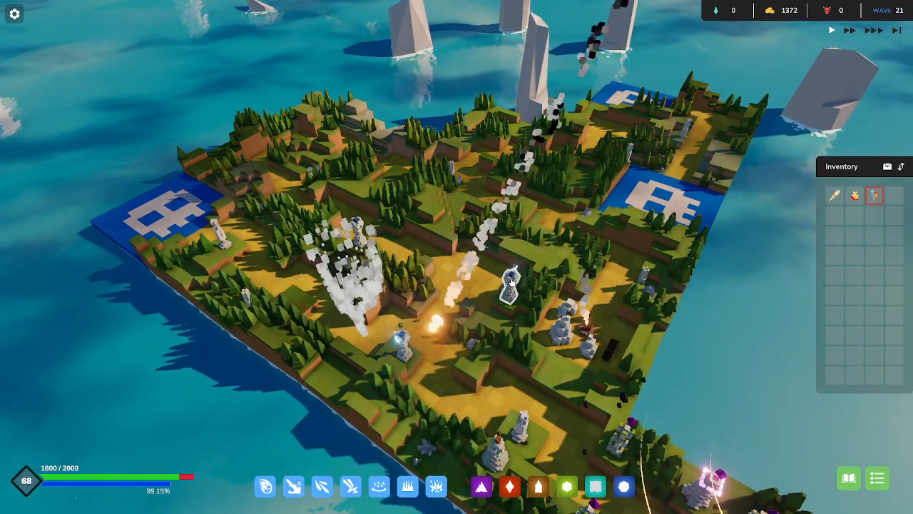
# - Close the tower panel and let wave 21 run until wave 22 starts
pyautogui.click(510, 285)
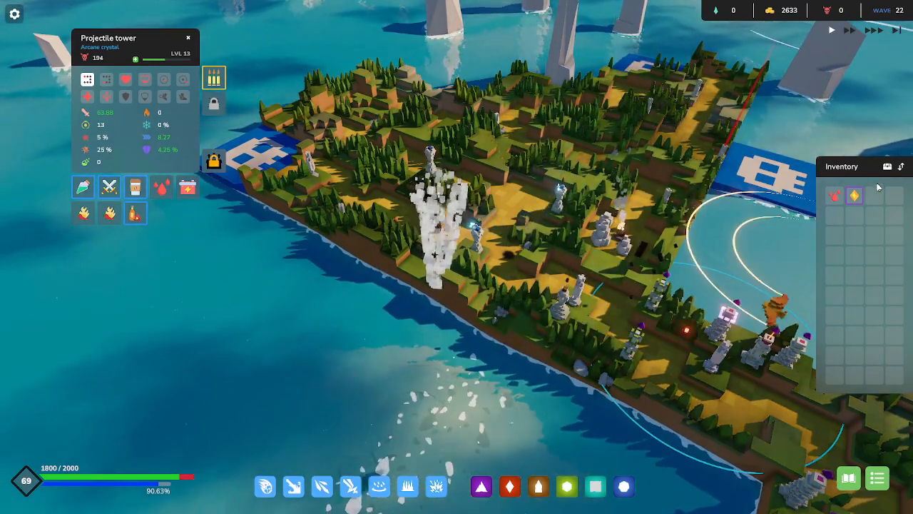
pyautogui.moveTo(855, 196)
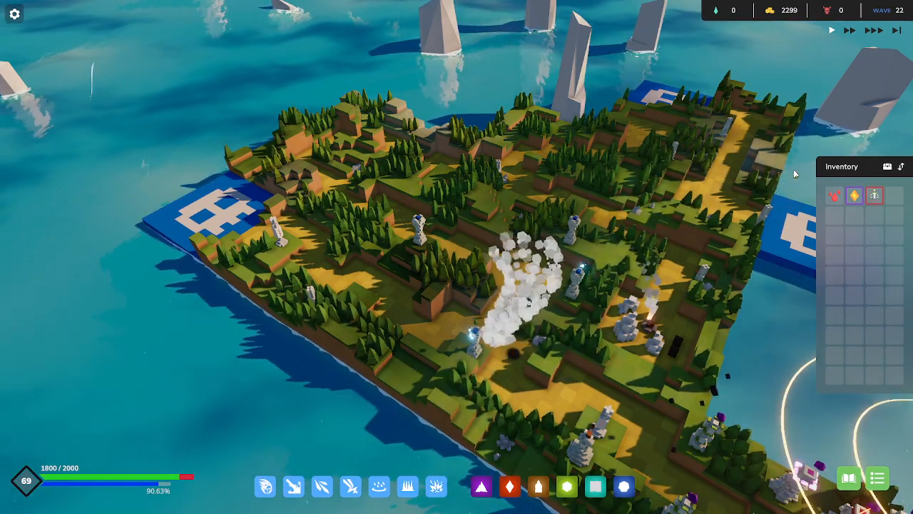
pyautogui.moveTo(873, 195)
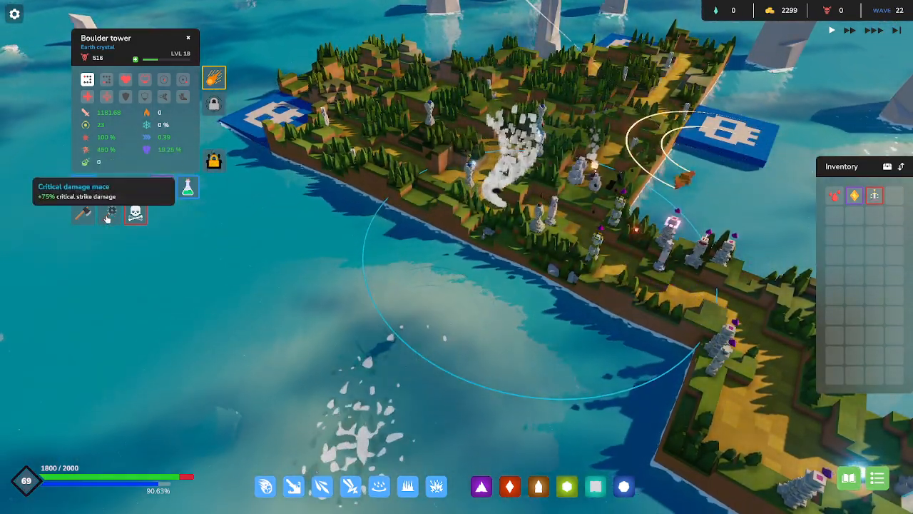
pyautogui.moveTo(873, 195)
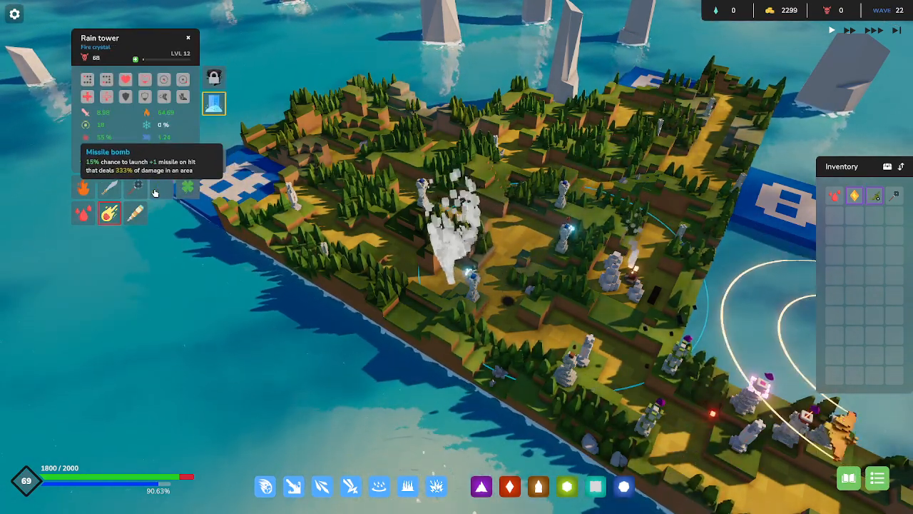
pyautogui.moveTo(83, 187)
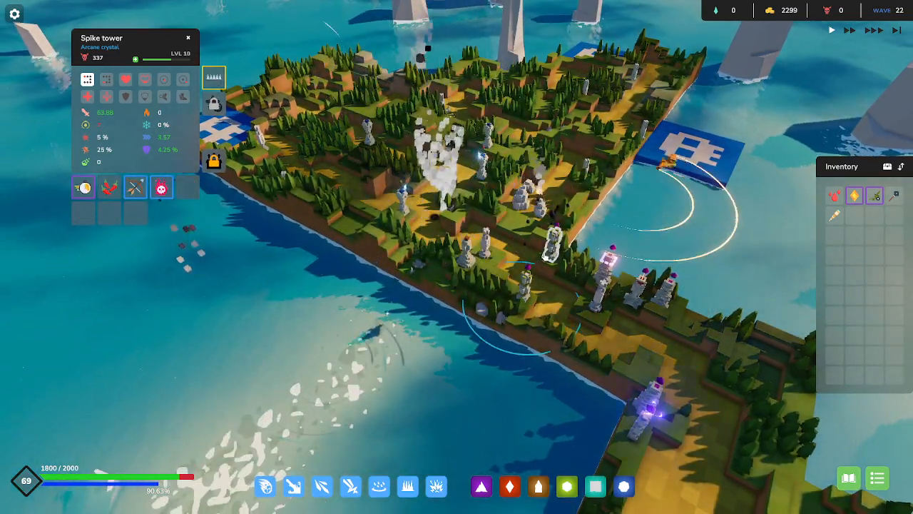
pyautogui.moveTo(134, 186)
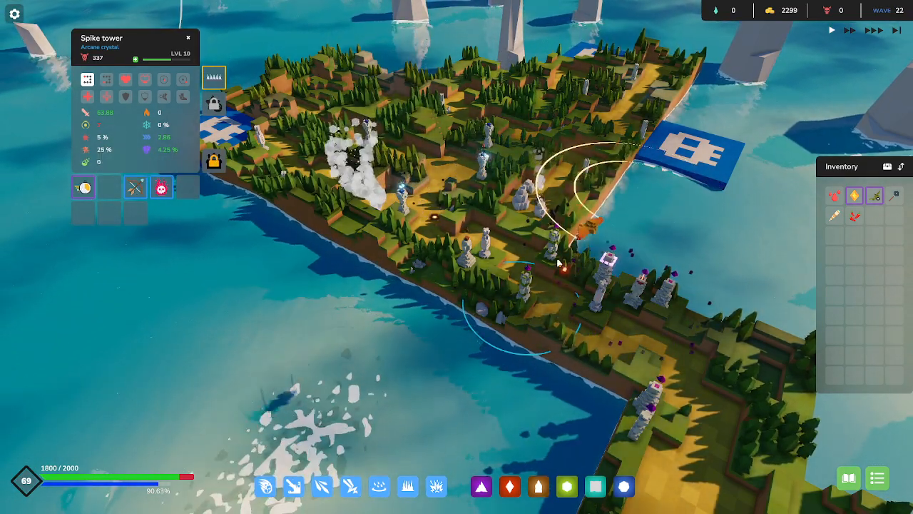
# - Select the Rain tower to inspect its crystal and item slots
pyautogui.click(214, 103)
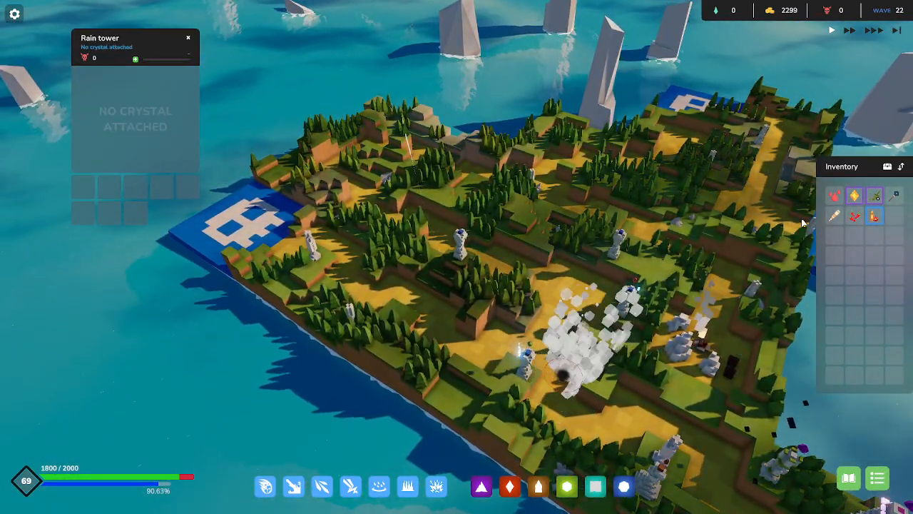
pyautogui.moveTo(596, 486)
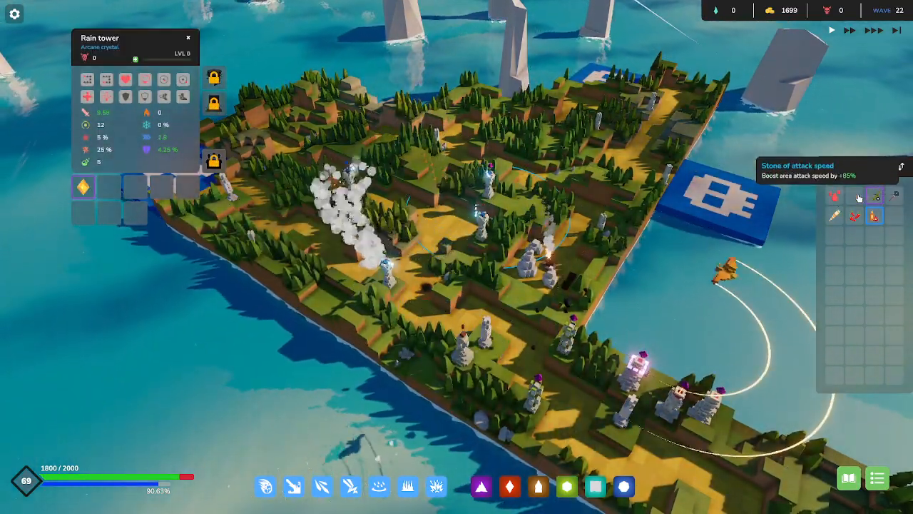
pyautogui.moveTo(70, 163)
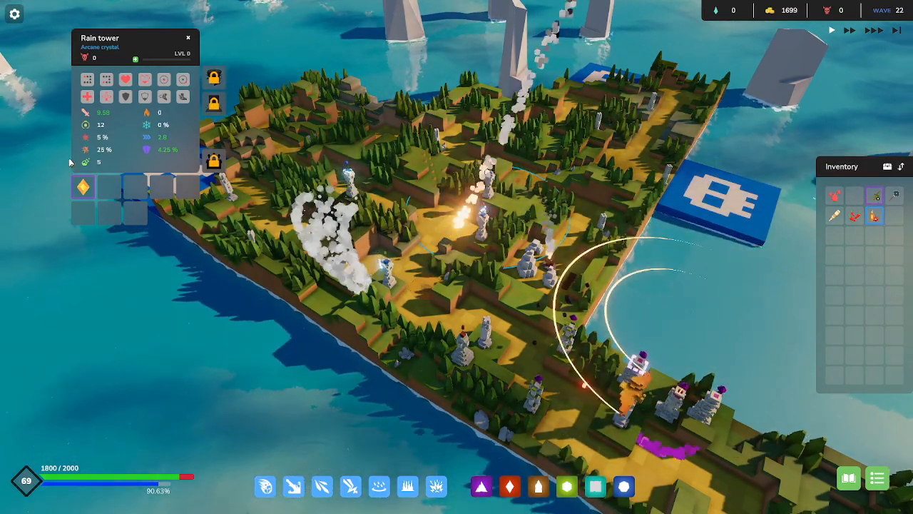
pyautogui.moveTo(873, 194)
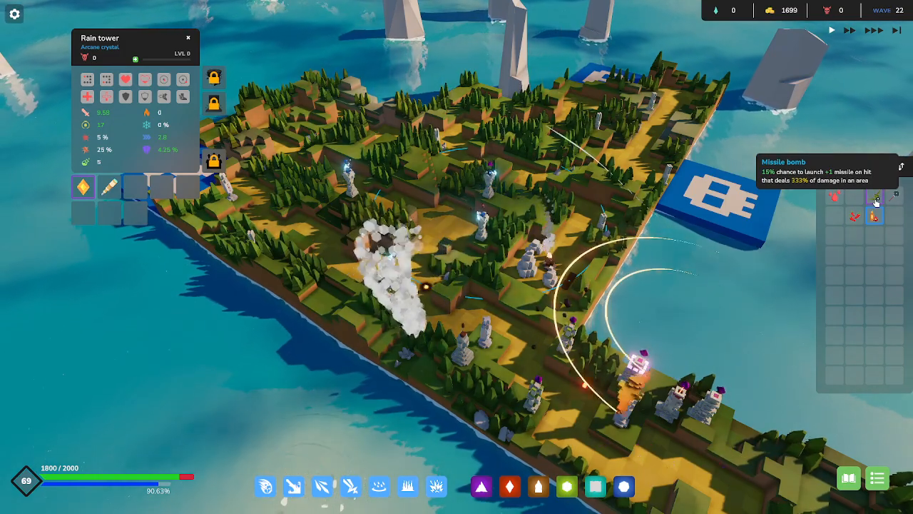
pyautogui.moveTo(854, 220)
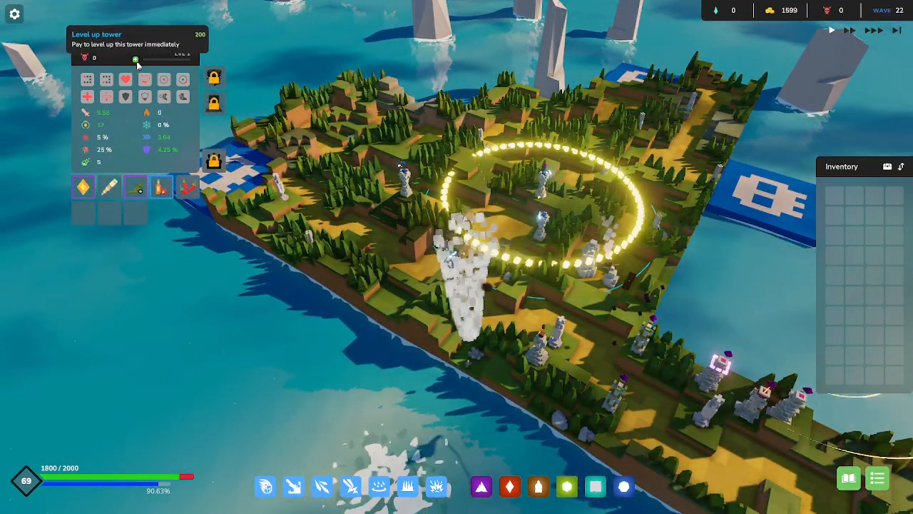
# - Level up the fire-crystal Rain tower while defending into wave 24
pyautogui.click(136, 58)
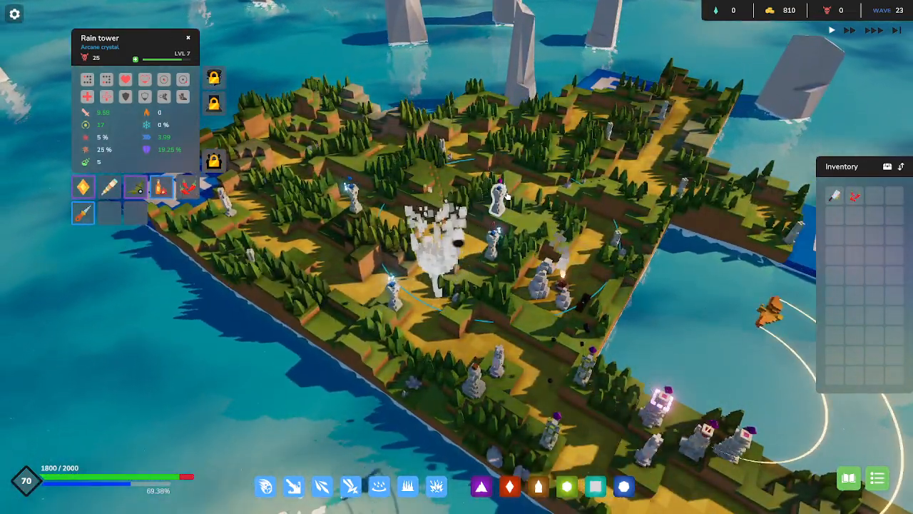
pyautogui.moveTo(856, 197)
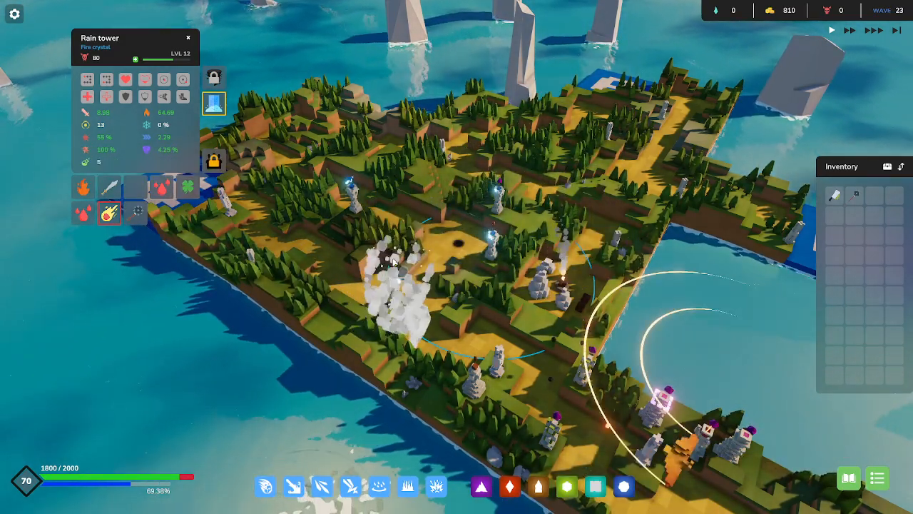
pyautogui.moveTo(835, 194)
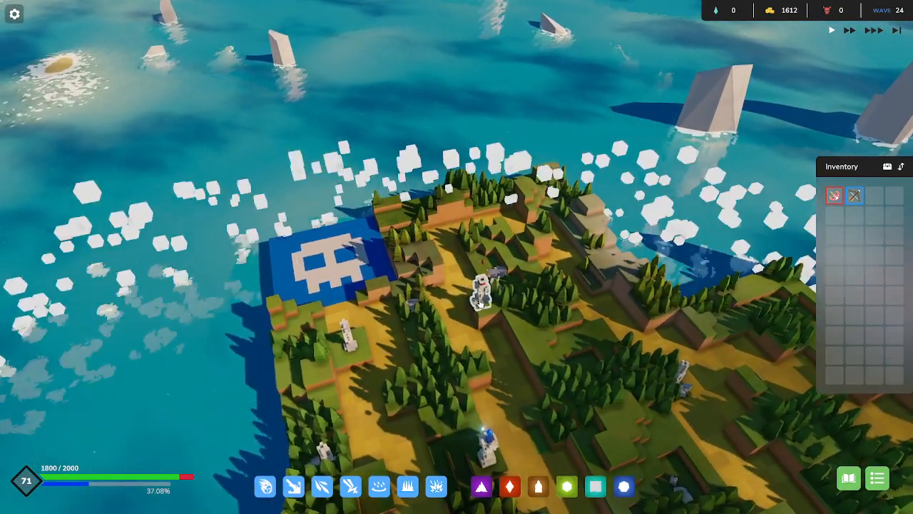
# - Select a Rain tower and level it up twice before wave 25
pyautogui.click(484, 288)
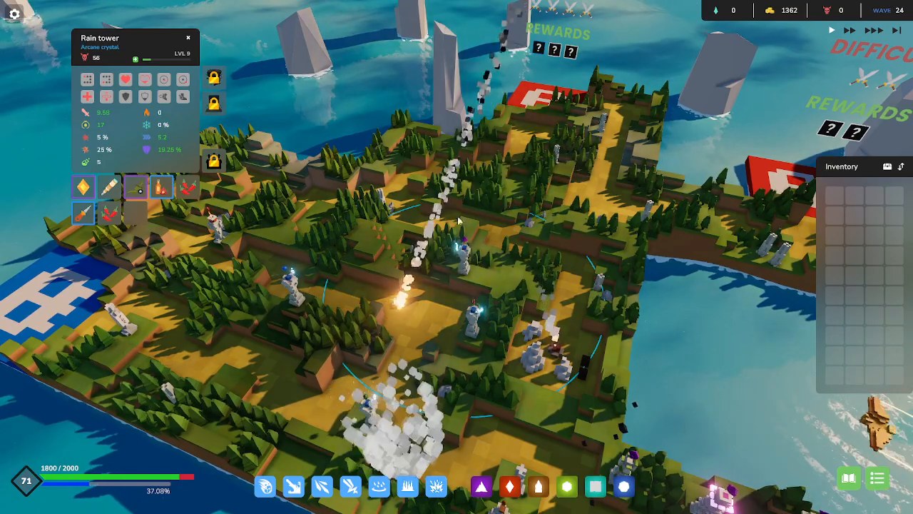
pyautogui.click(135, 58)
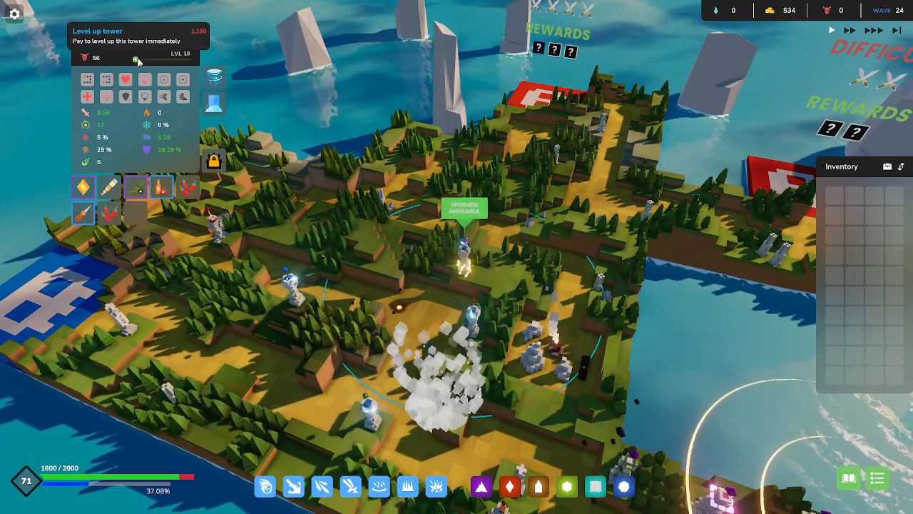
pyautogui.click(214, 103)
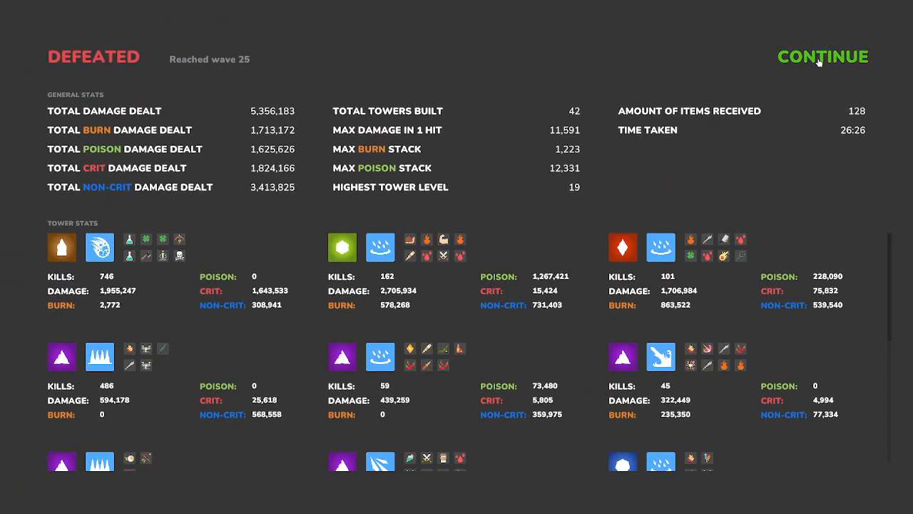
# - Continue past the wave-25 defeat stats screen and return to the main menu
pyautogui.click(822, 57)
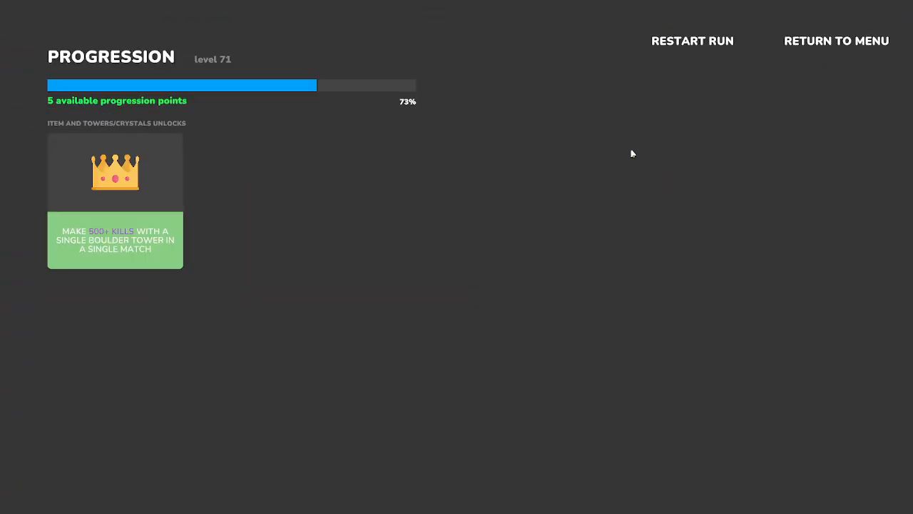
pyautogui.moveTo(850, 44)
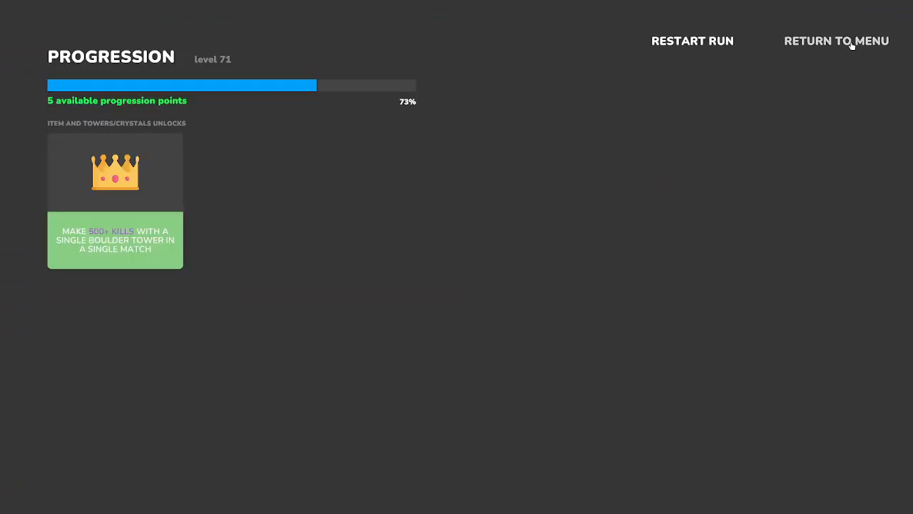
pyautogui.click(836, 40)
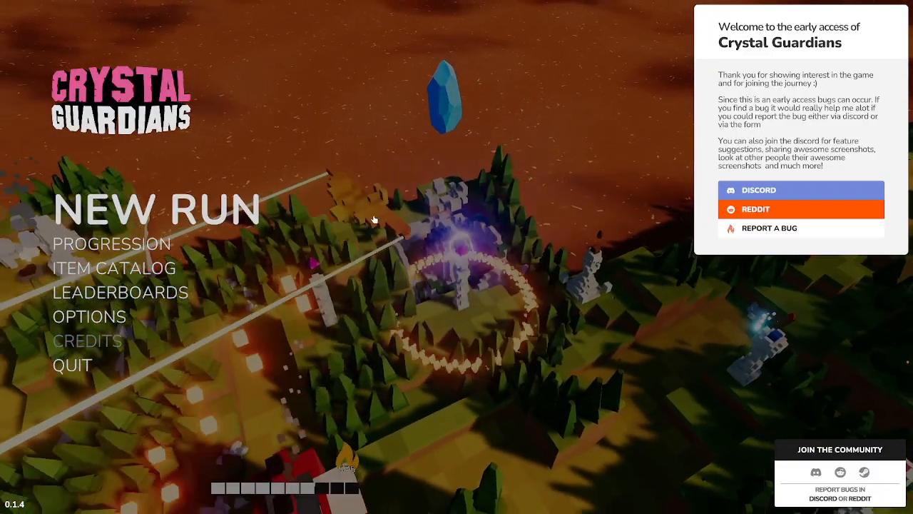
# - Spend all five progression points on Arcane skills including Arcane Income, Critical Damage and Attack Speed
pyautogui.click(112, 243)
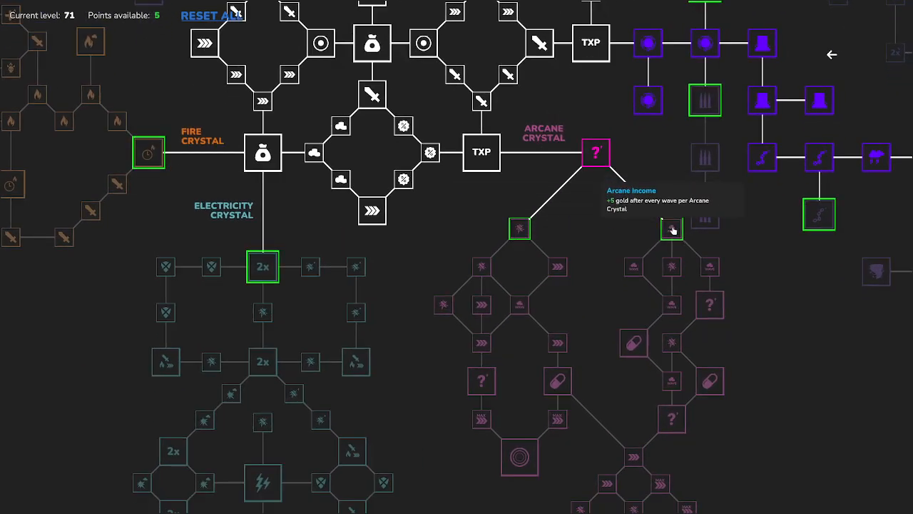
pyautogui.click(671, 229)
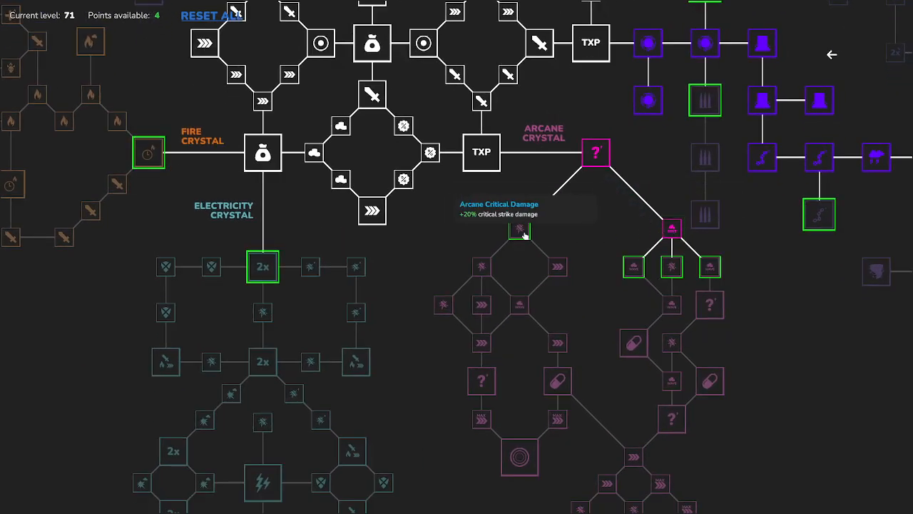
pyautogui.moveTo(596, 154)
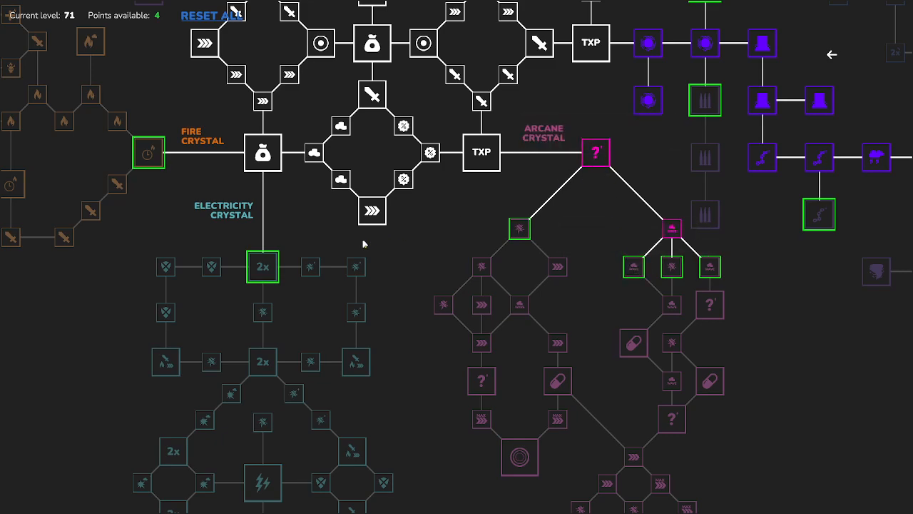
pyautogui.moveTo(262, 279)
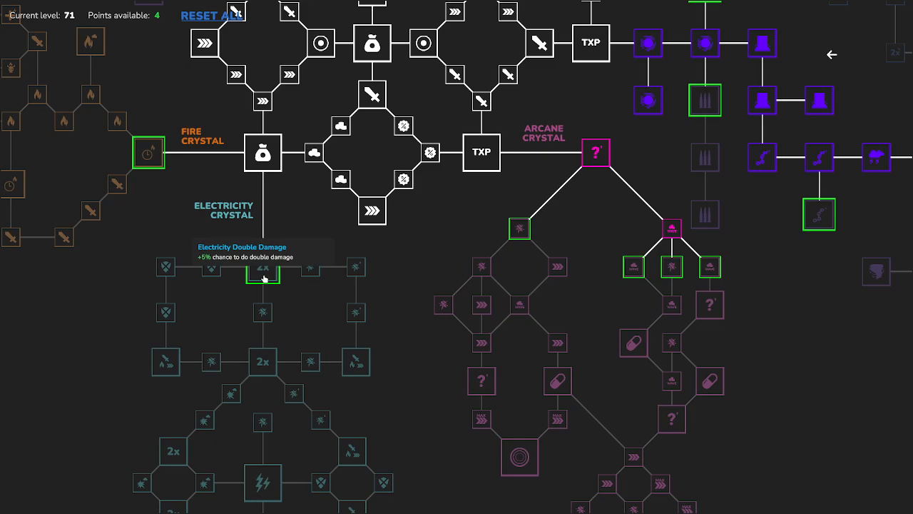
pyautogui.moveTo(149, 157)
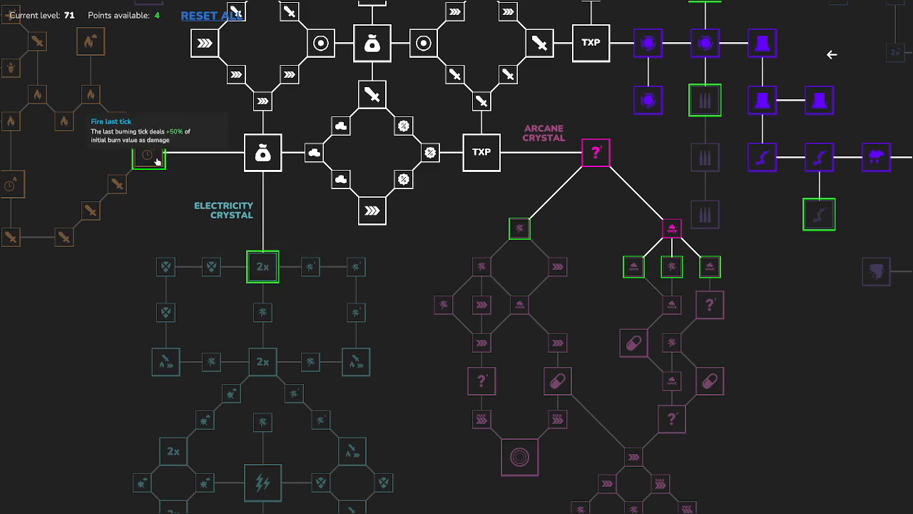
pyautogui.moveTo(478, 255)
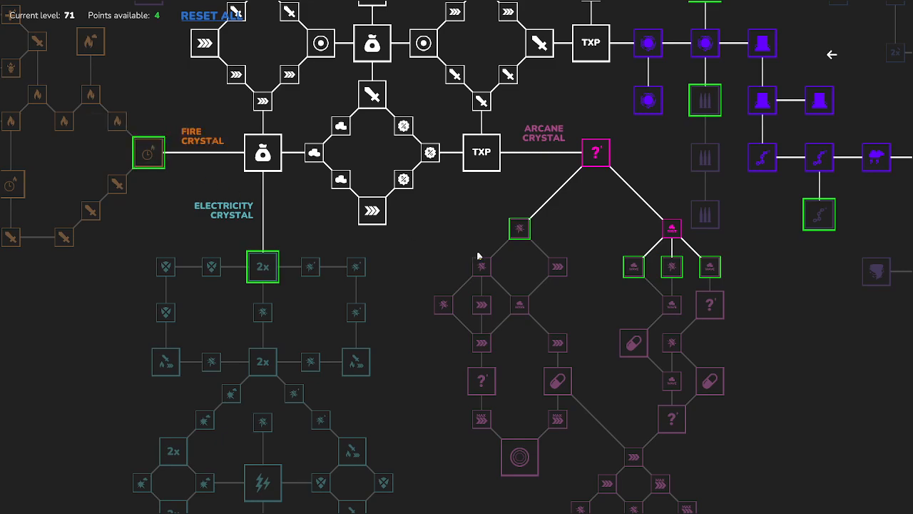
pyautogui.click(519, 229)
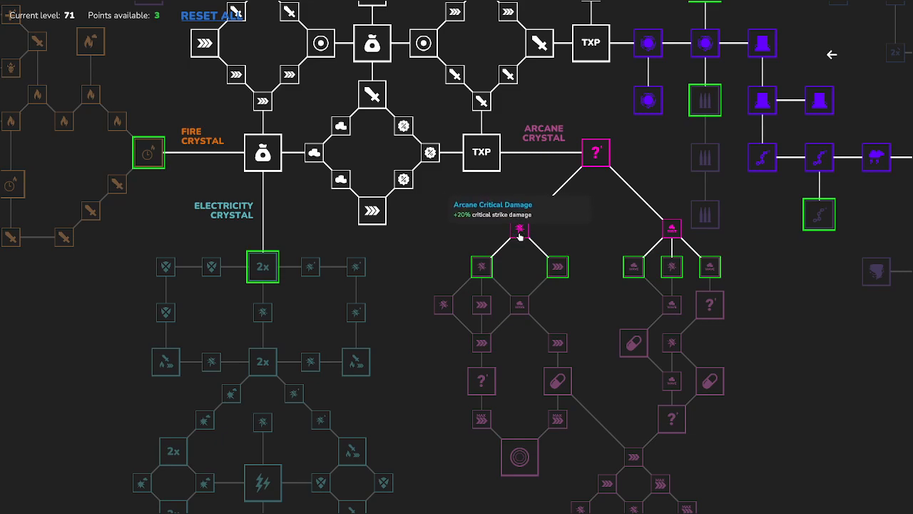
pyautogui.click(481, 267)
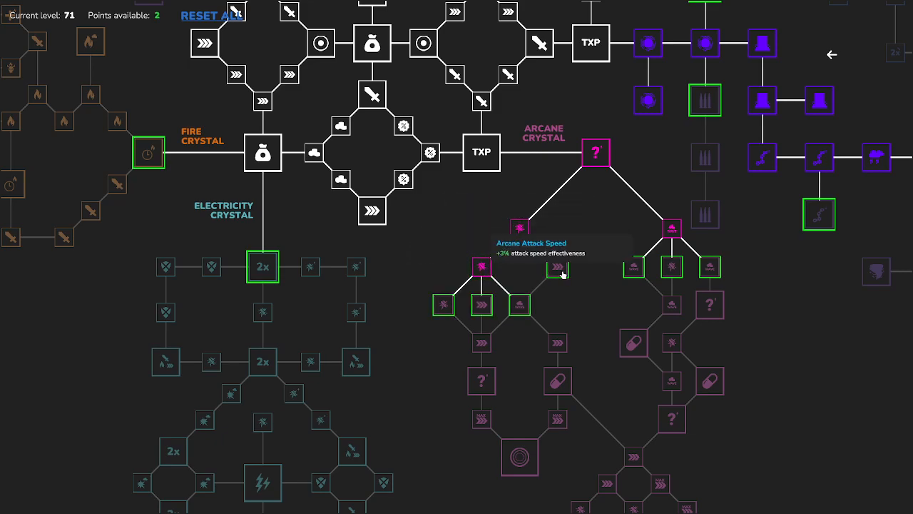
pyautogui.click(520, 305)
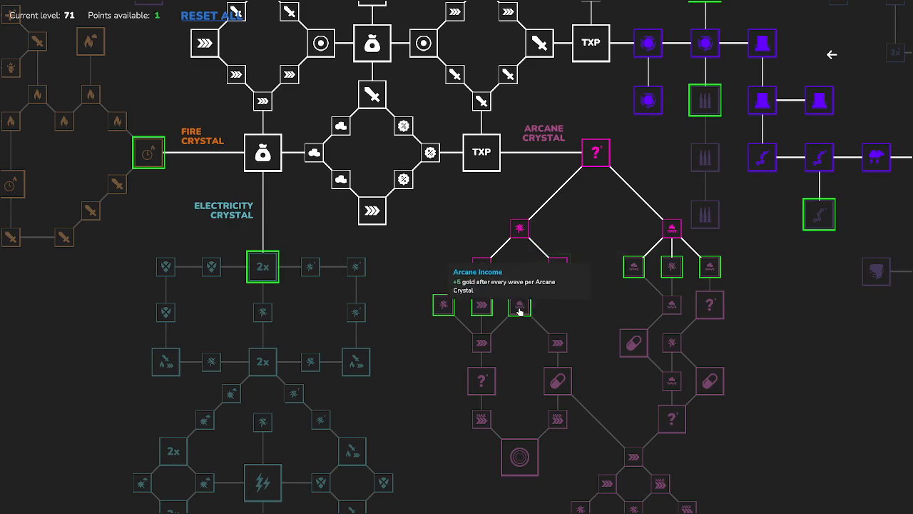
pyautogui.click(519, 311)
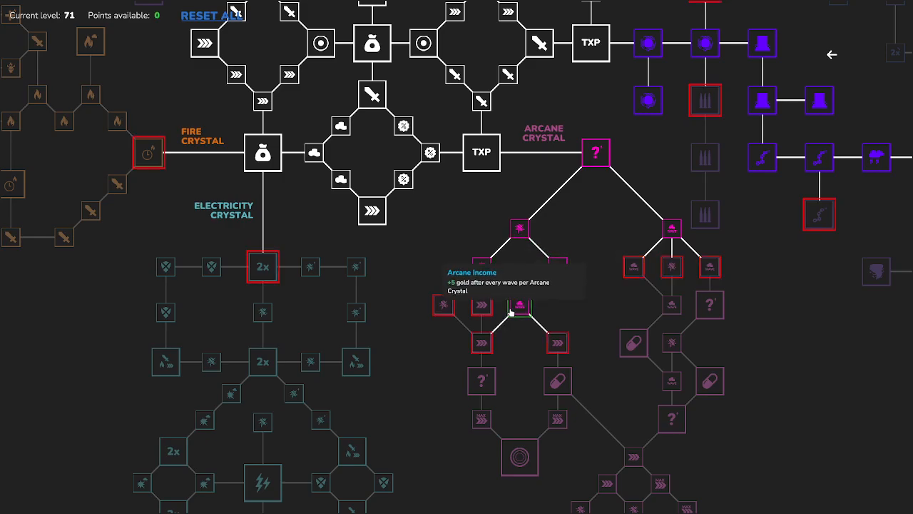